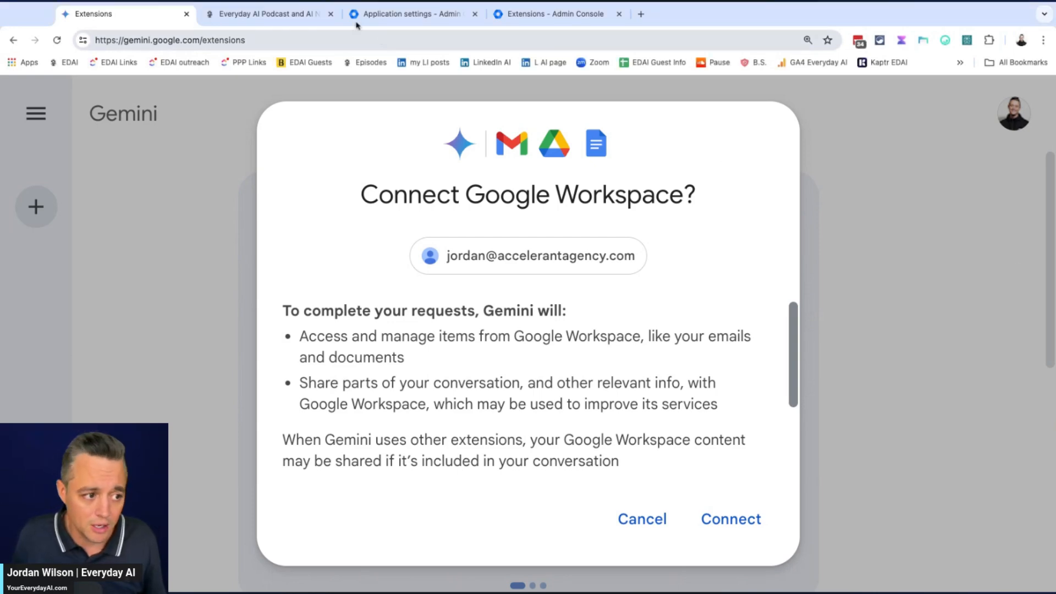
Connect the Google Workspace extension in Gemini, confirm its toggle is on, and open a new tab
{"action": "left_click", "coordinate": [266, 13]}
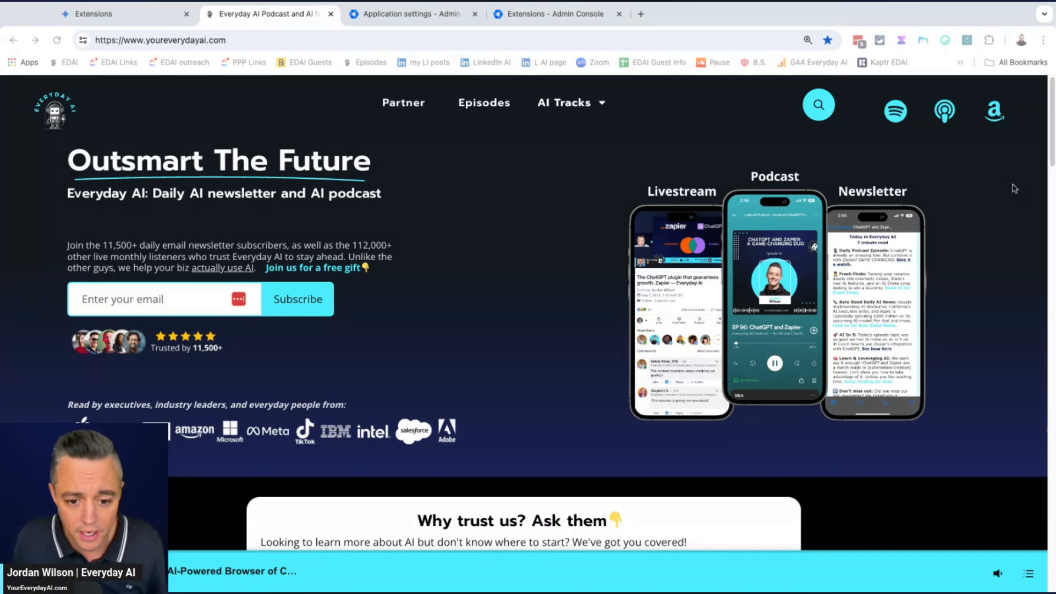
{"action": "left_click", "coordinate": [121, 13]}
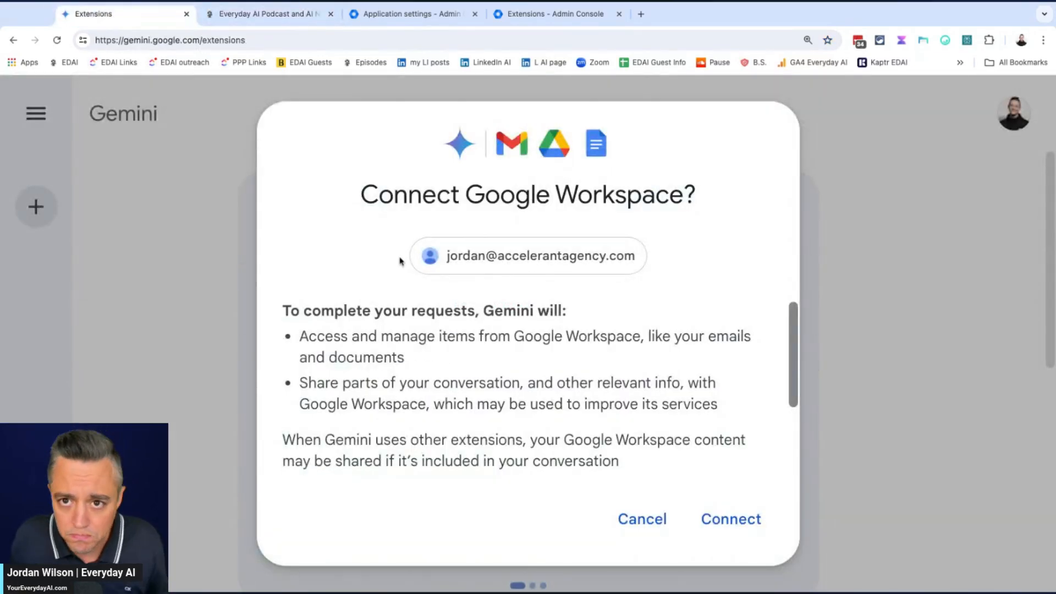
{"action": "mouse_move", "coordinate": [404, 281]}
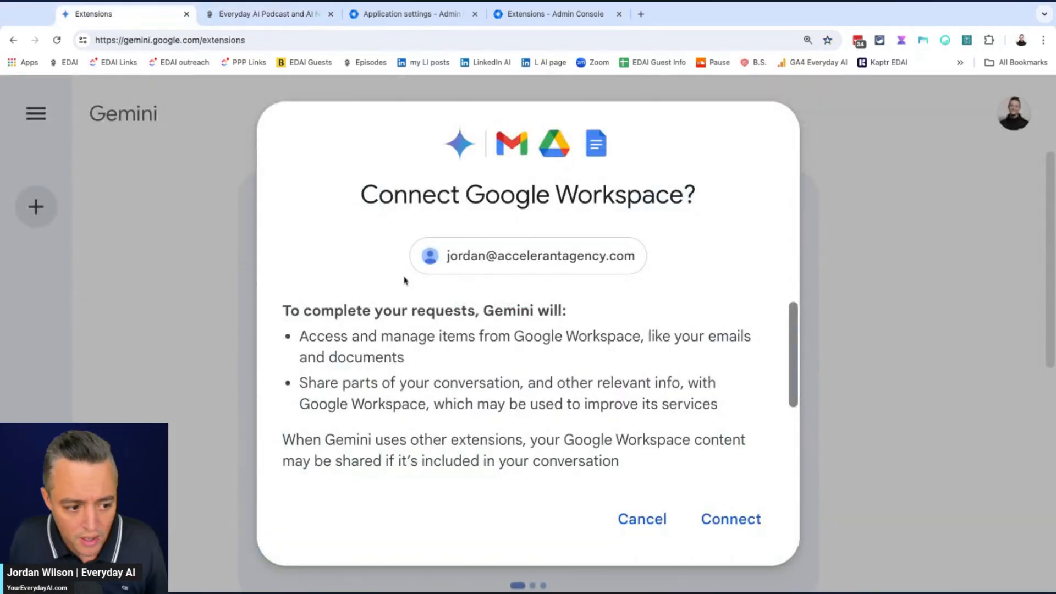
{"action": "mouse_move", "coordinate": [398, 303]}
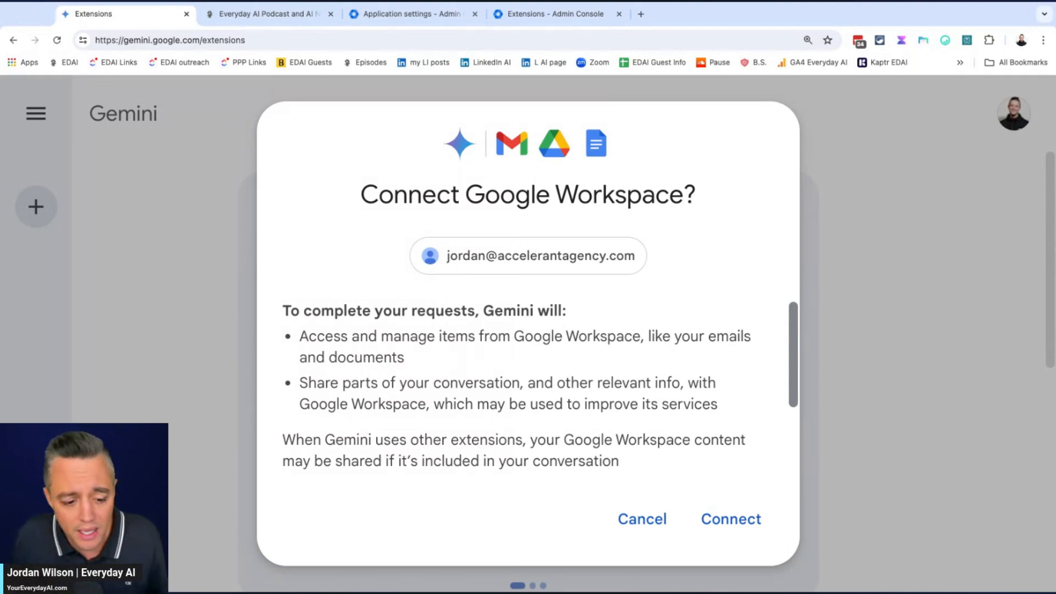
{"action": "mouse_move", "coordinate": [731, 518]}
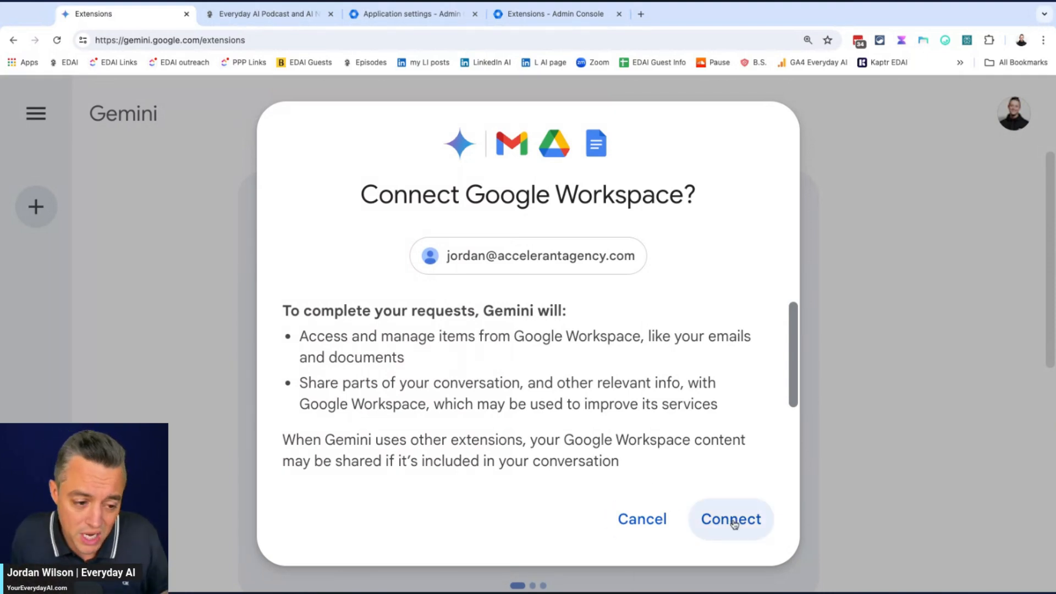
{"action": "left_click", "coordinate": [730, 518]}
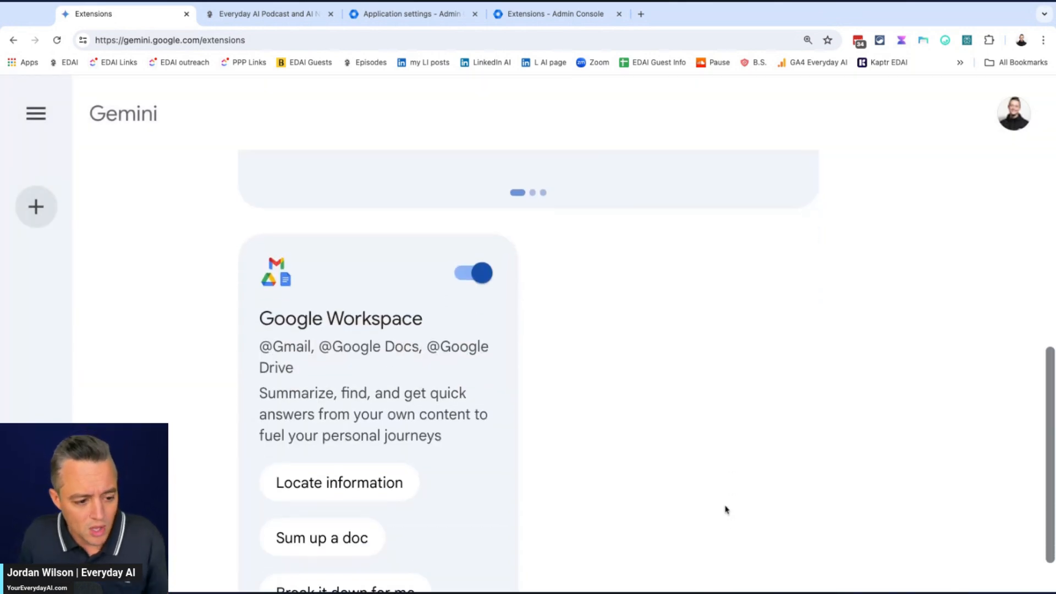
{"action": "scroll", "scroll_direction": "up", "scroll_amount": 3}
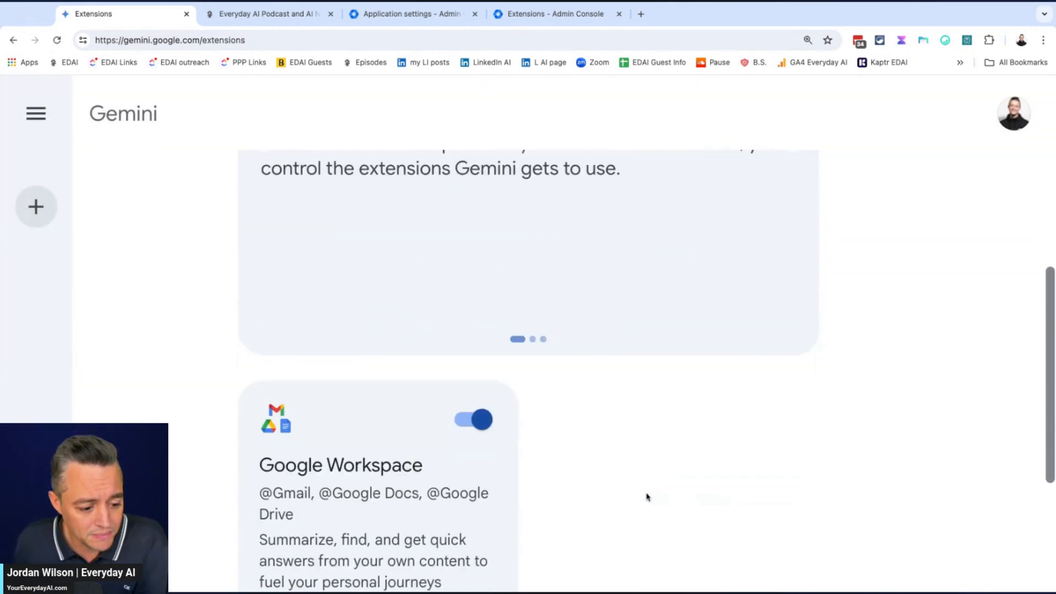
{"action": "scroll", "scroll_direction": "down", "scroll_amount": 3}
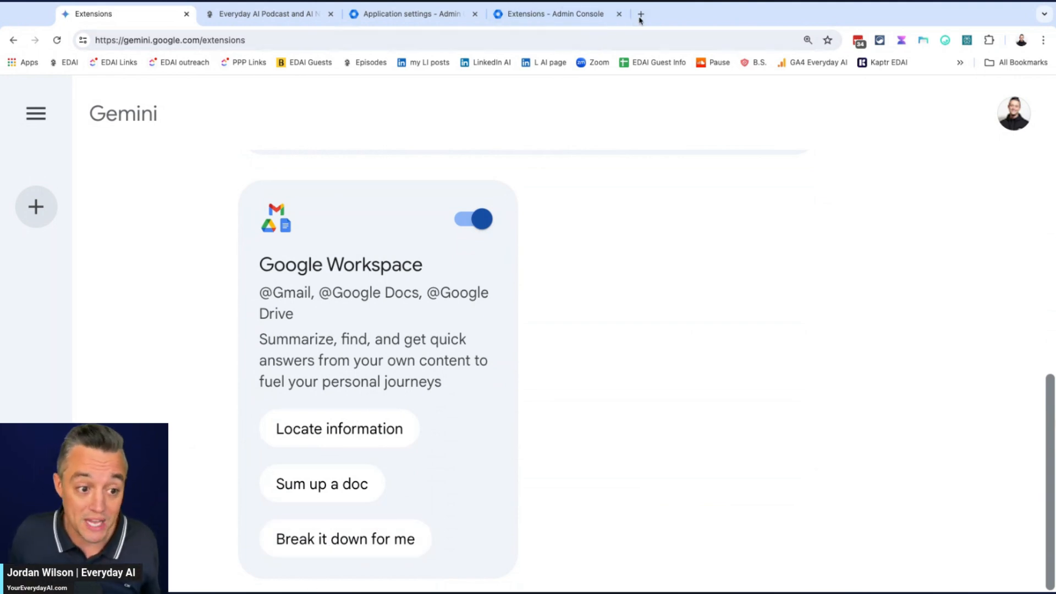
{"action": "left_click", "coordinate": [641, 14]}
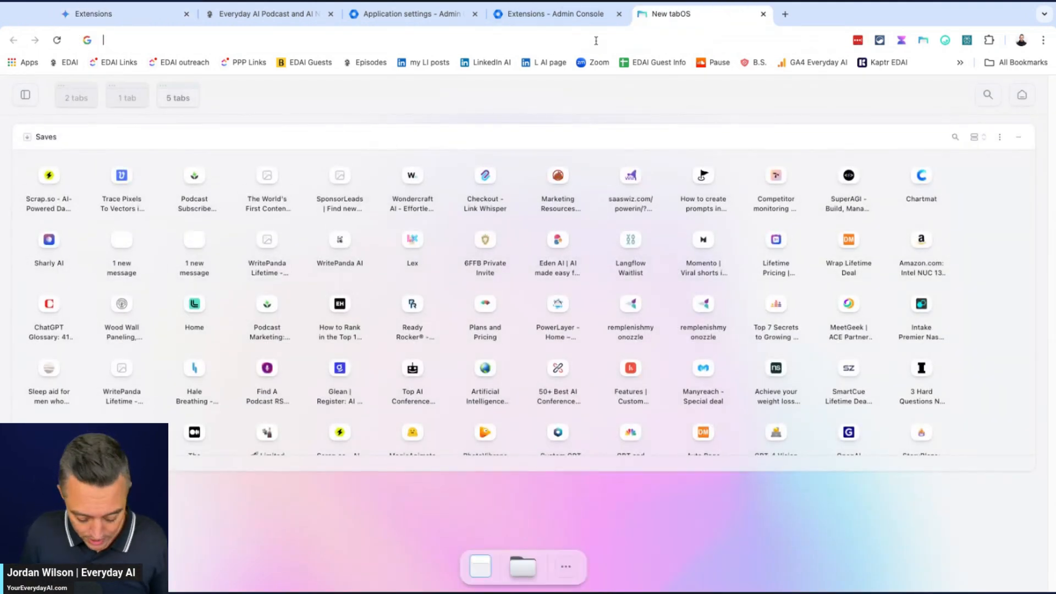
Go to admin.google.com, open Generative AI's Gemini reports, and search 'gemini' for the user access settings
{"action": "type", "text": "admin.google.com"}
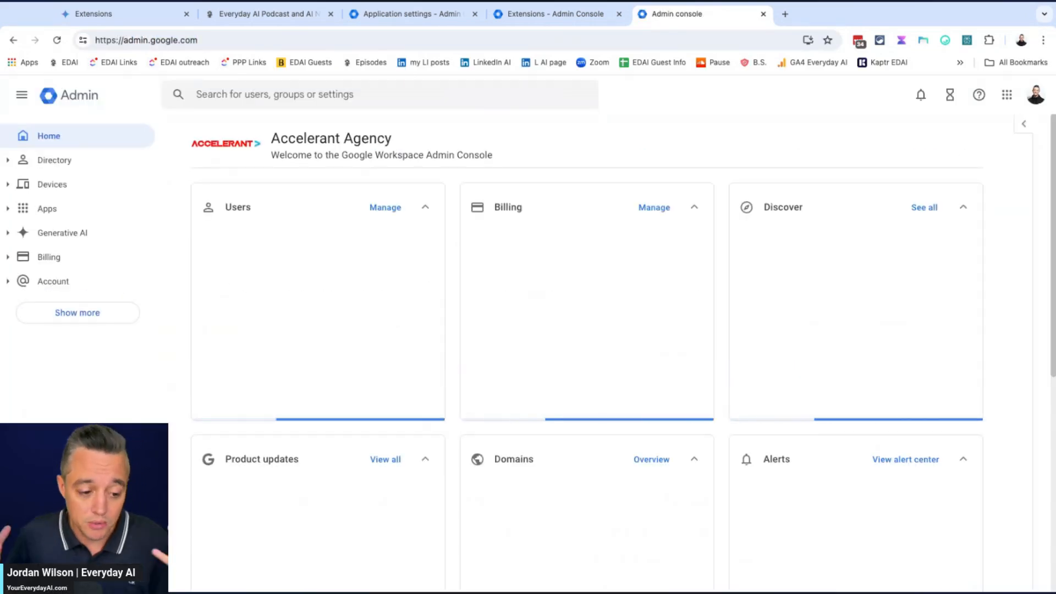
{"action": "left_click", "coordinate": [62, 232]}
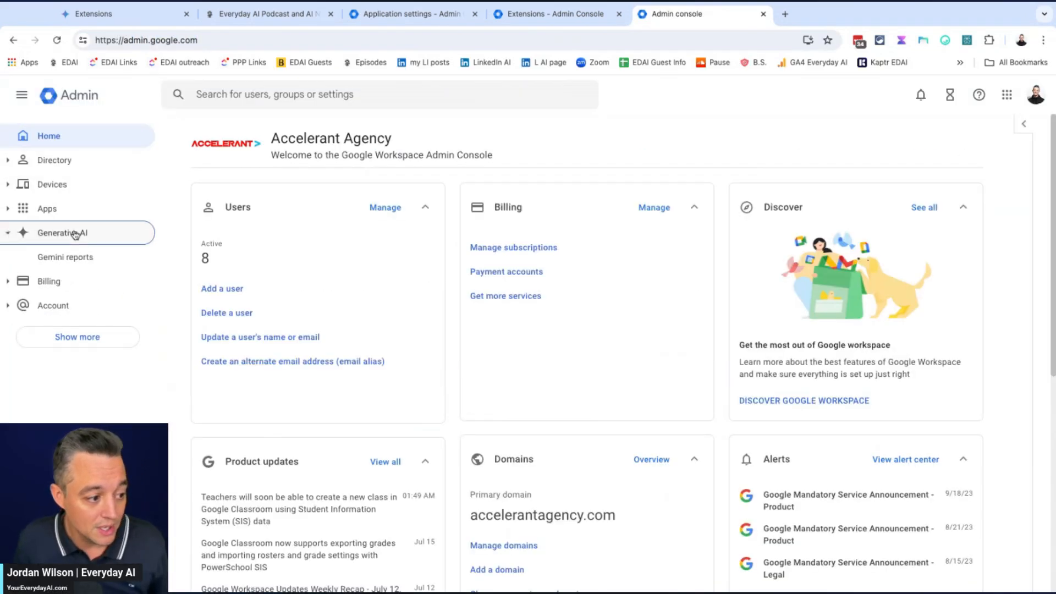
{"action": "left_click", "coordinate": [65, 257]}
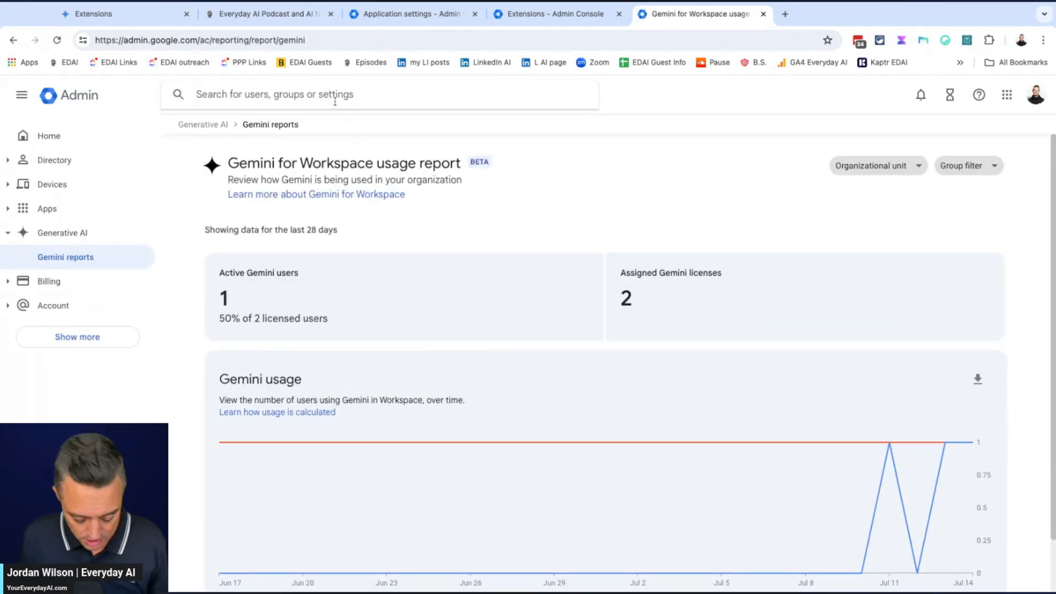
{"action": "type", "text": "gemini"}
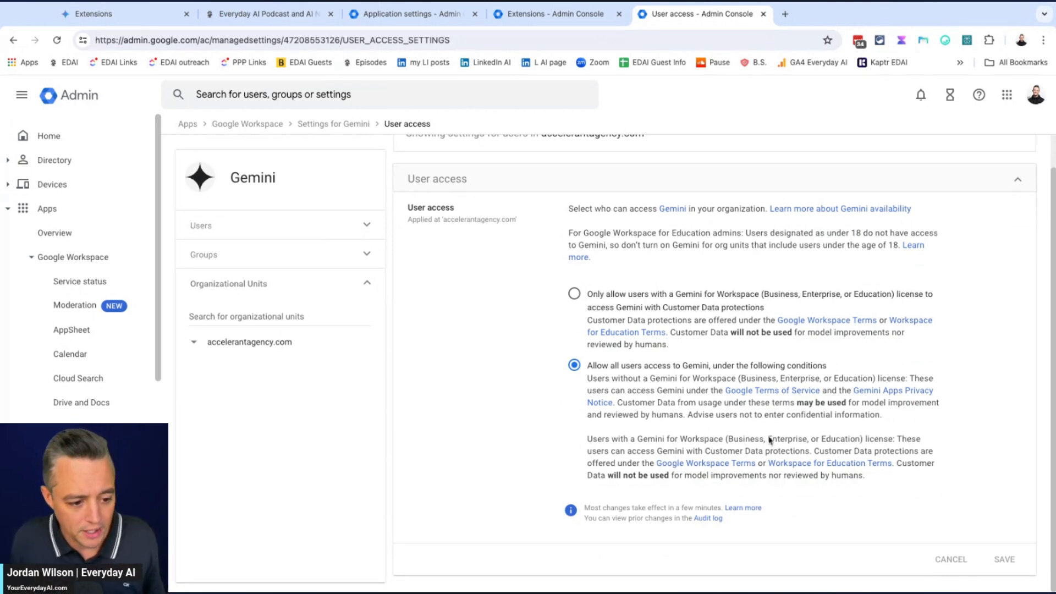
{"action": "mouse_move", "coordinate": [659, 435]}
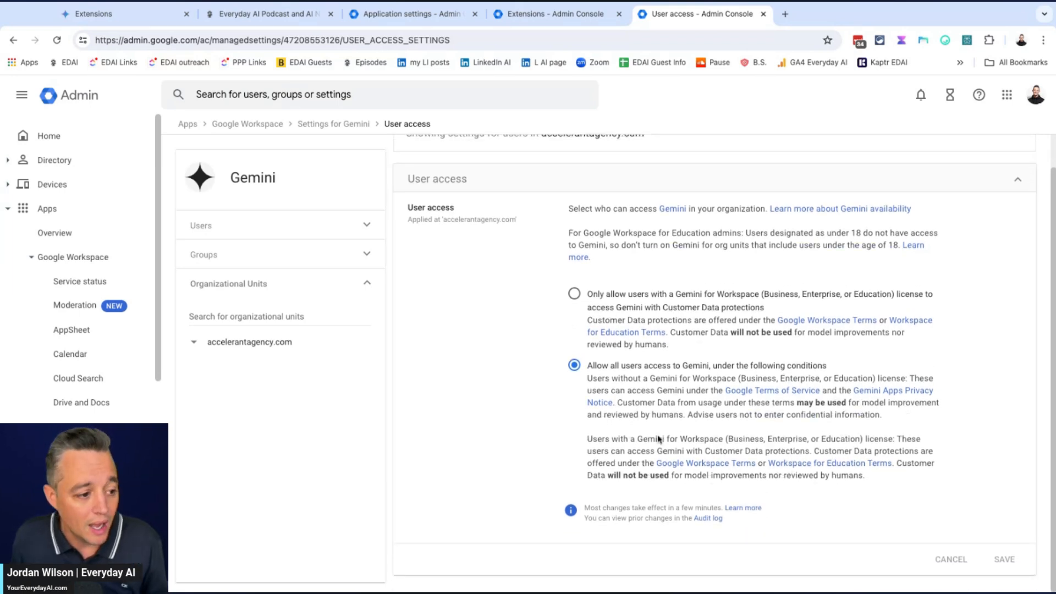
Review the Workspace extensions setting in Admin Console, then return to Gemini's extensions page
{"action": "left_click", "coordinate": [555, 13]}
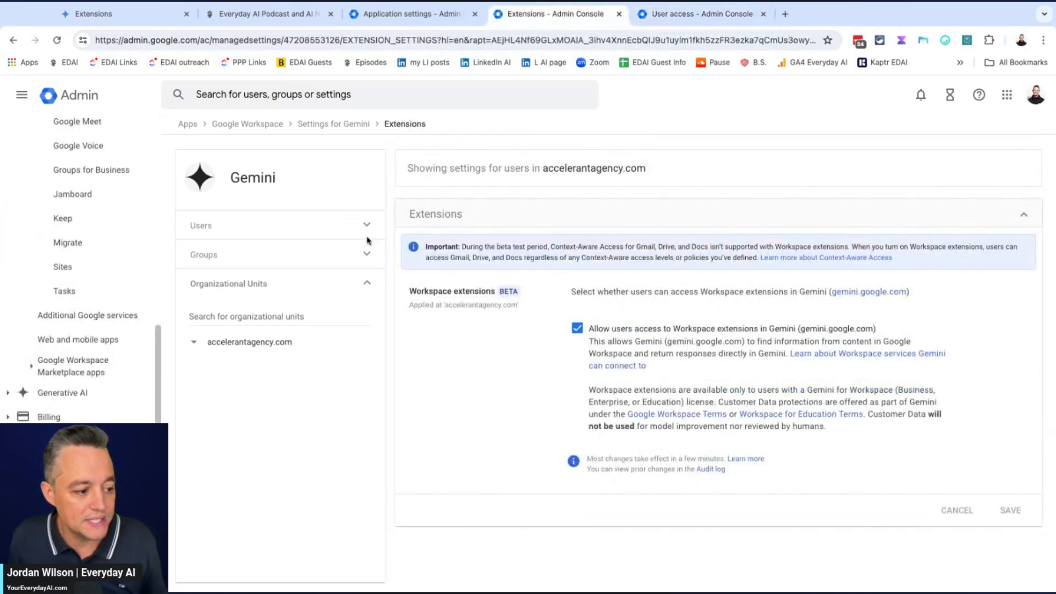
{"action": "mouse_move", "coordinate": [461, 286]}
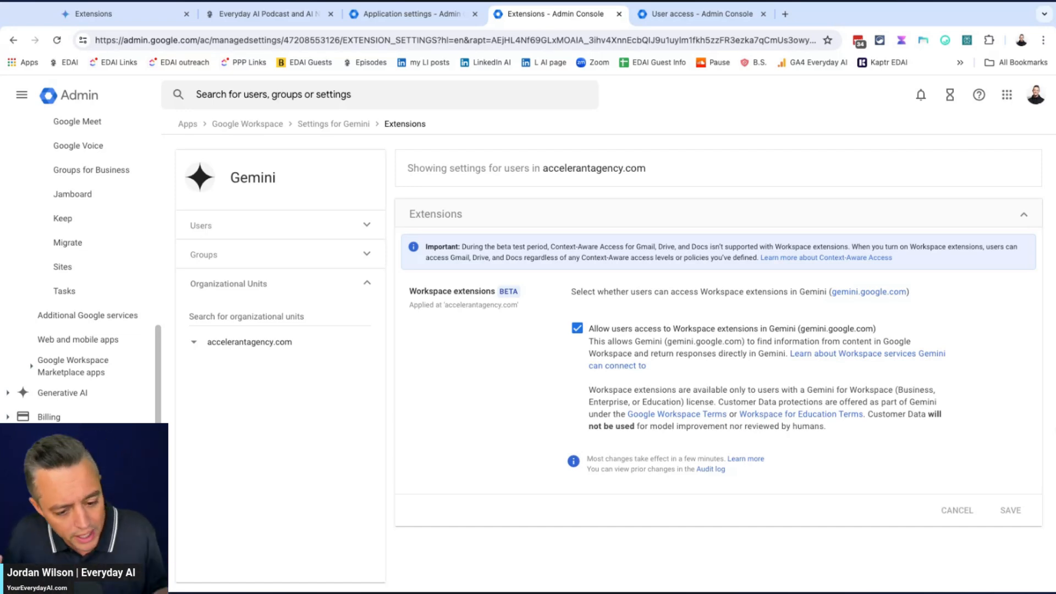
{"action": "mouse_move", "coordinate": [288, 304]}
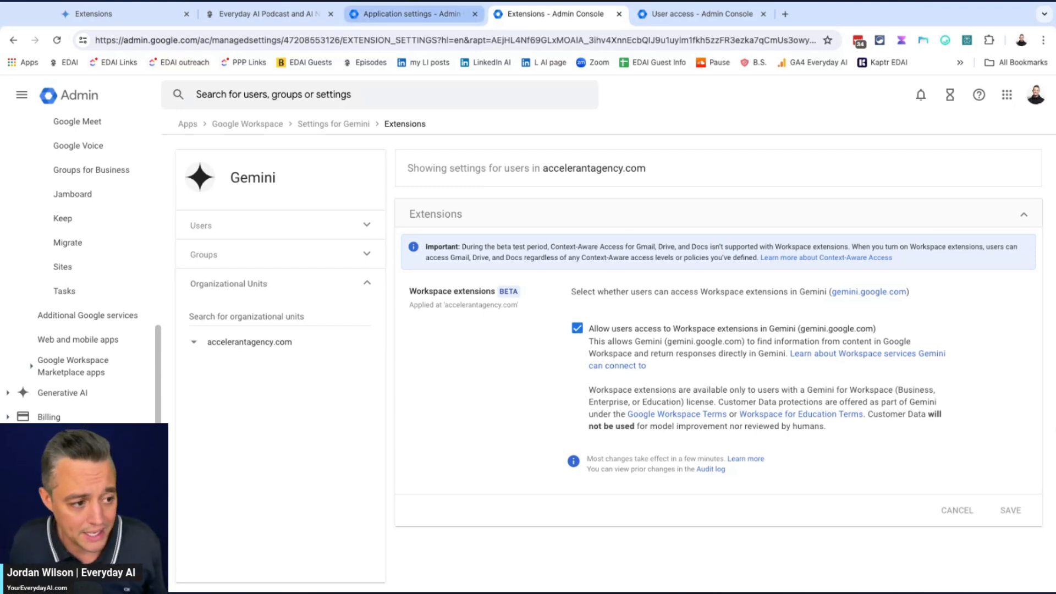
{"action": "left_click", "coordinate": [124, 14]}
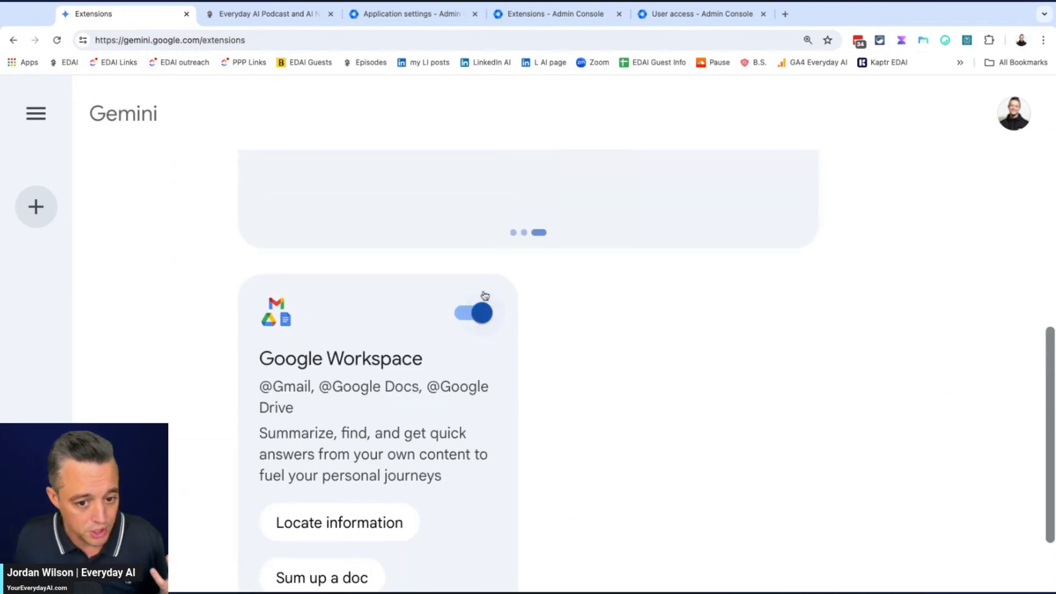
Scroll the Extensions page and expand the sidebar listing recent chats
{"action": "scroll", "scroll_direction": "up", "scroll_amount": 3}
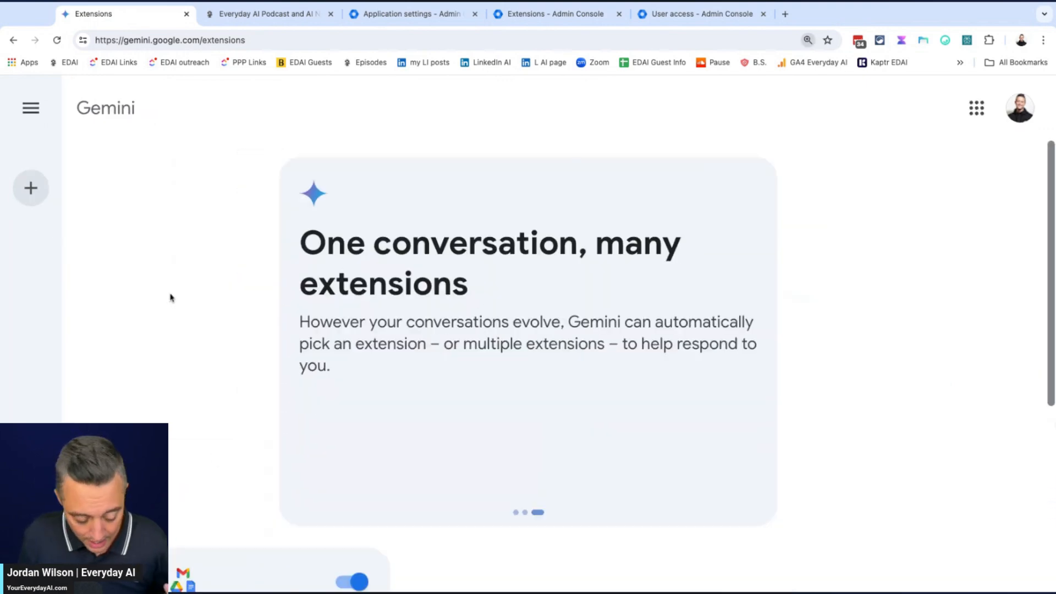
{"action": "scroll", "scroll_direction": "down", "scroll_amount": 3}
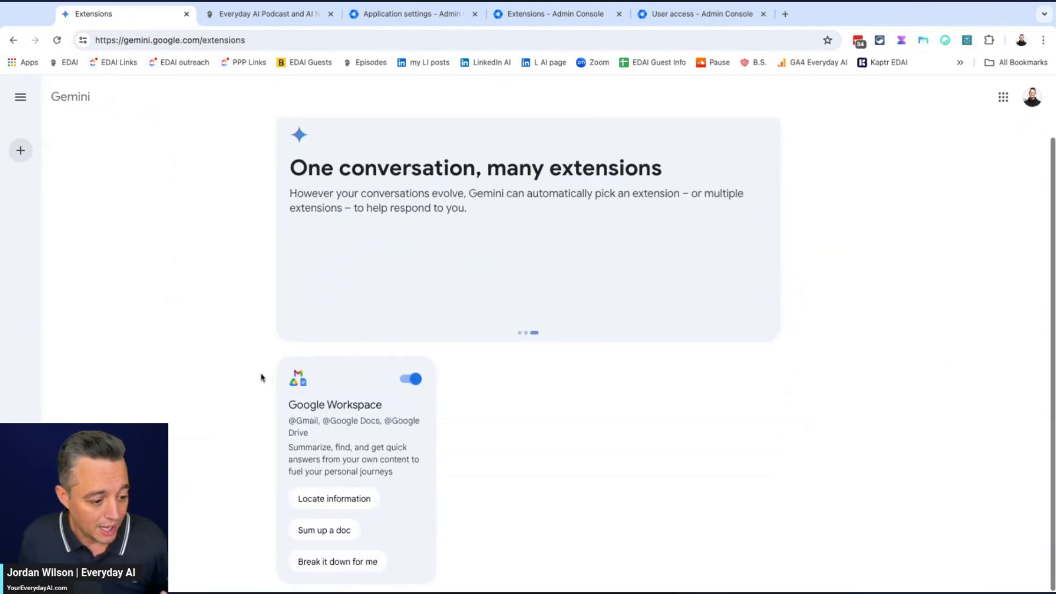
{"action": "scroll", "scroll_direction": "up", "scroll_amount": 3}
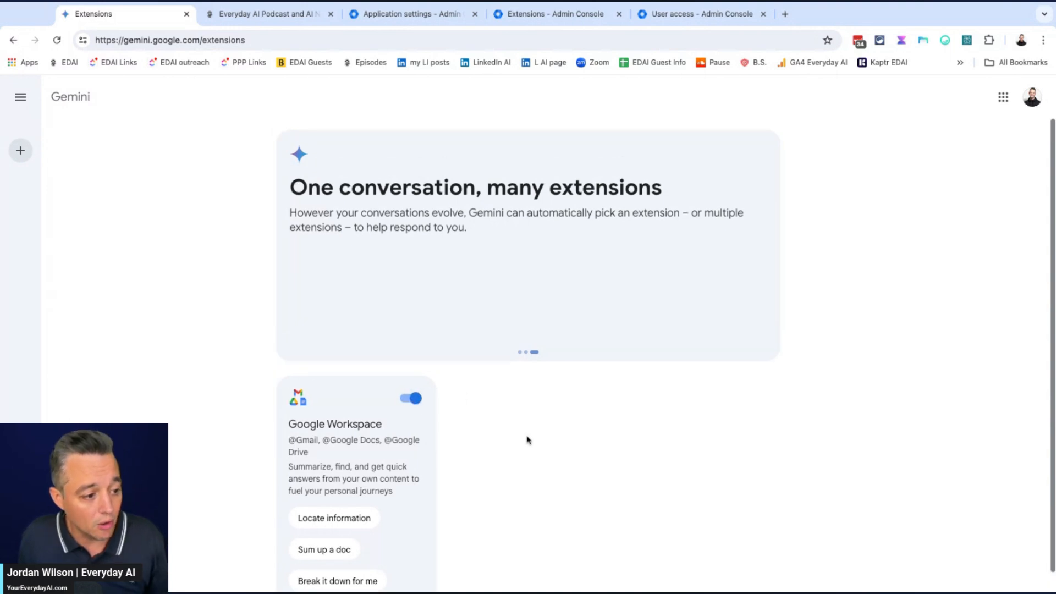
{"action": "mouse_move", "coordinate": [20, 151]}
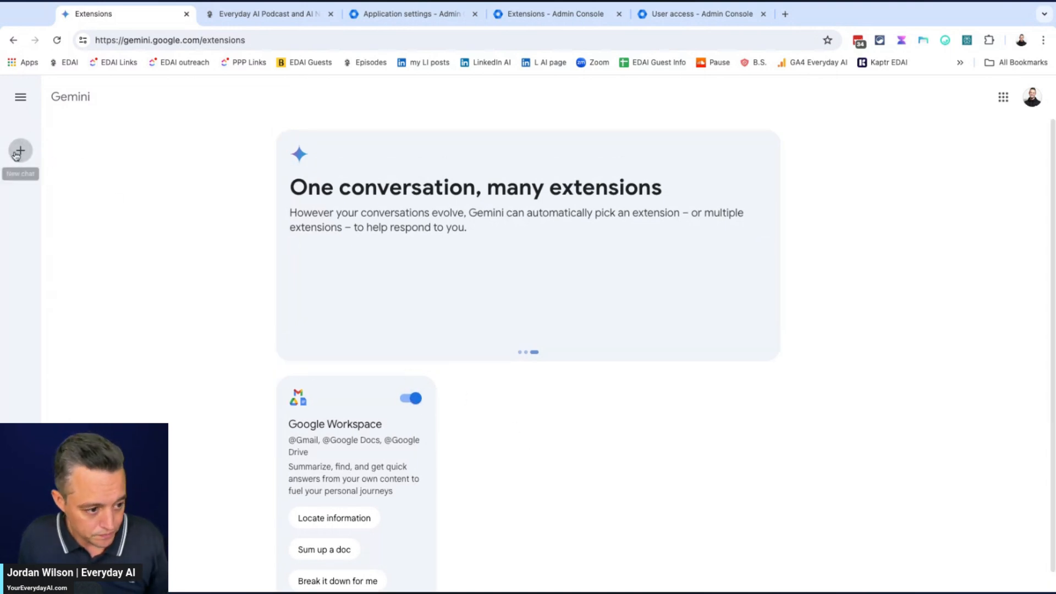
{"action": "left_click", "coordinate": [20, 151]}
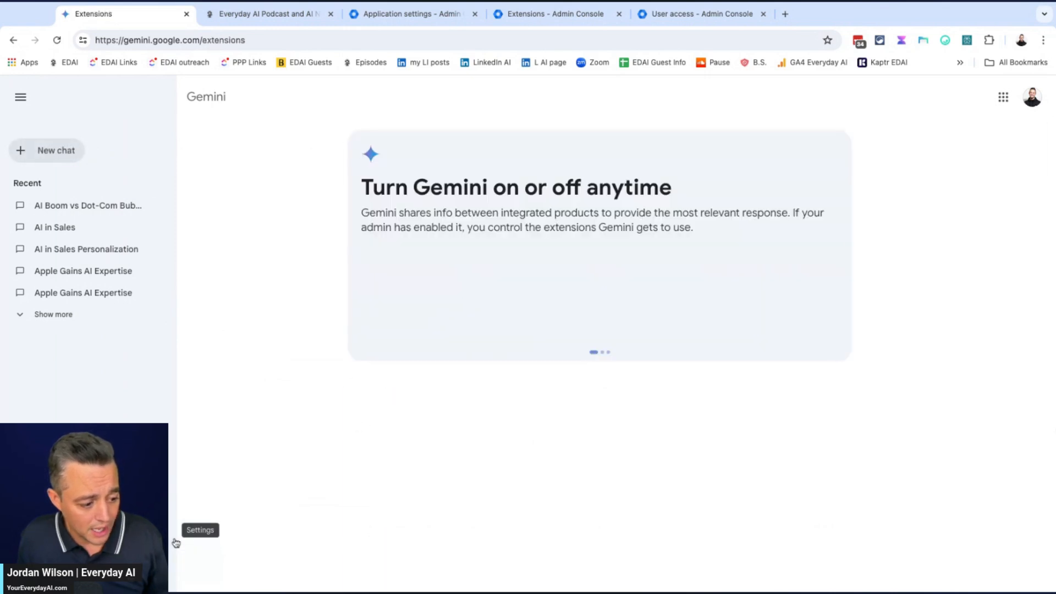
{"action": "scroll", "scroll_direction": "down", "scroll_amount": 3}
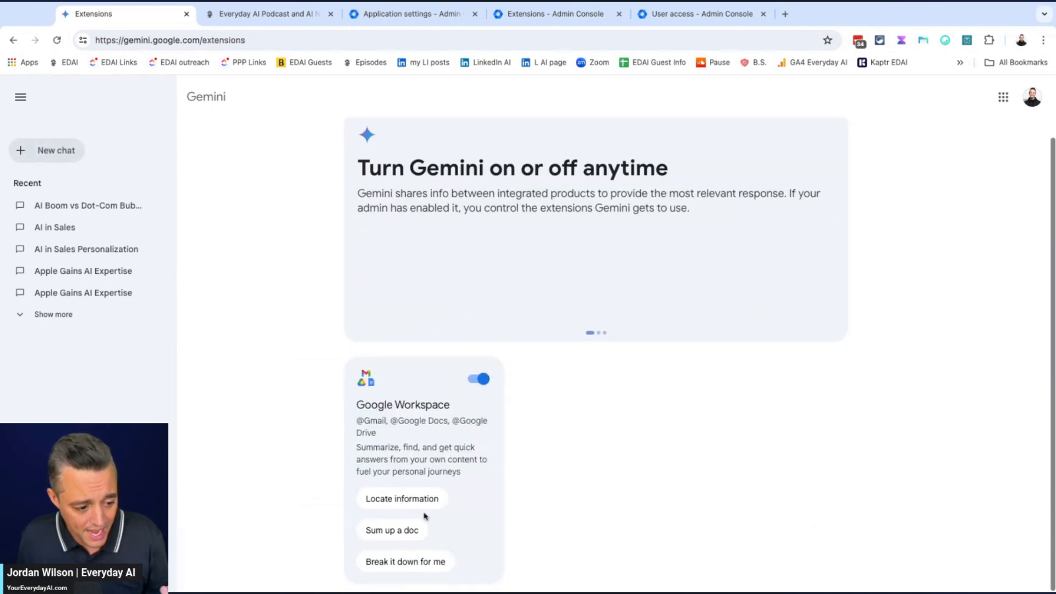
{"action": "mouse_move", "coordinate": [557, 571]}
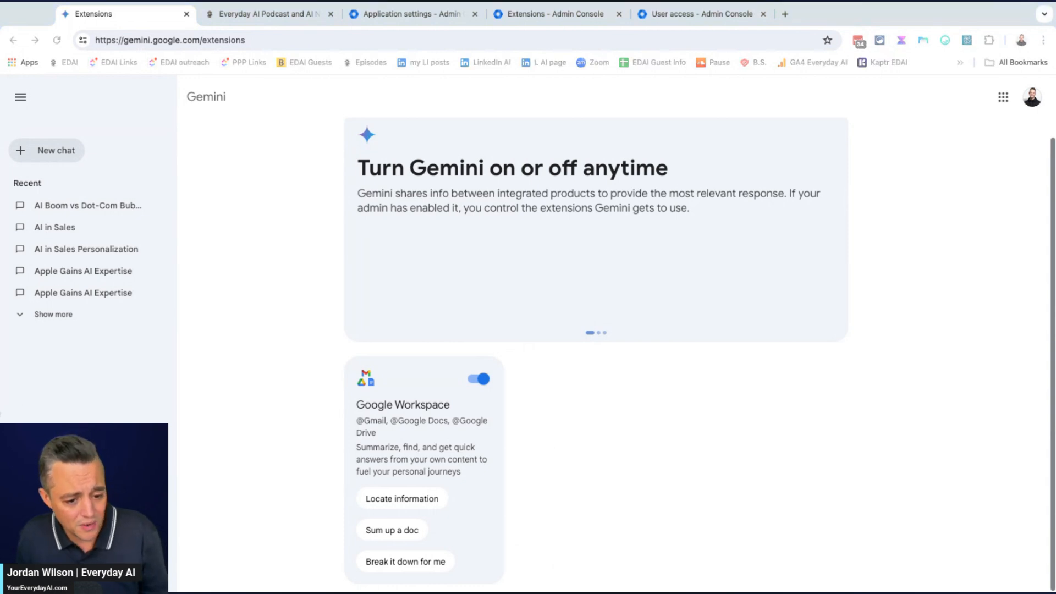
{"action": "mouse_move", "coordinate": [402, 498]}
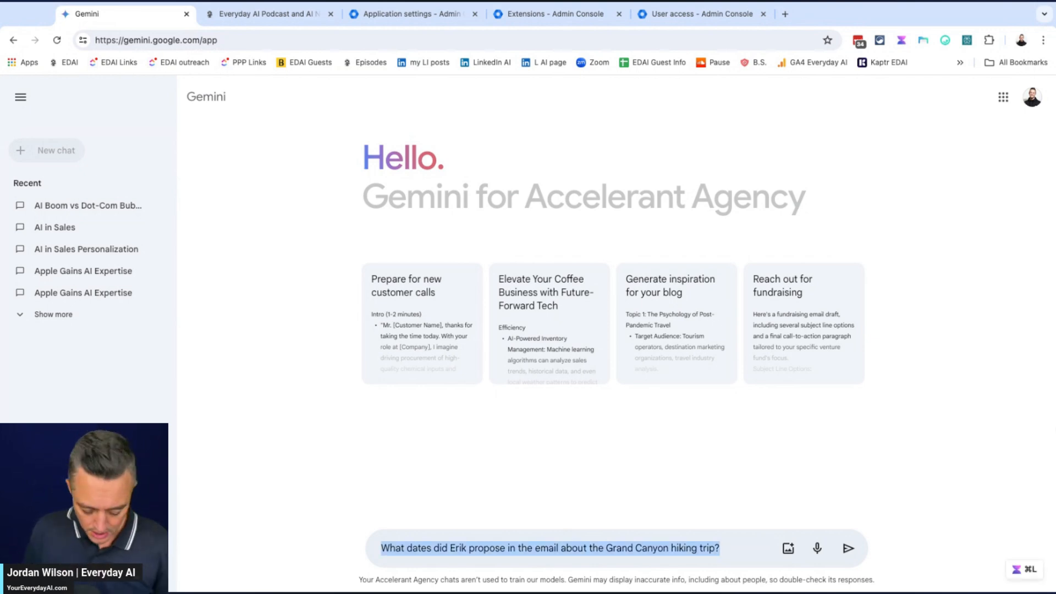
Ask Gemini what the spam message pitching video services said
{"action": "type", "text": "in my spam"}
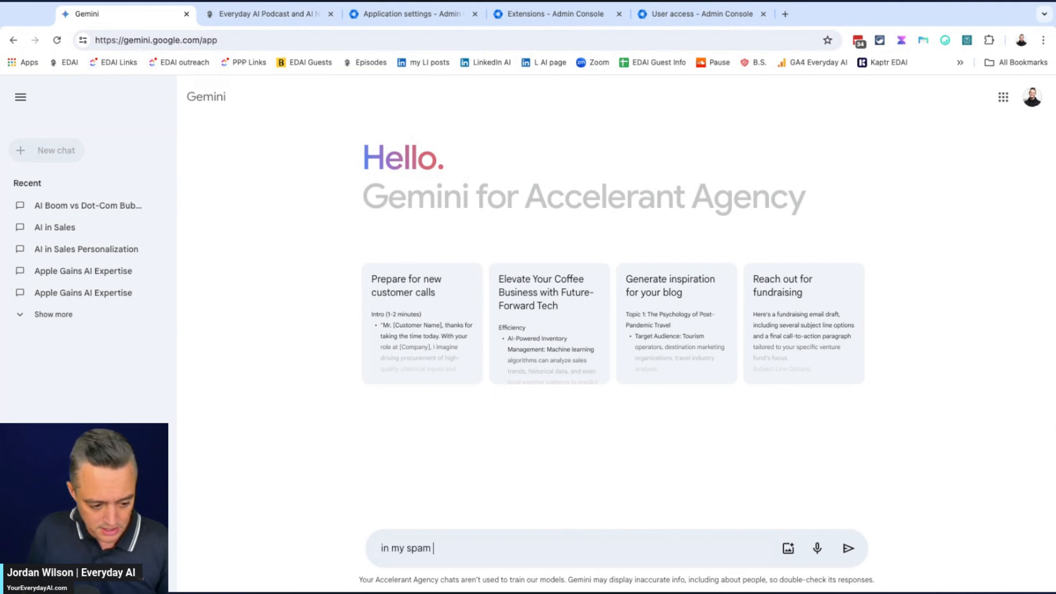
{"action": "type", "text": "messages, so"}
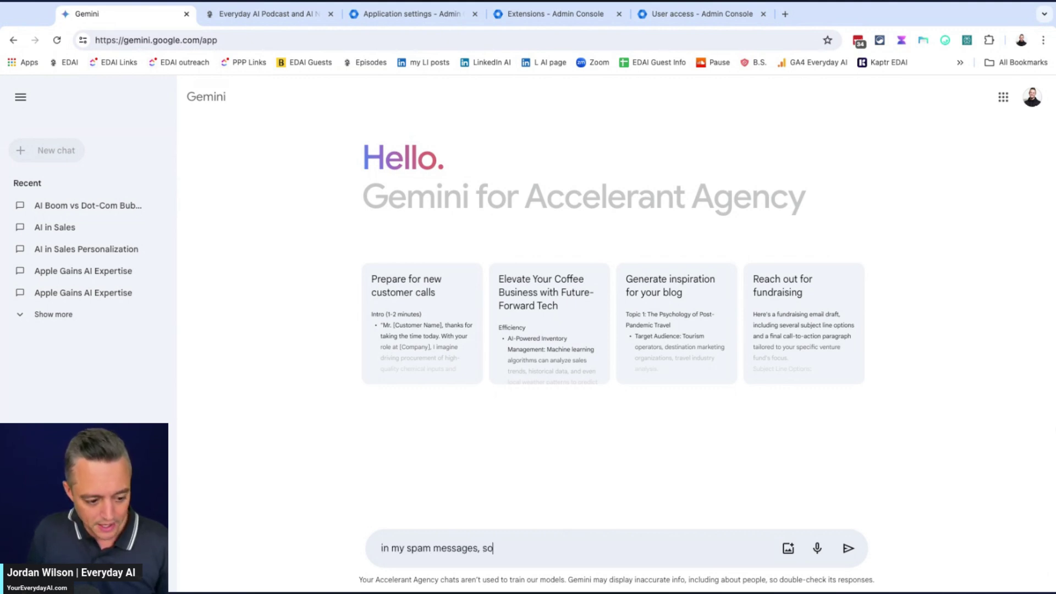
{"action": "type", "text": "omeone pitched m"}
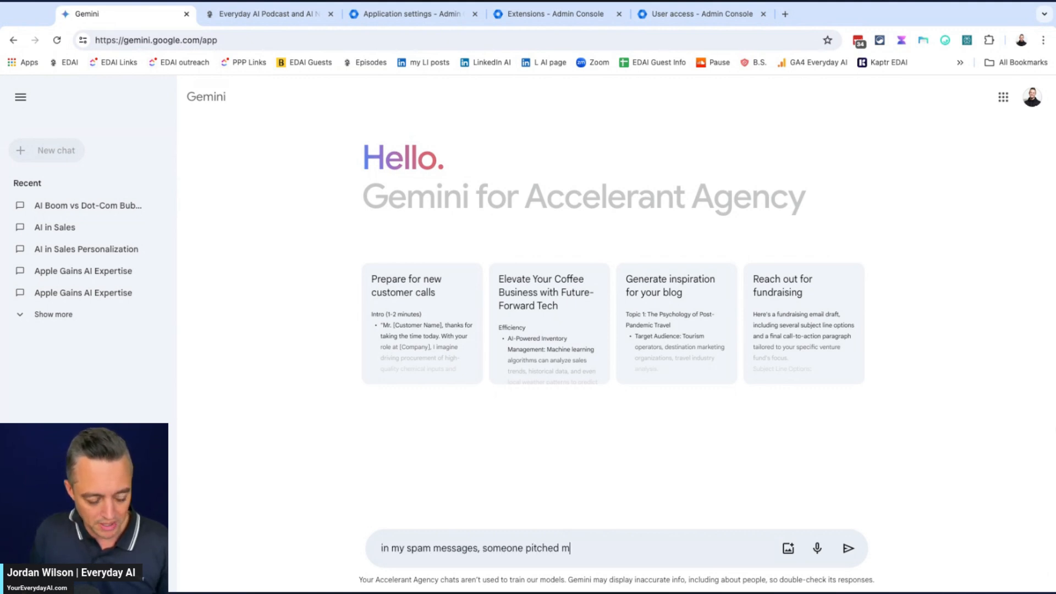
{"action": "type", "text": "e video ser"}
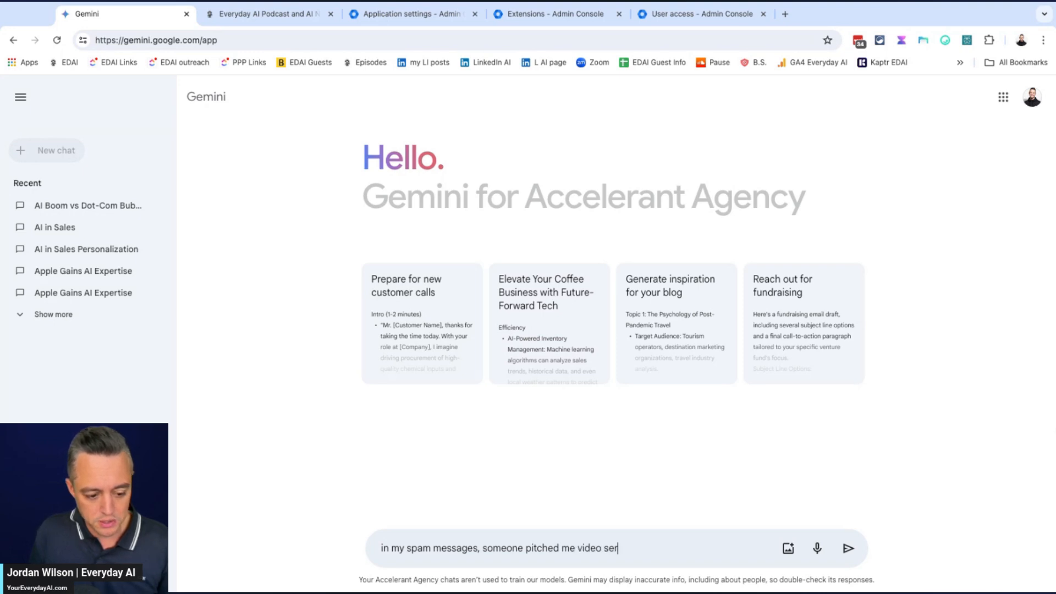
{"action": "type", "text": "vices."}
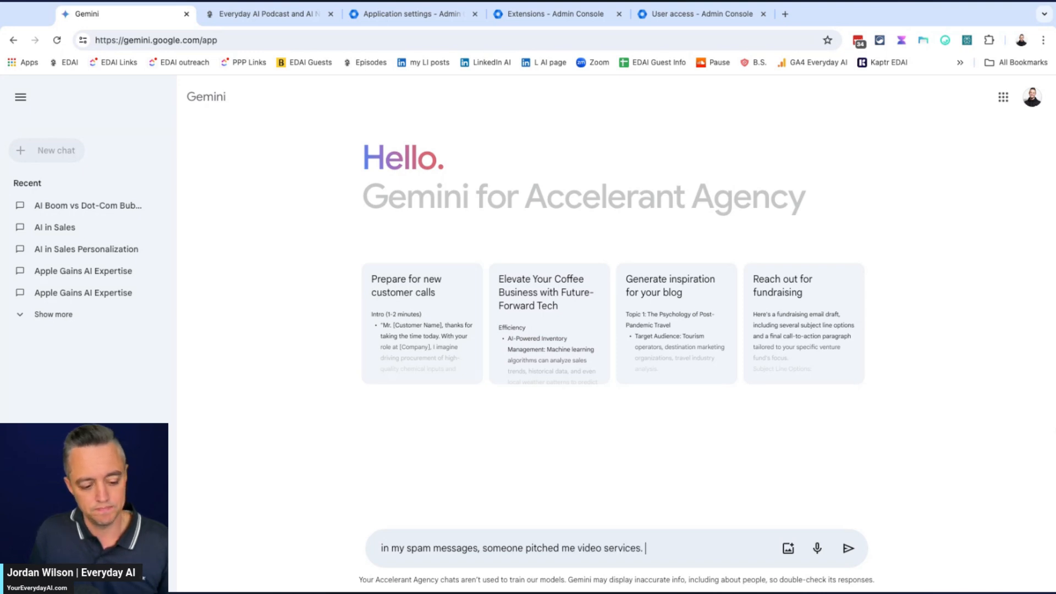
{"action": "type", "text": "what did they say"}
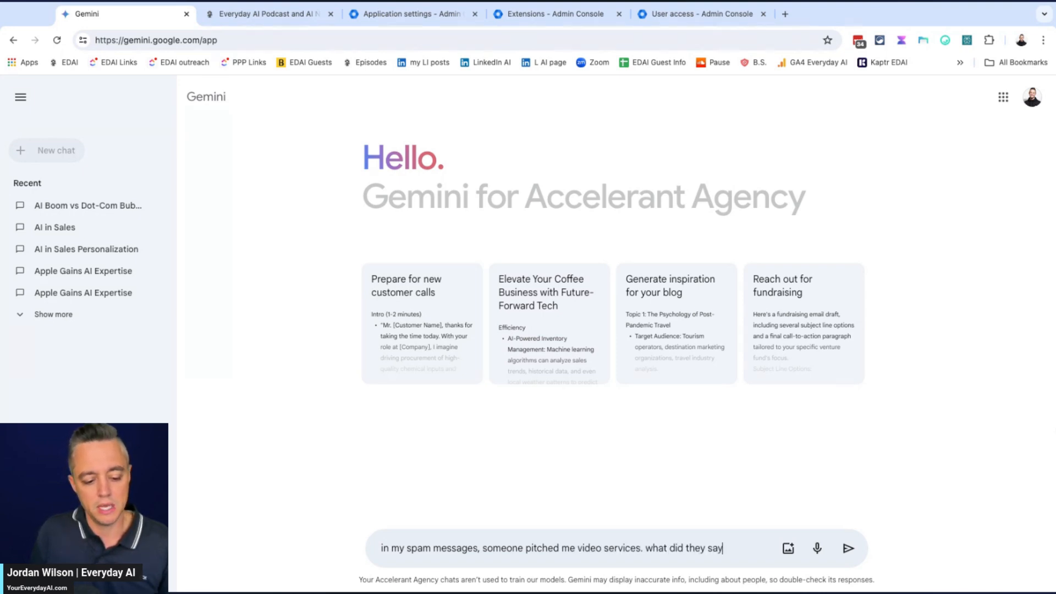
{"action": "left_click", "coordinate": [848, 548]}
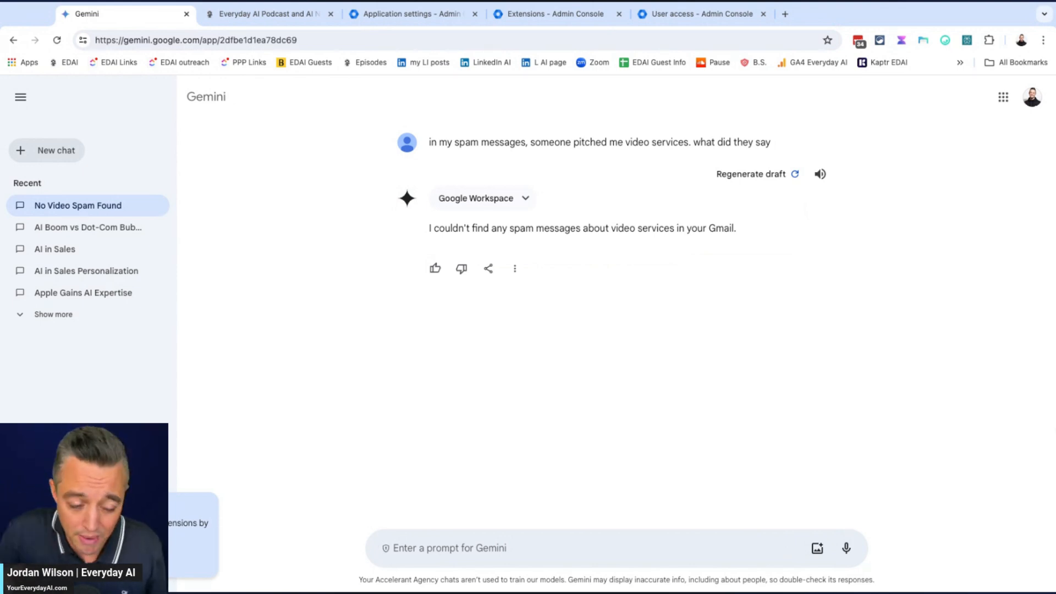
{"action": "mouse_move", "coordinate": [526, 202]}
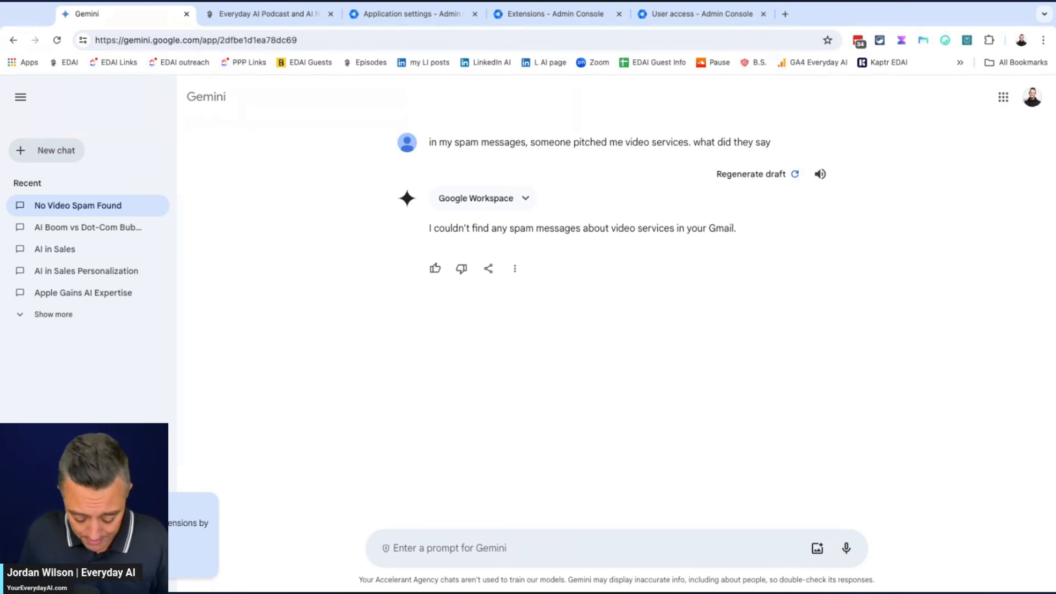
Ask whether this week's two Everyday AI show guests, emailed recently, confirmed, and highlight the 'neither confirmed' sentence
{"action": "type", "text": "i have tw"}
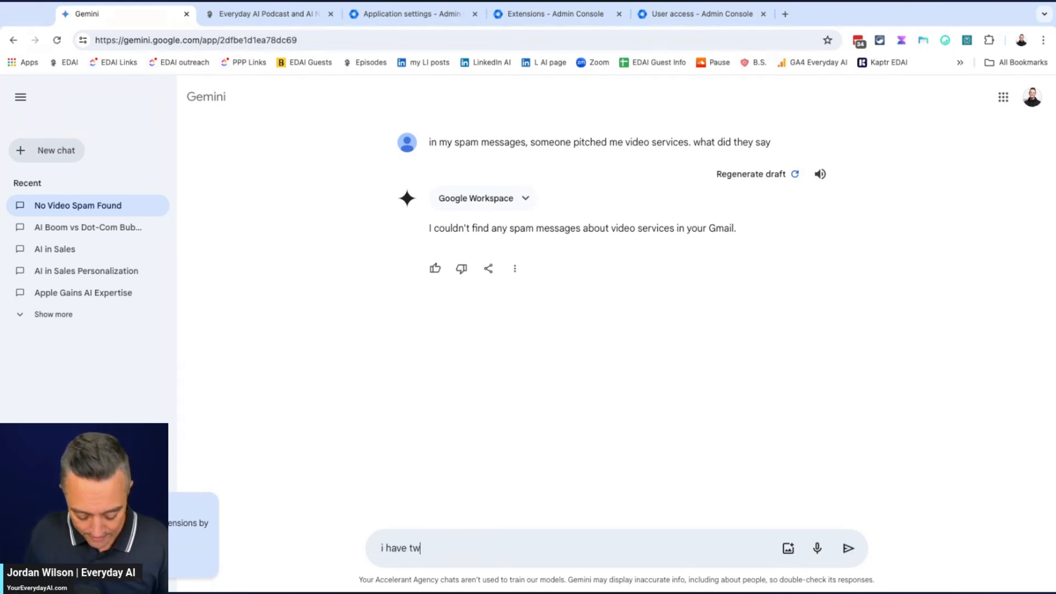
{"action": "type", "text": "o guests this week"}
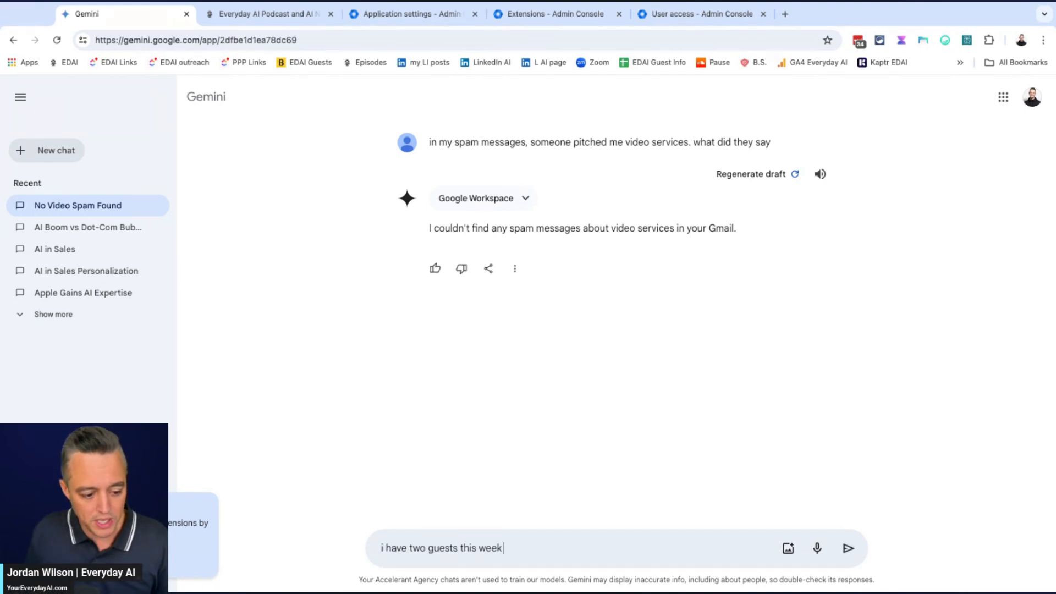
{"action": "type", "text": "lined u"}
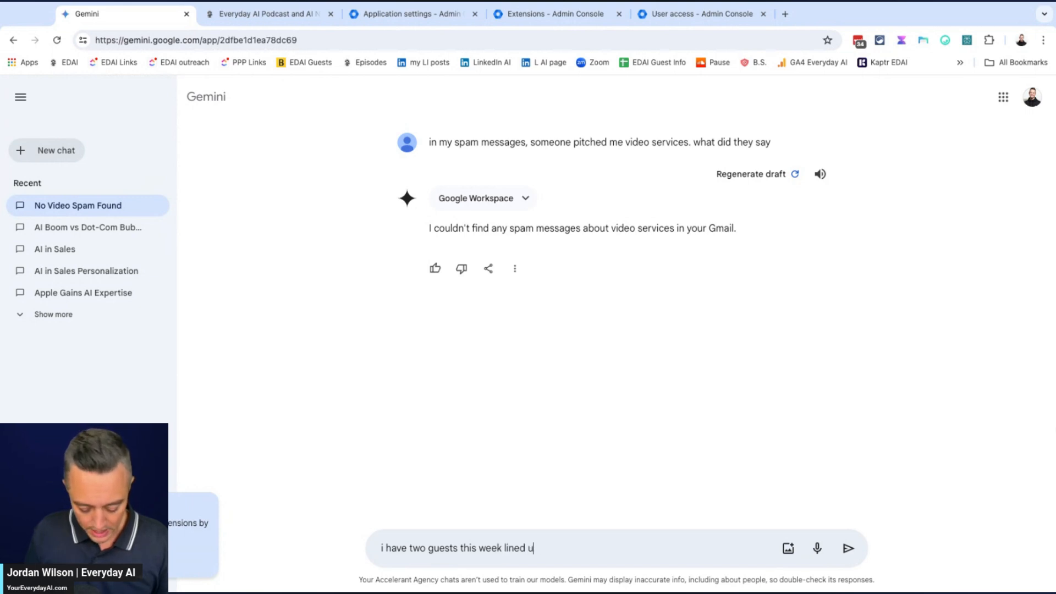
{"action": "type", "text": "p for the everyay ai"}
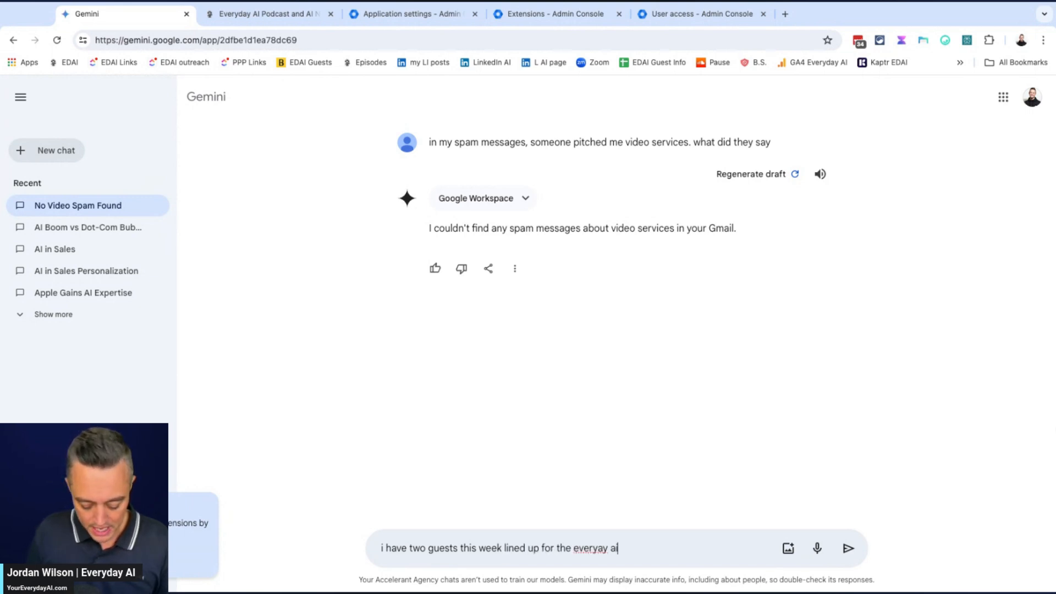
{"action": "type", "text": "show. i emailed t"}
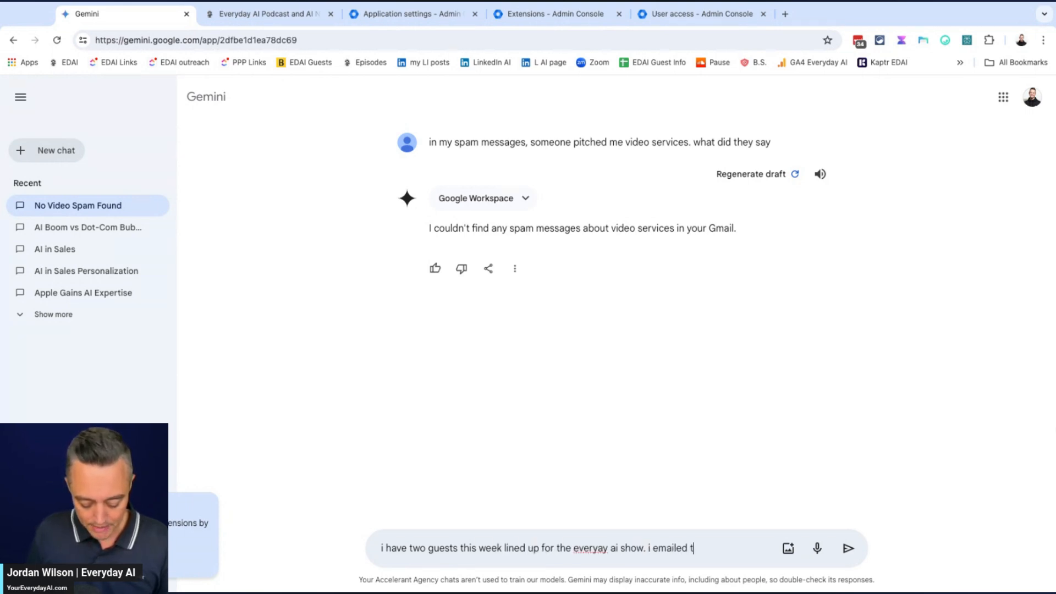
{"action": "type", "text": "hem both re"}
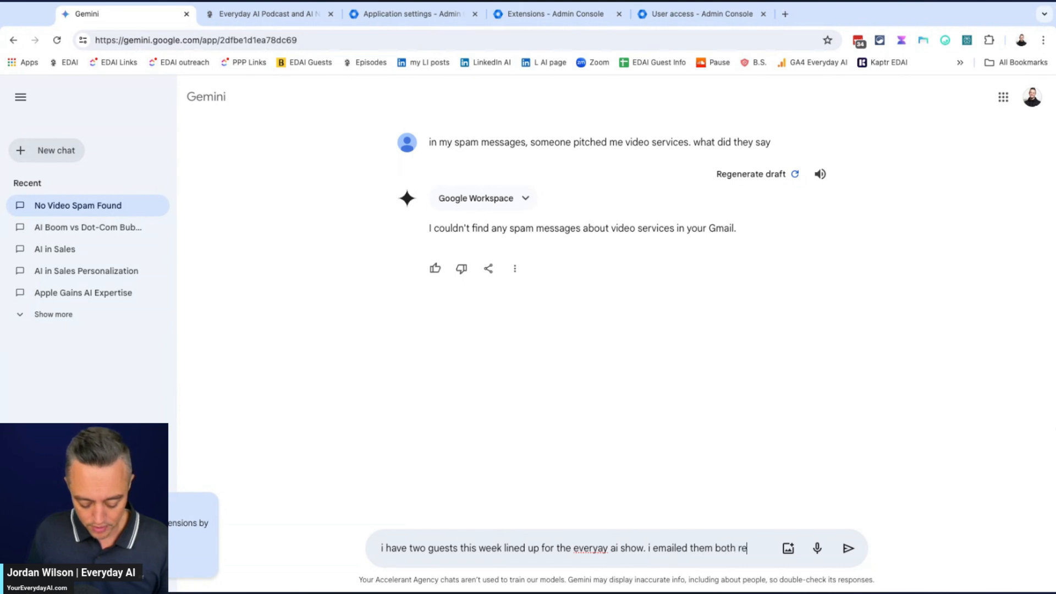
{"action": "type", "text": "cently. did they c"}
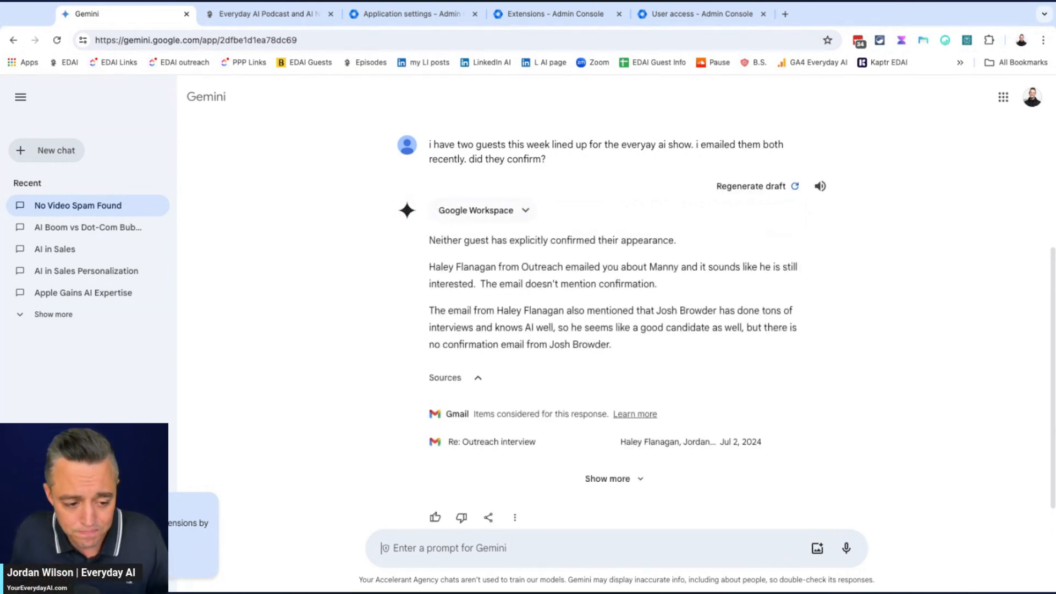
{"action": "mouse_move", "coordinate": [616, 330]}
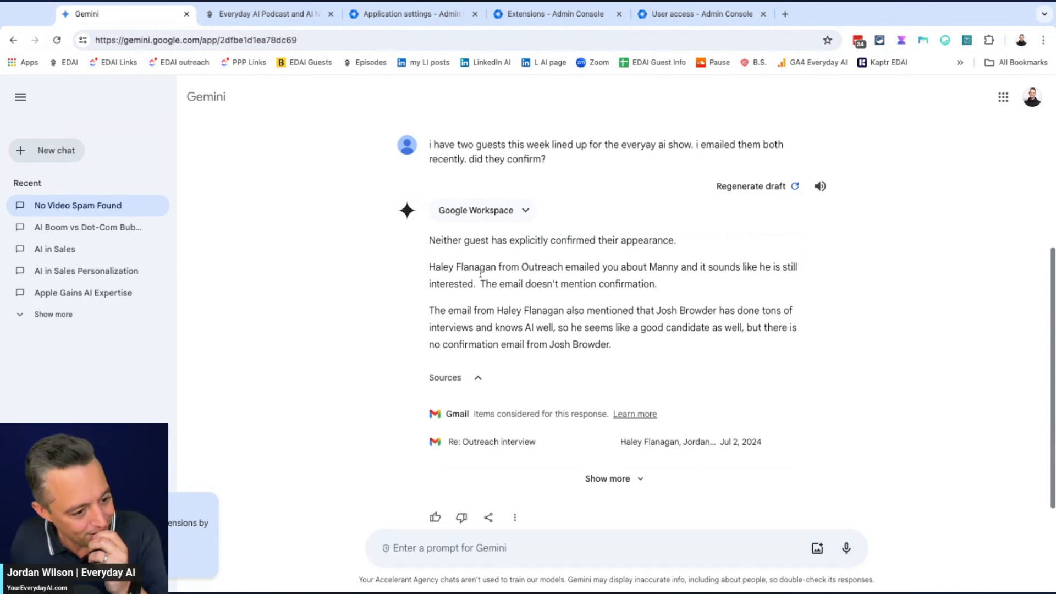
{"action": "double_click", "coordinate": [663, 266]}
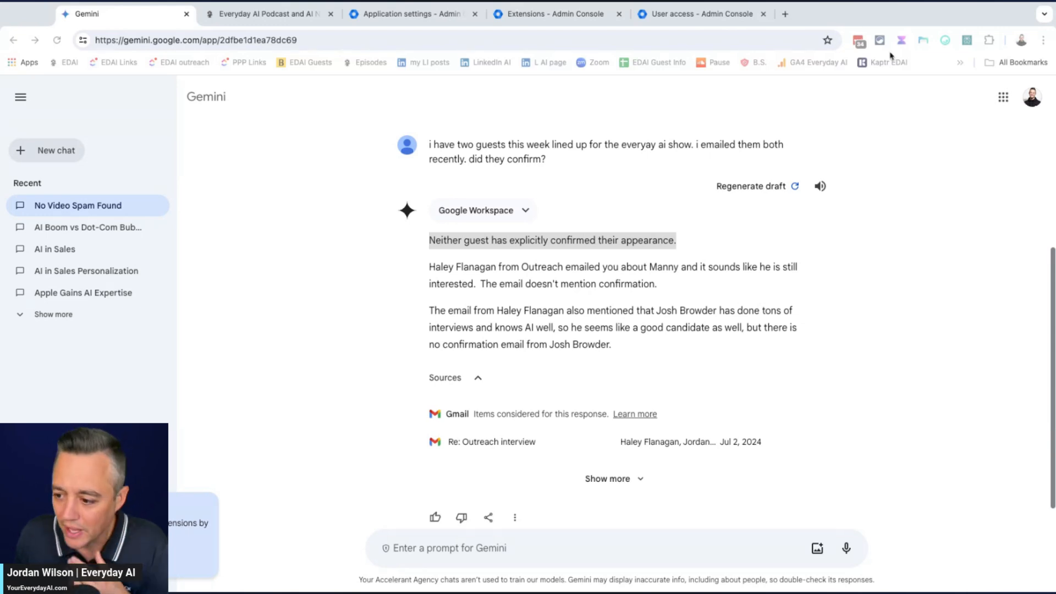
{"action": "mouse_move", "coordinate": [939, 253]}
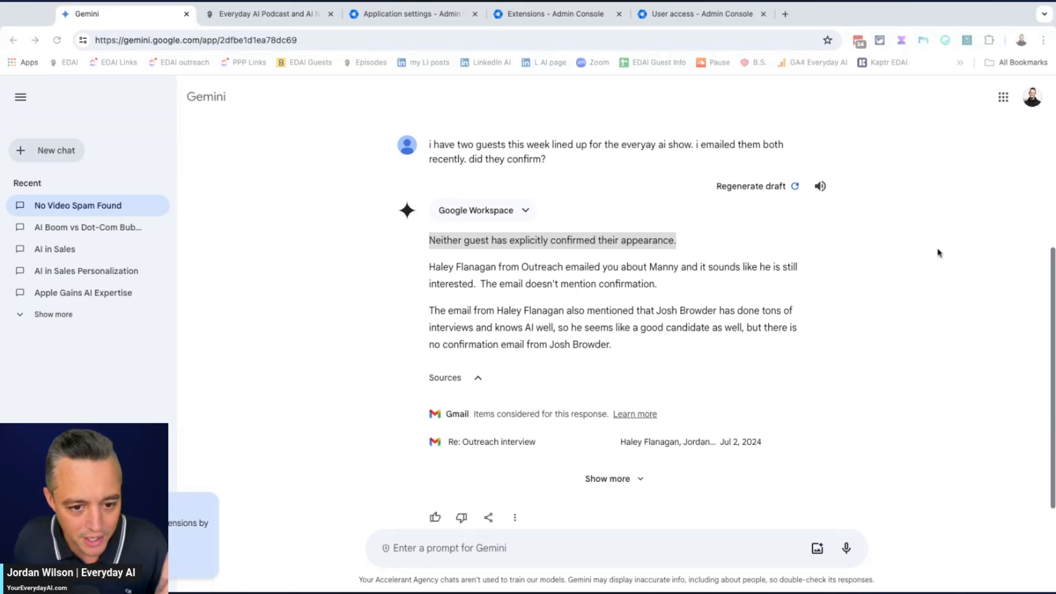
Read the Thursday show thread in Gmail, previewing and closing the cover-art attachment
{"action": "left_click", "coordinate": [845, 13]}
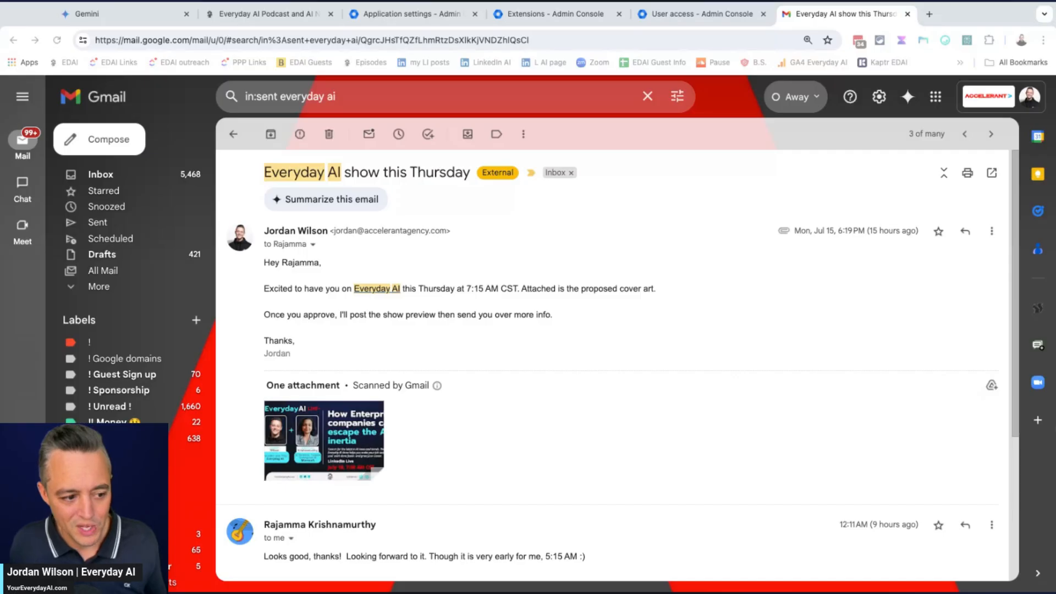
{"action": "mouse_move", "coordinate": [986, 265]}
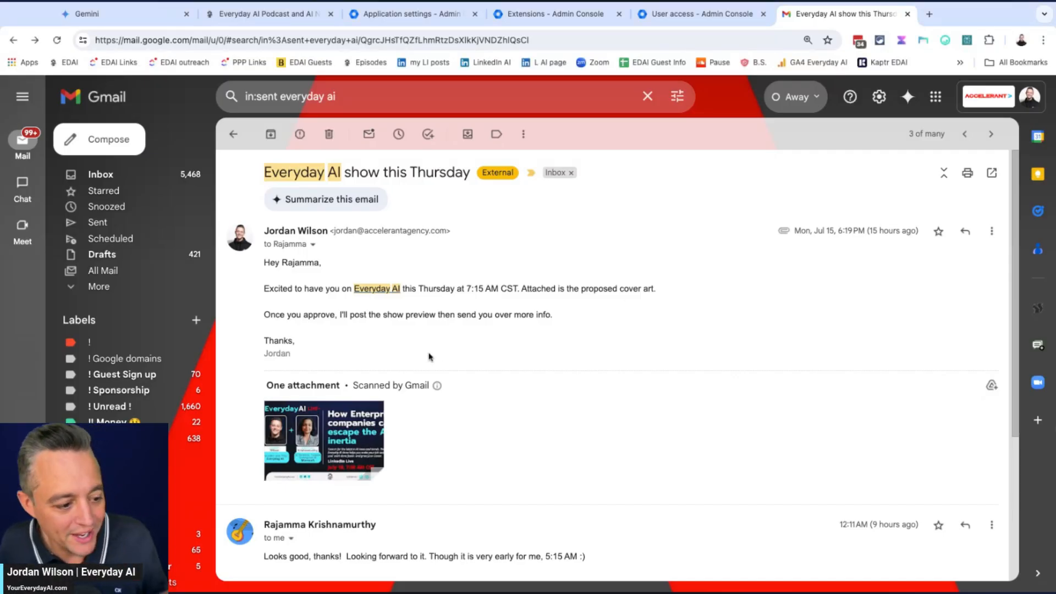
{"action": "mouse_move", "coordinate": [824, 242]}
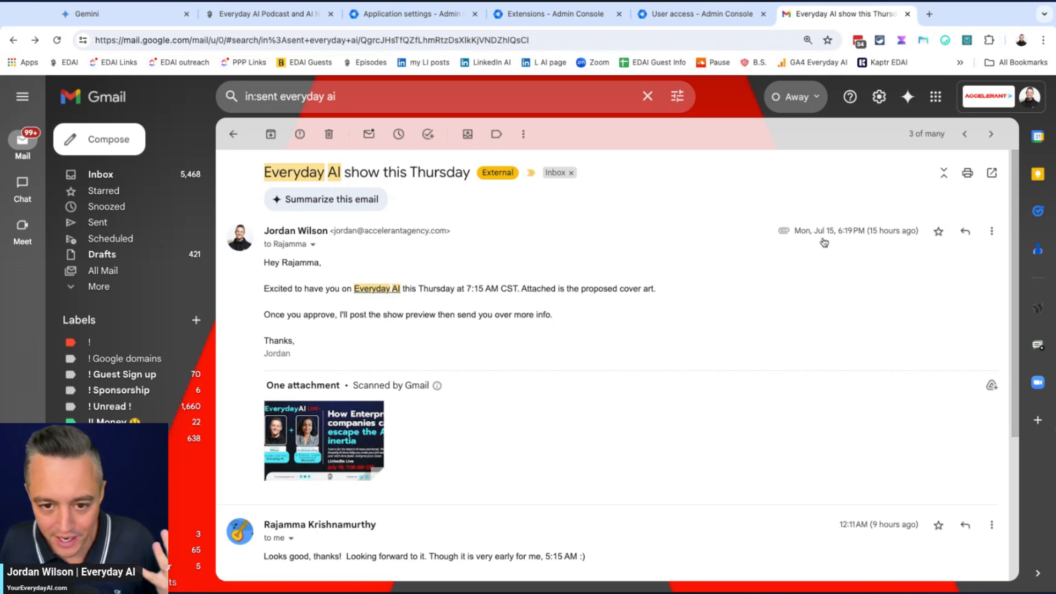
{"action": "scroll", "scroll_direction": "down", "scroll_amount": 3}
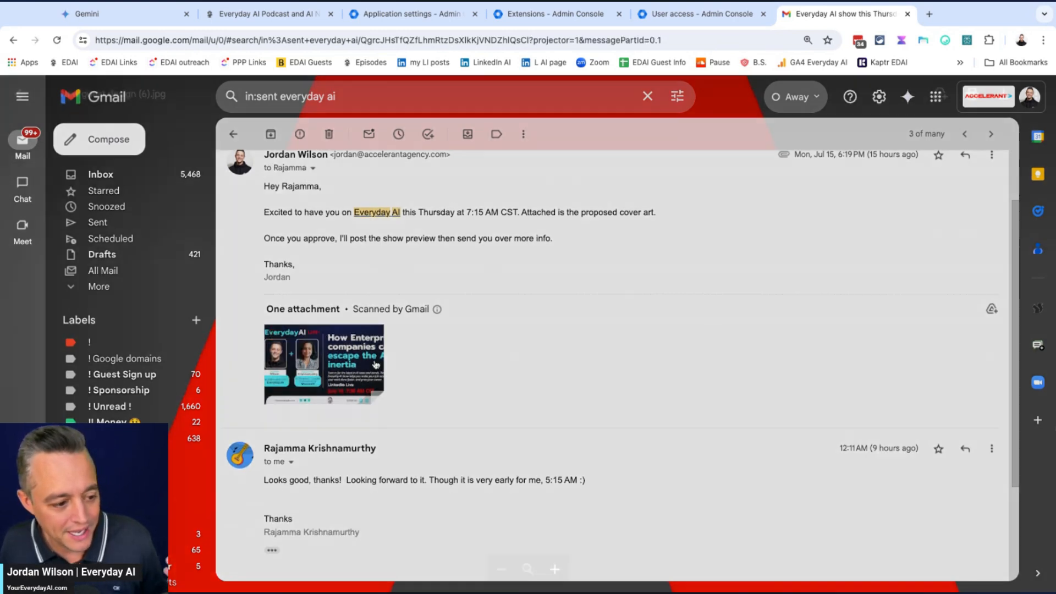
{"action": "left_click", "coordinate": [322, 364]}
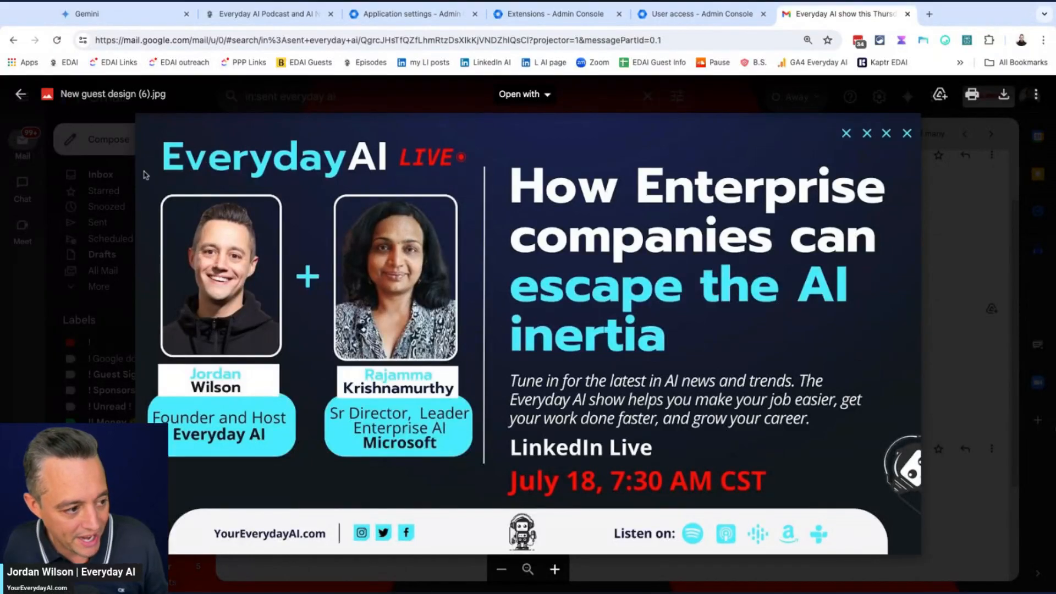
{"action": "left_click", "coordinate": [908, 133]}
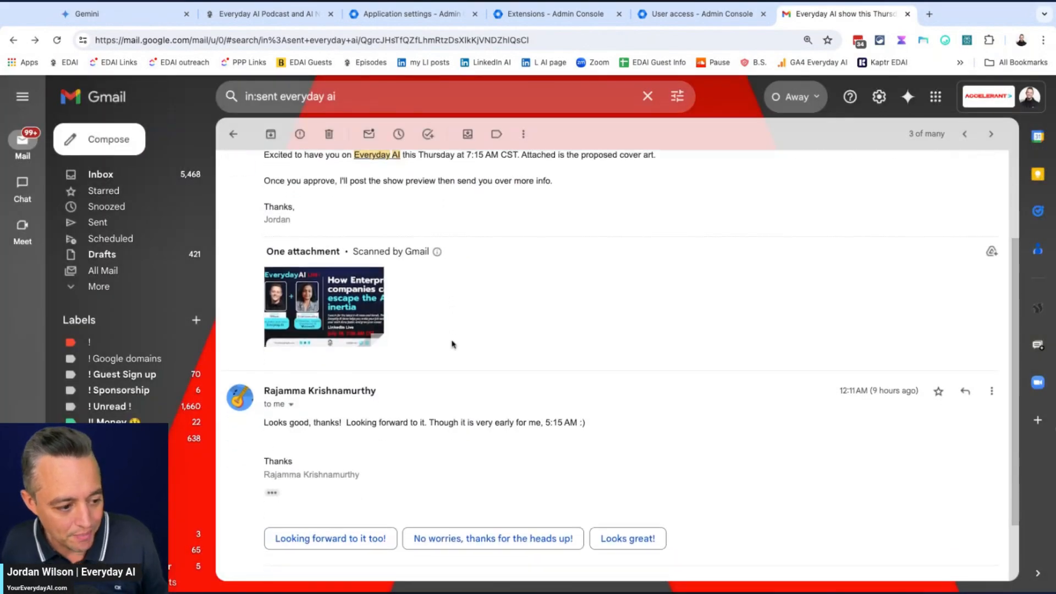
{"action": "scroll", "scroll_direction": "up", "scroll_amount": 3}
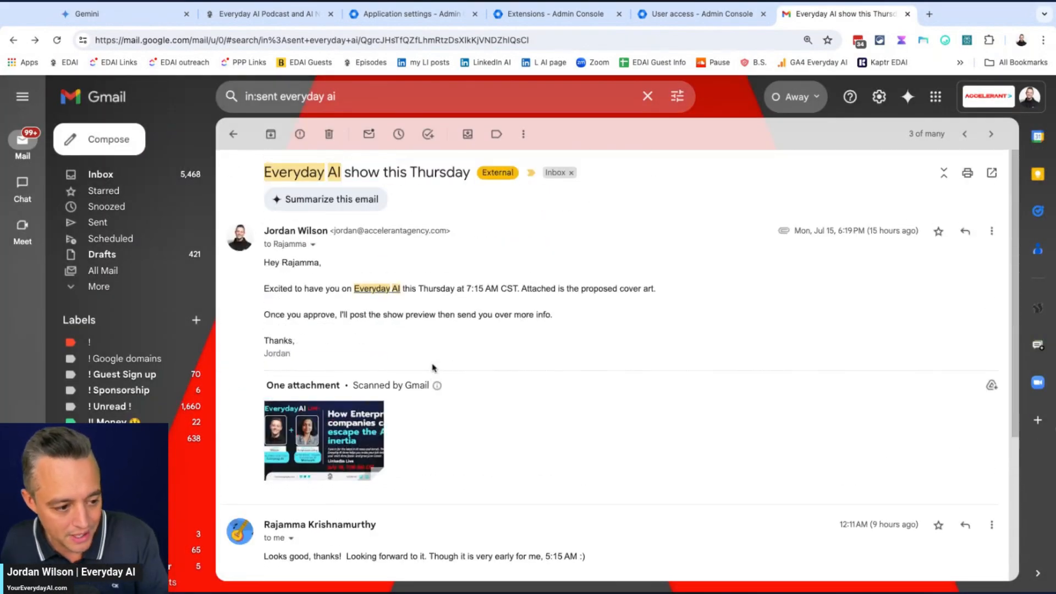
{"action": "scroll", "scroll_direction": "down", "scroll_amount": 3}
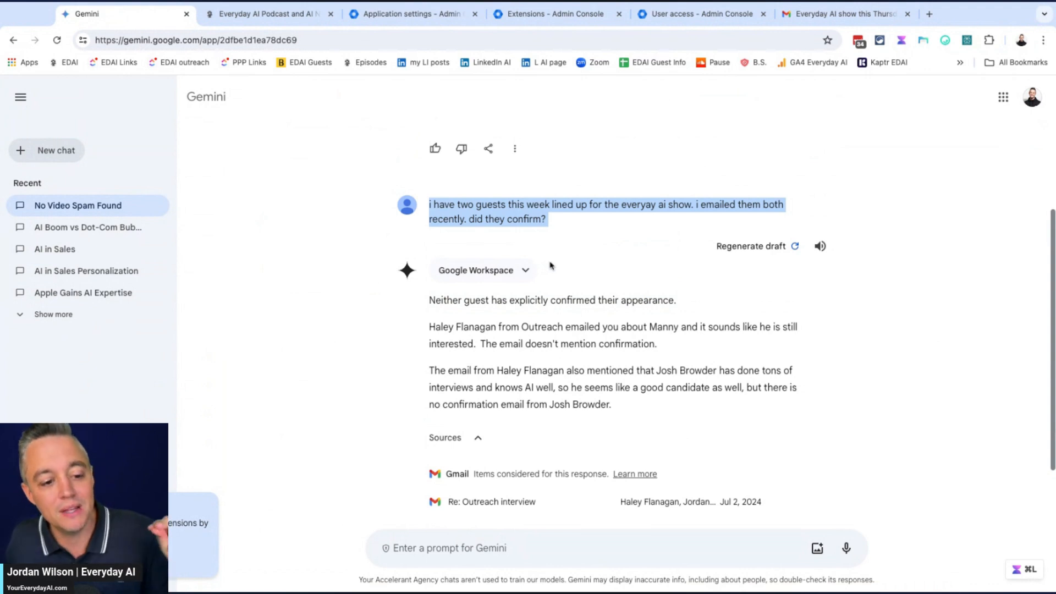
{"action": "mouse_move", "coordinate": [551, 253]}
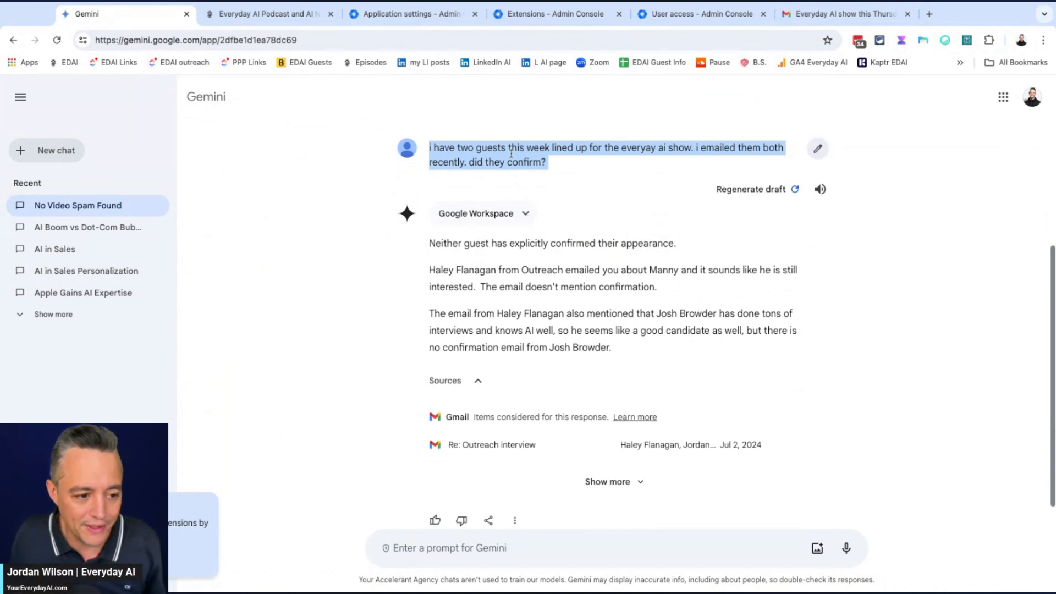
Edit the guest question to say 'yesterday' instead of 'recently' and regenerate the answer
{"action": "left_click", "coordinate": [818, 148]}
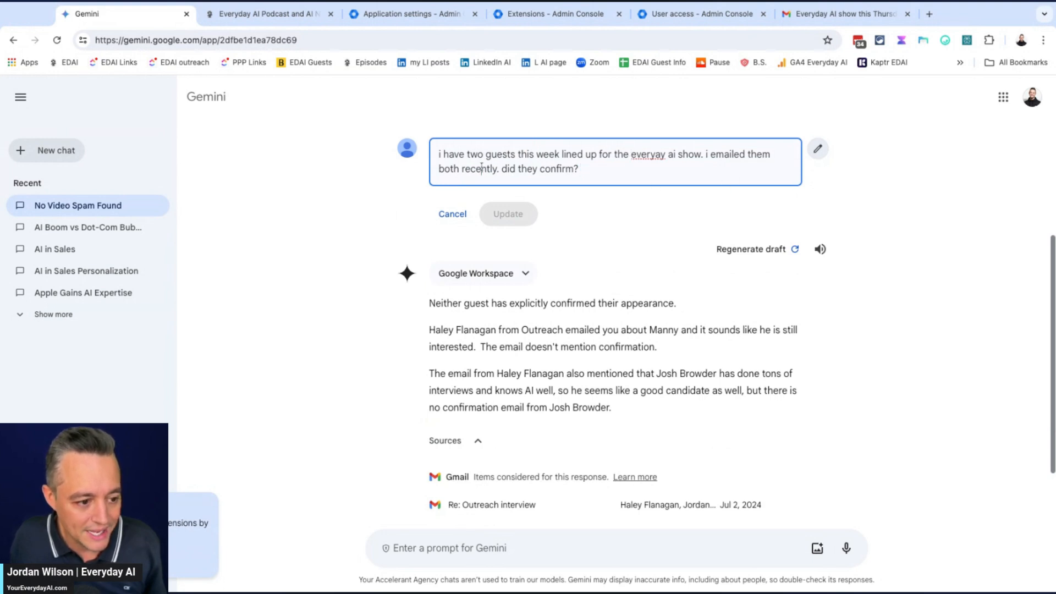
{"action": "type", "text": "yesterda"}
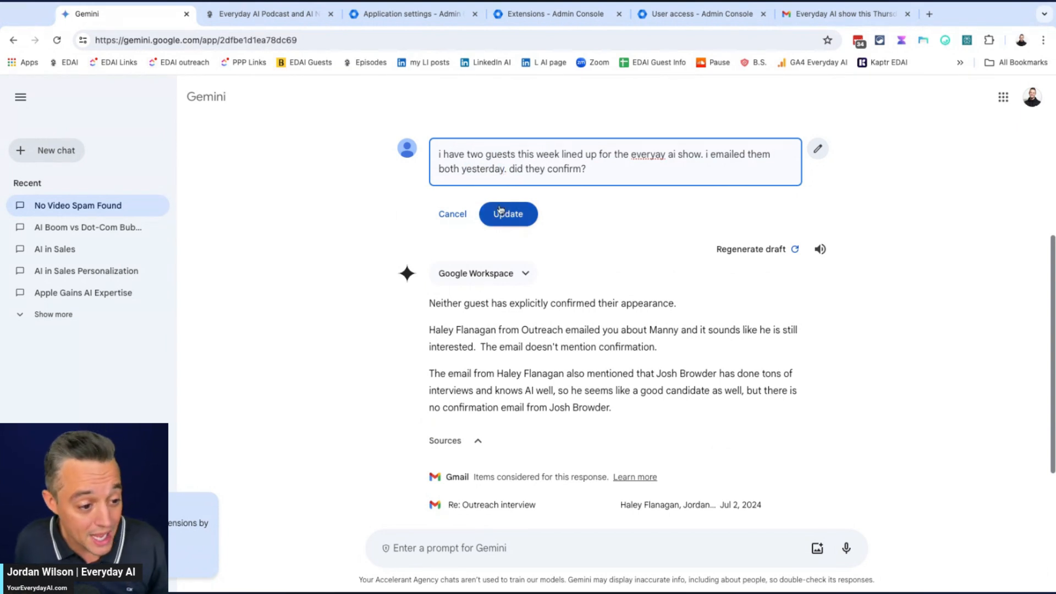
{"action": "left_click", "coordinate": [507, 213]}
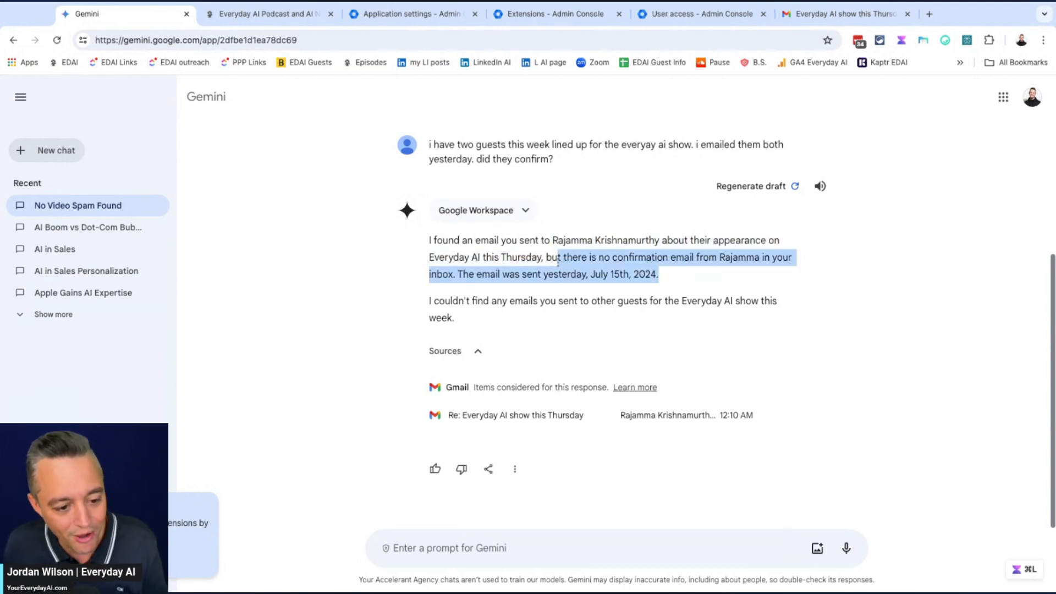
{"action": "mouse_move", "coordinate": [751, 274]}
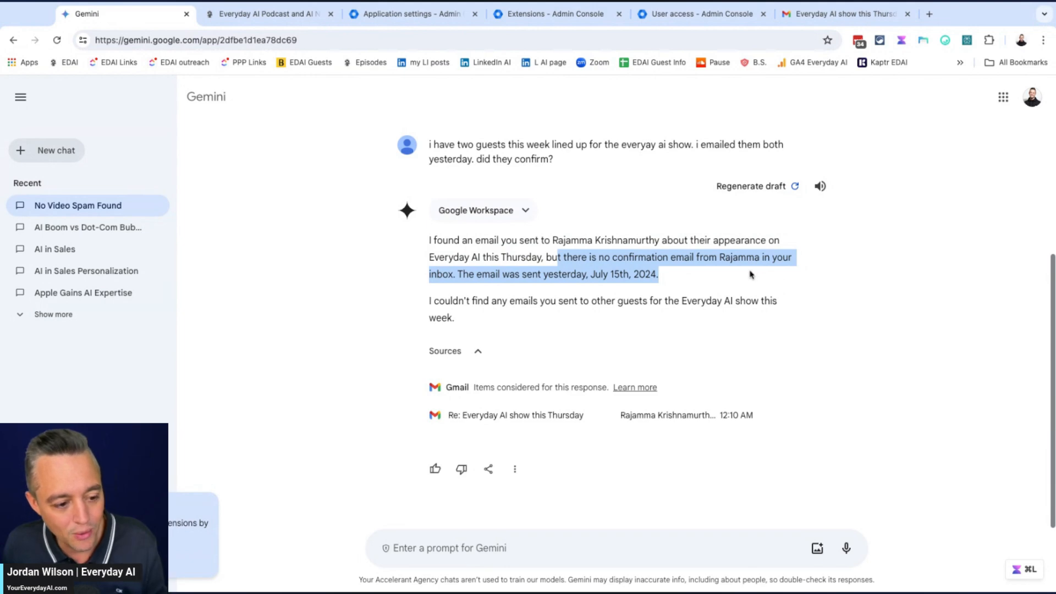
{"action": "mouse_move", "coordinate": [845, 13]}
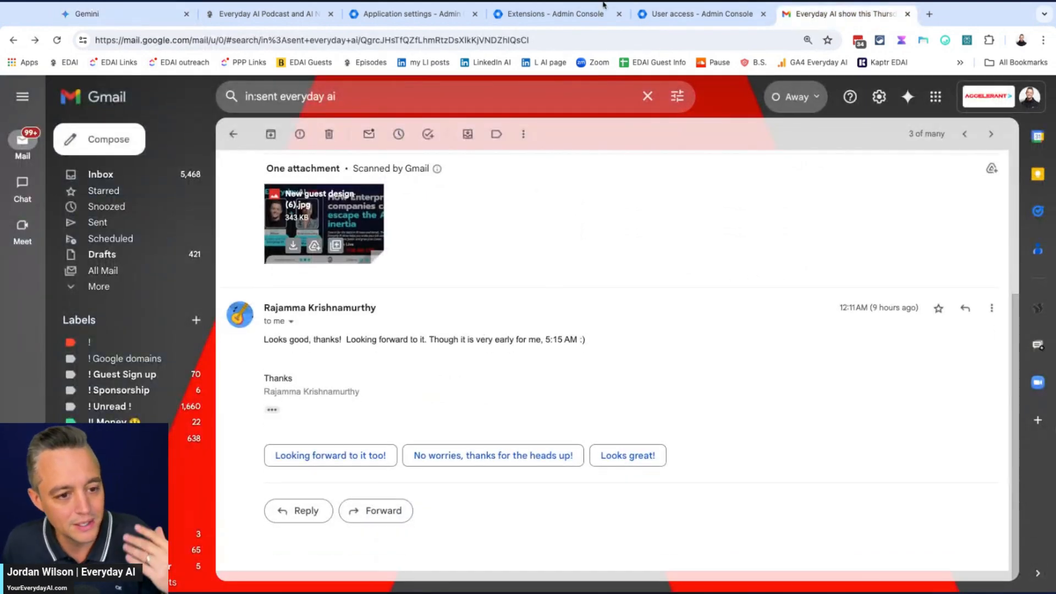
Revisit the Admin Console user access tab, then return to Gemini's guest-confirmation answer
{"action": "left_click", "coordinate": [701, 14]}
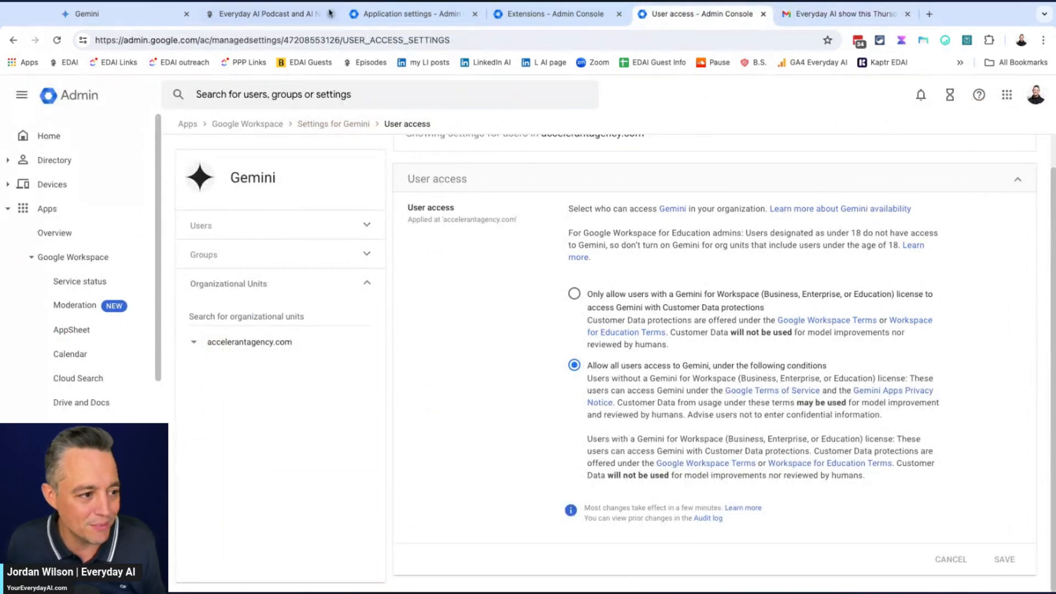
{"action": "left_click", "coordinate": [122, 13]}
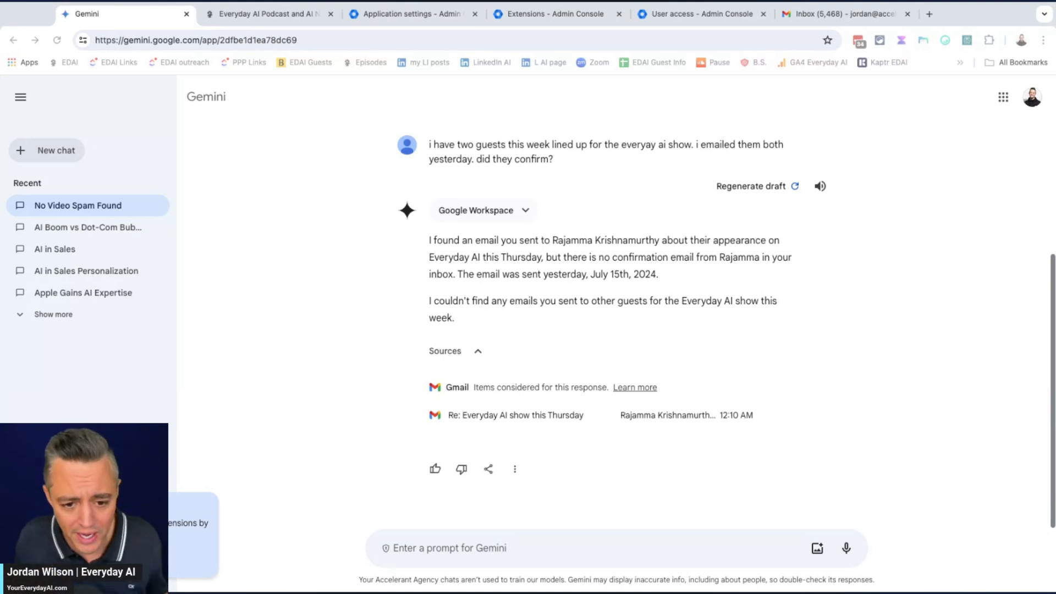
{"action": "mouse_move", "coordinate": [1007, 166]}
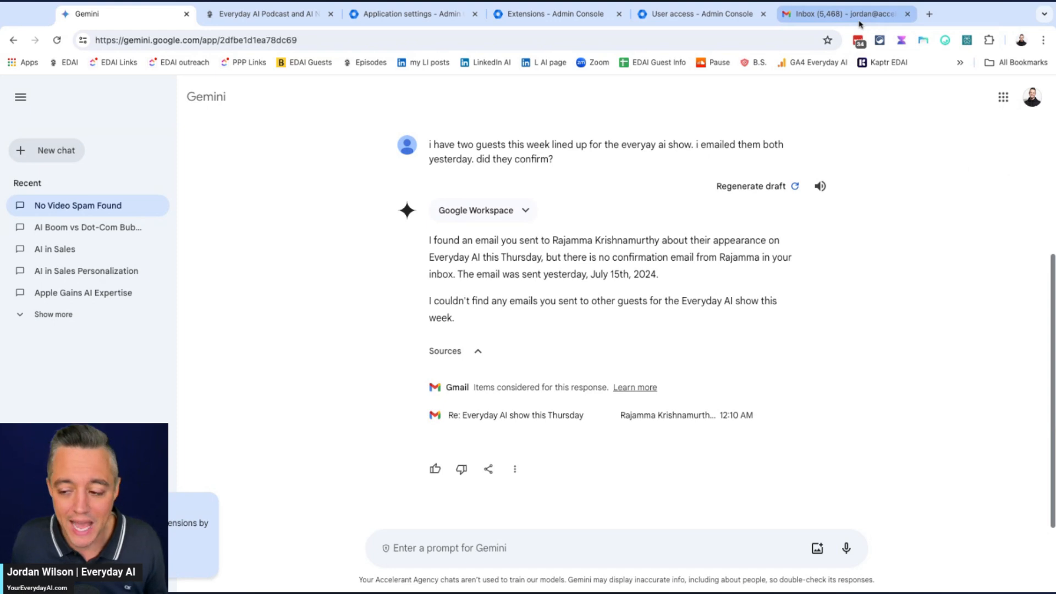
In Gmail's Sent folder, open the 'Everyday AI show this Thursday' email with Rajamma's reply
{"action": "left_click", "coordinate": [842, 13]}
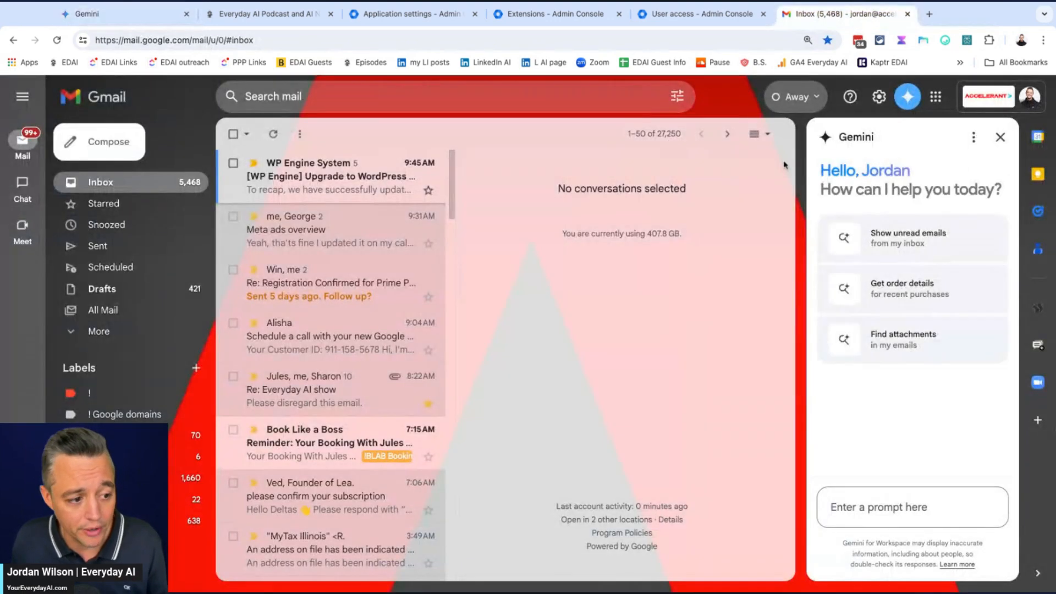
{"action": "mouse_move", "coordinate": [344, 125]}
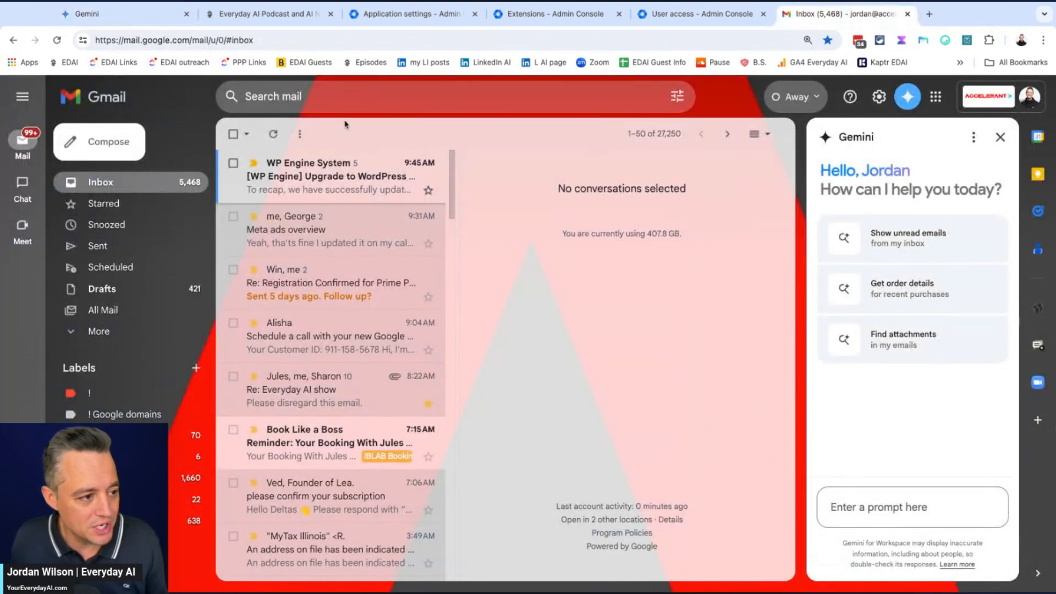
{"action": "mouse_move", "coordinate": [110, 266]}
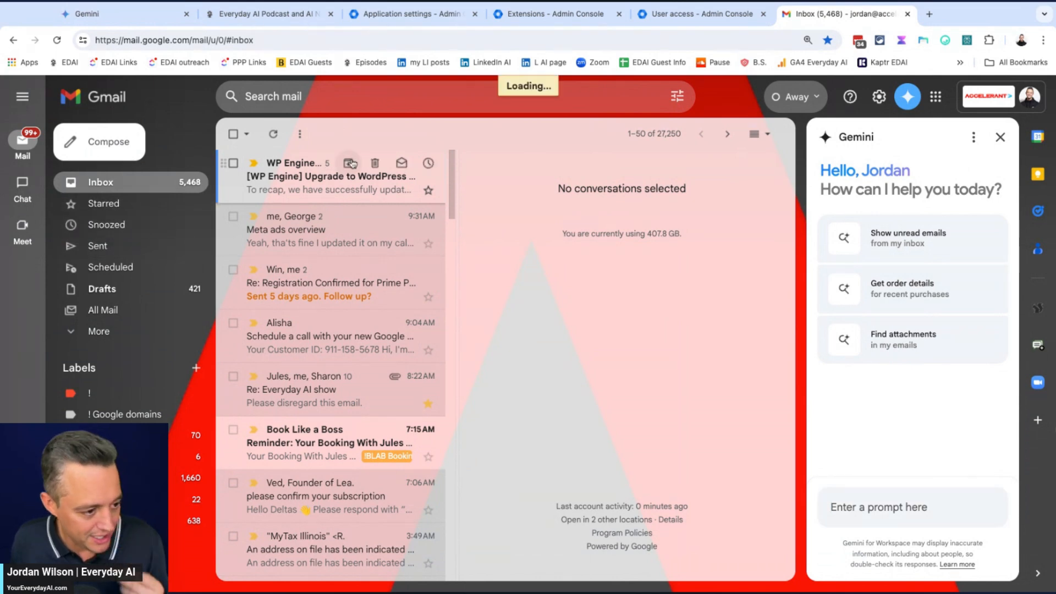
{"action": "left_click", "coordinate": [97, 245]}
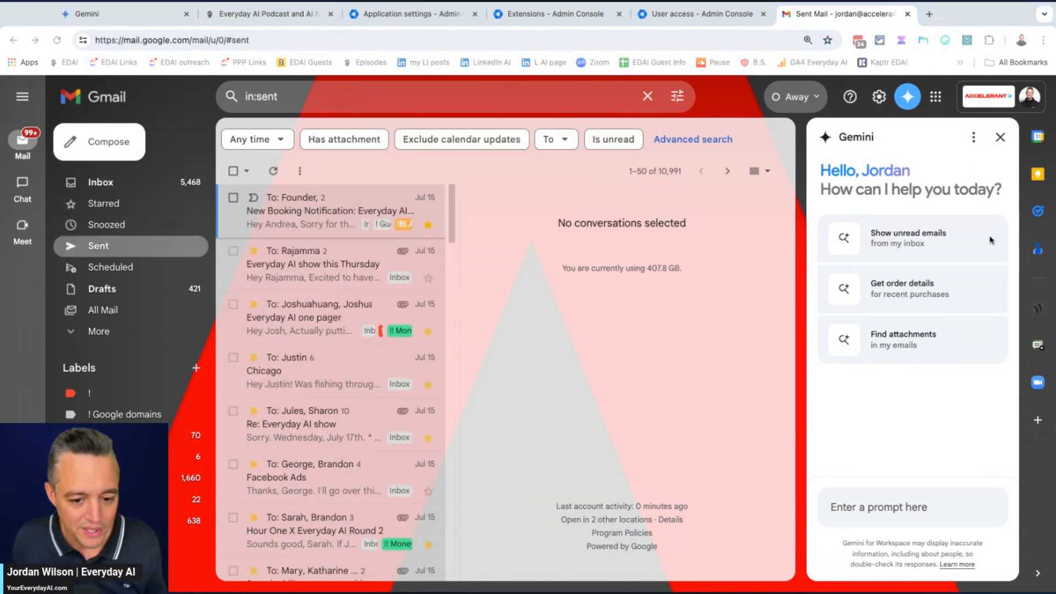
{"action": "mouse_move", "coordinate": [303, 264]}
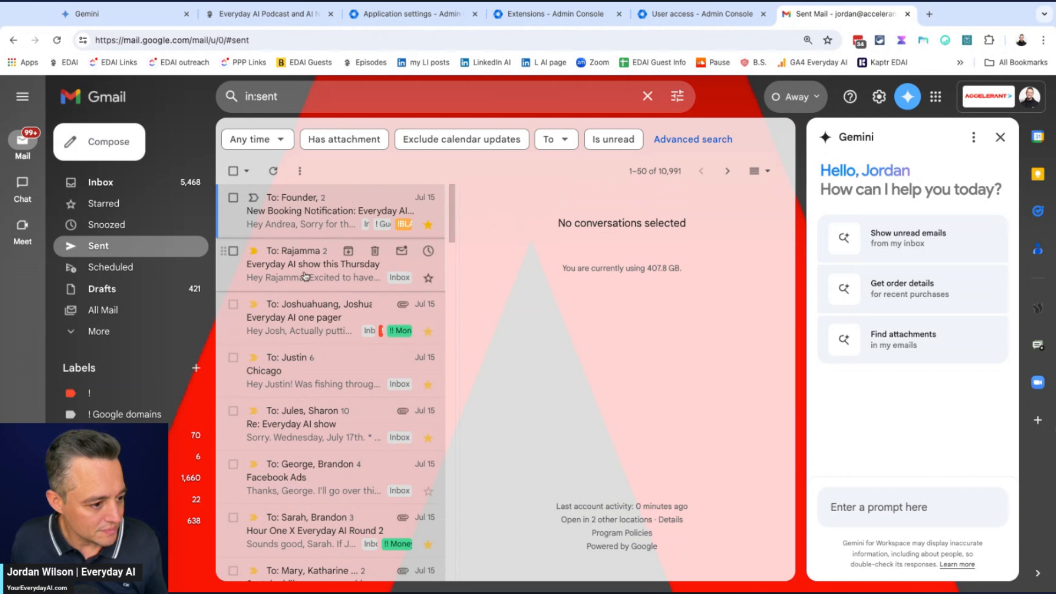
{"action": "left_click", "coordinate": [312, 264]}
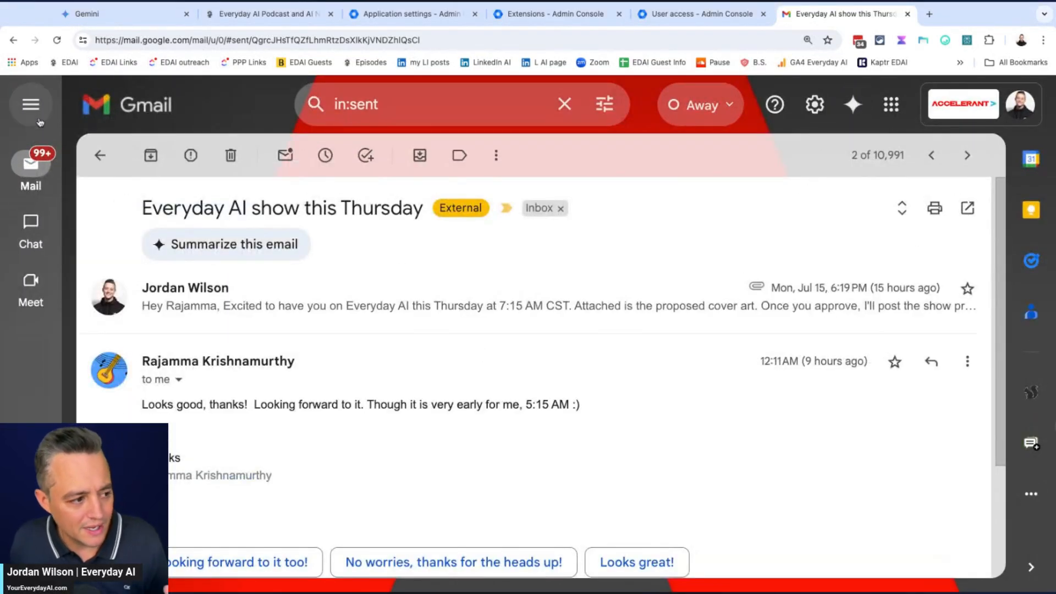
{"action": "left_click", "coordinate": [31, 104]}
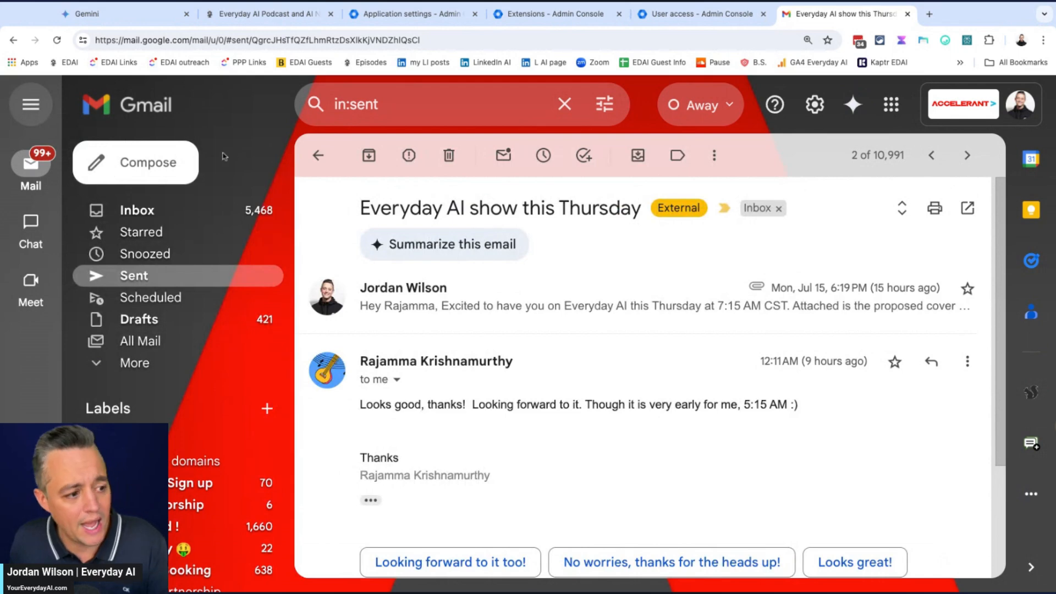
{"action": "mouse_move", "coordinate": [245, 158]}
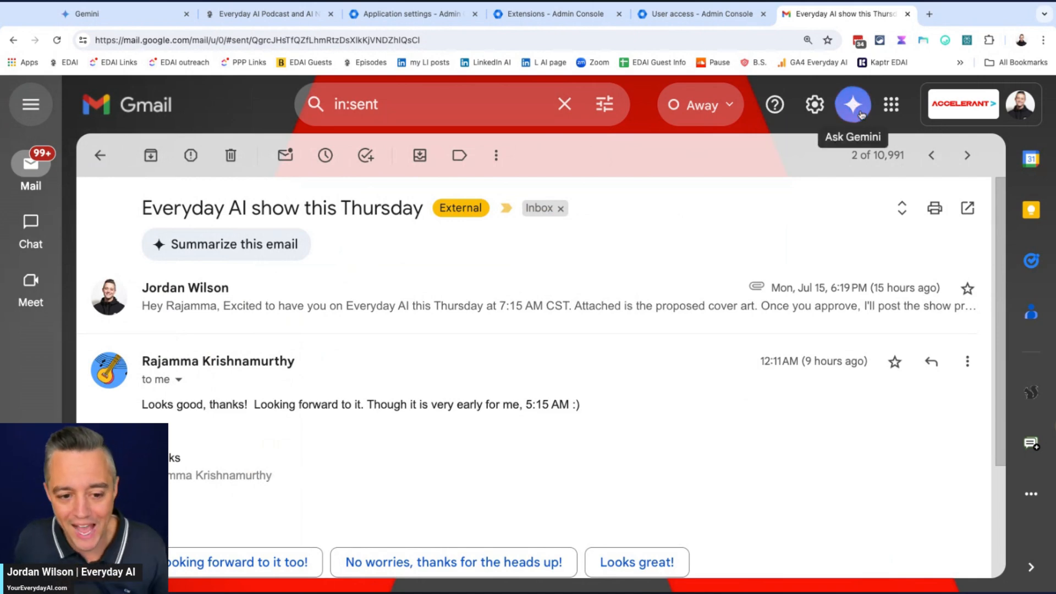
Open the Gemini side panel on the email, expand its single source, and ask whether both guests emailed yesterday confirmed
{"action": "left_click", "coordinate": [851, 105]}
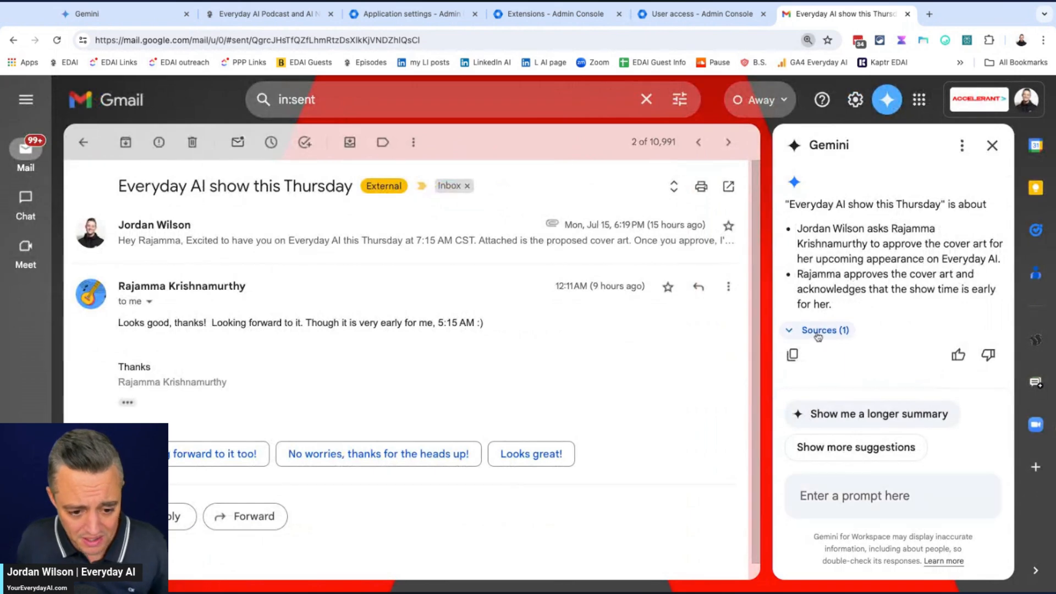
{"action": "left_click", "coordinate": [822, 330]}
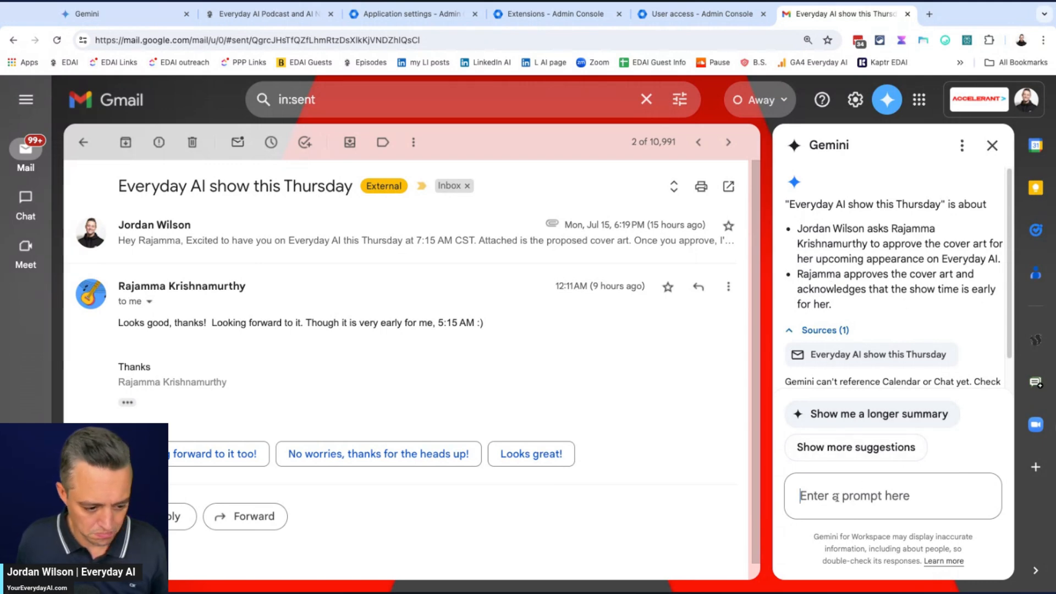
{"action": "type", "text": "i have two guests this week lined up for the everyay ai show. i emailed them both yesterday. did they confirm?"}
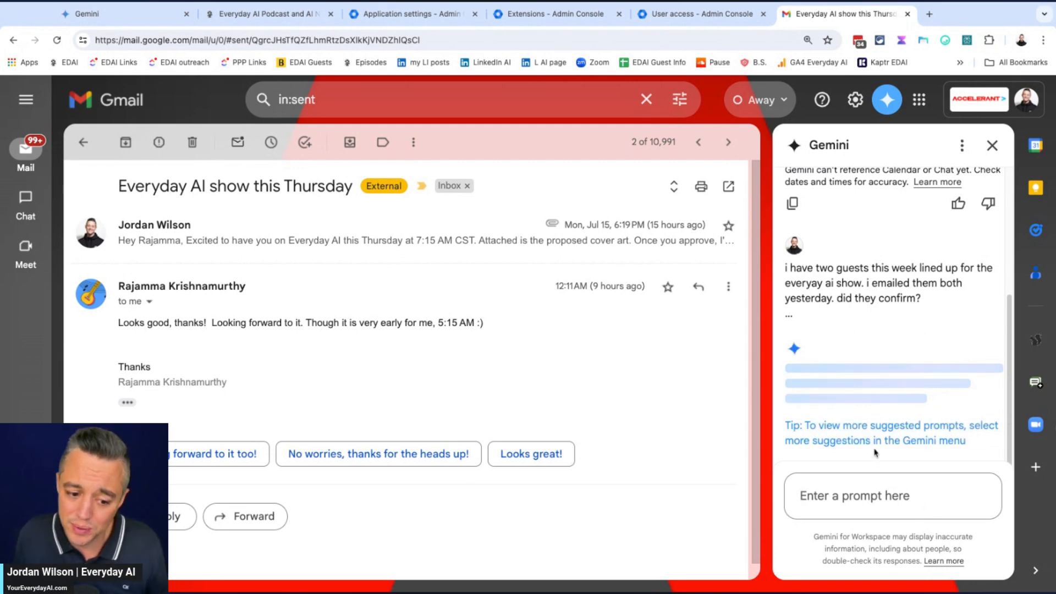
{"action": "mouse_move", "coordinate": [3, 382]}
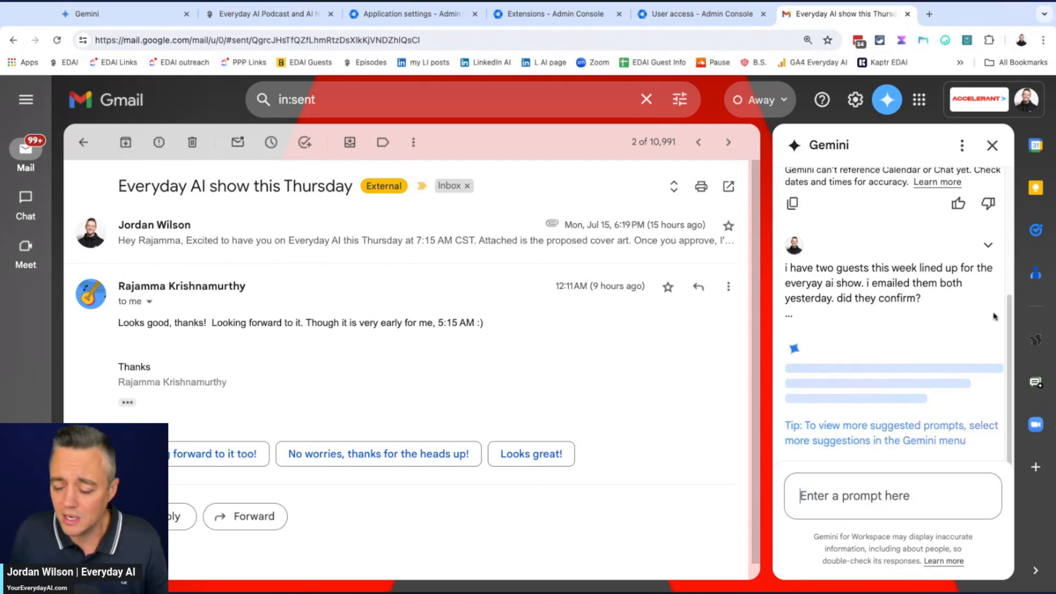
{"action": "mouse_move", "coordinate": [848, 368]}
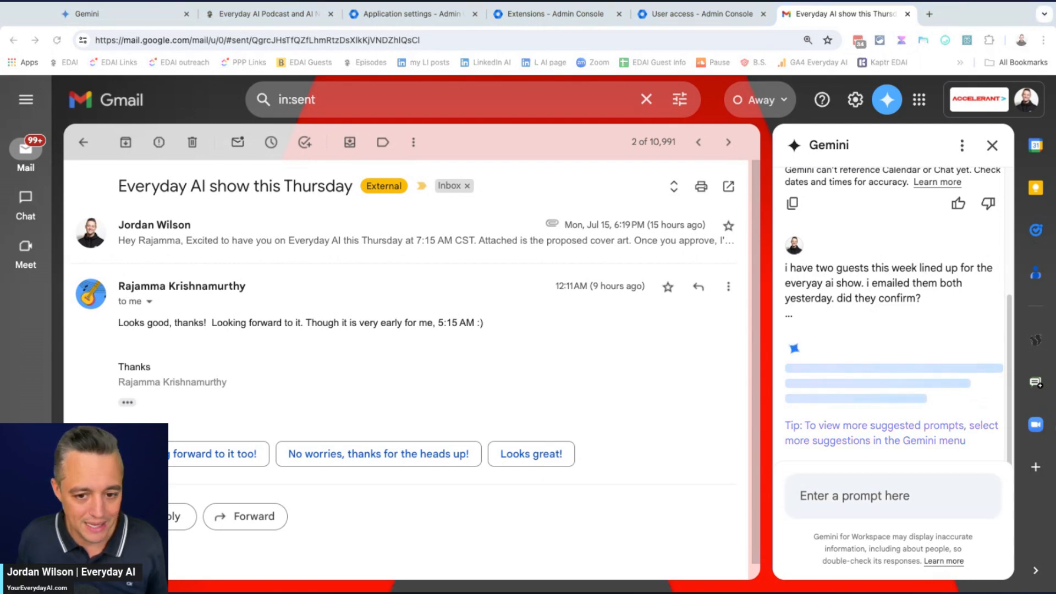
Review Gemini's answer that no guests confirmed, highlight the reply text, and expand its nine sources
{"action": "left_click", "coordinate": [892, 496]}
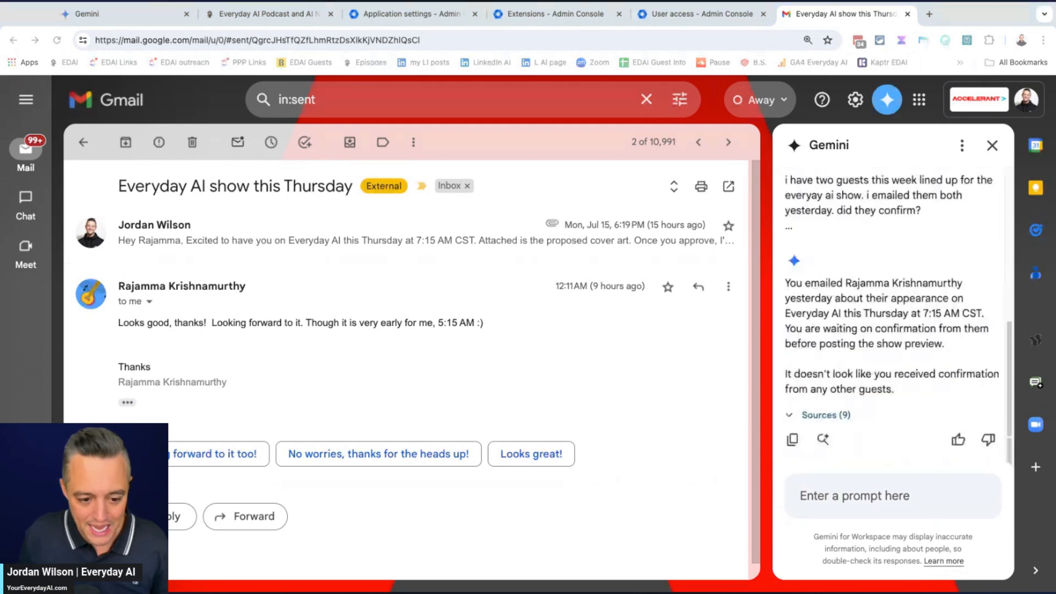
{"action": "scroll", "scroll_direction": "down", "scroll_amount": 3}
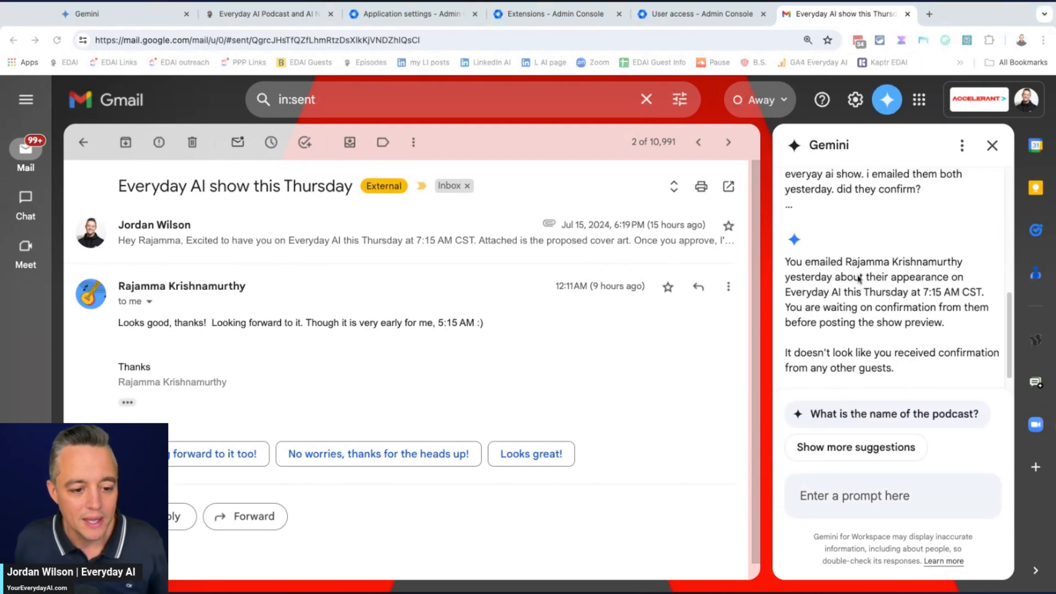
{"action": "double_click", "coordinate": [848, 277]}
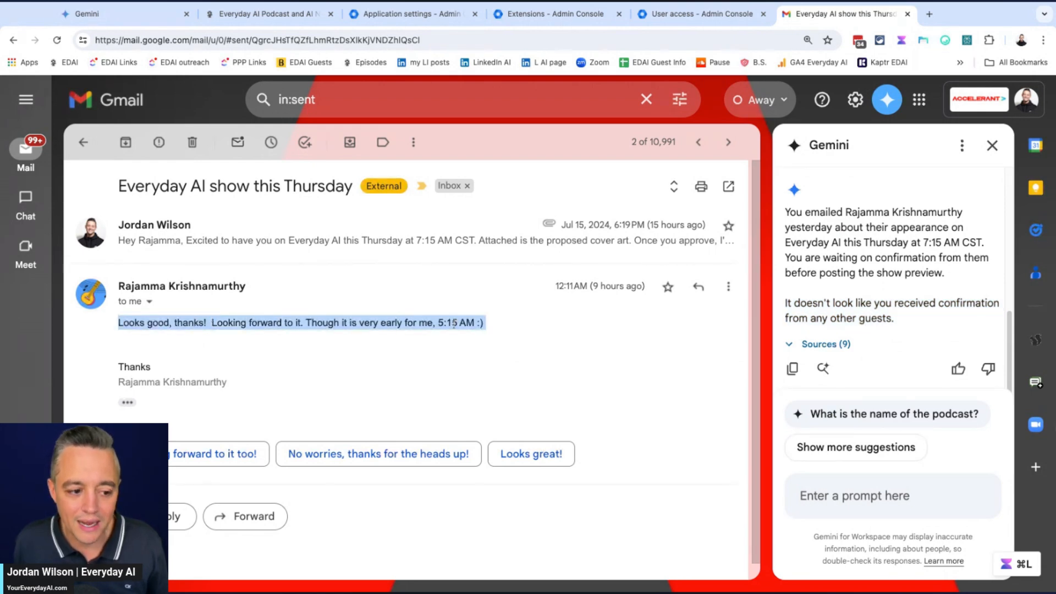
{"action": "mouse_move", "coordinate": [451, 336]}
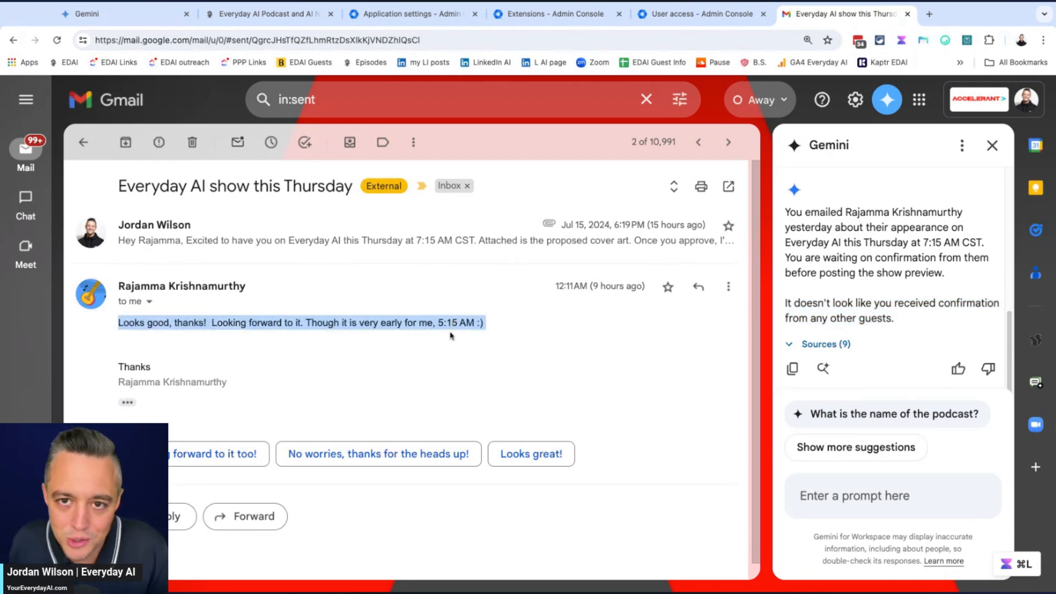
{"action": "left_click", "coordinate": [451, 322]}
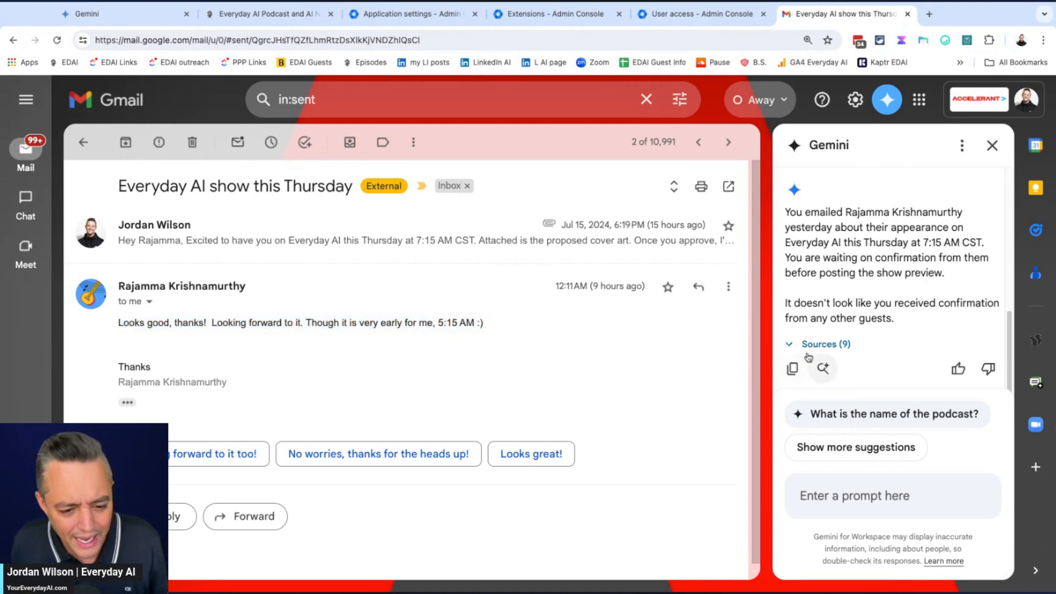
{"action": "left_click", "coordinate": [823, 344]}
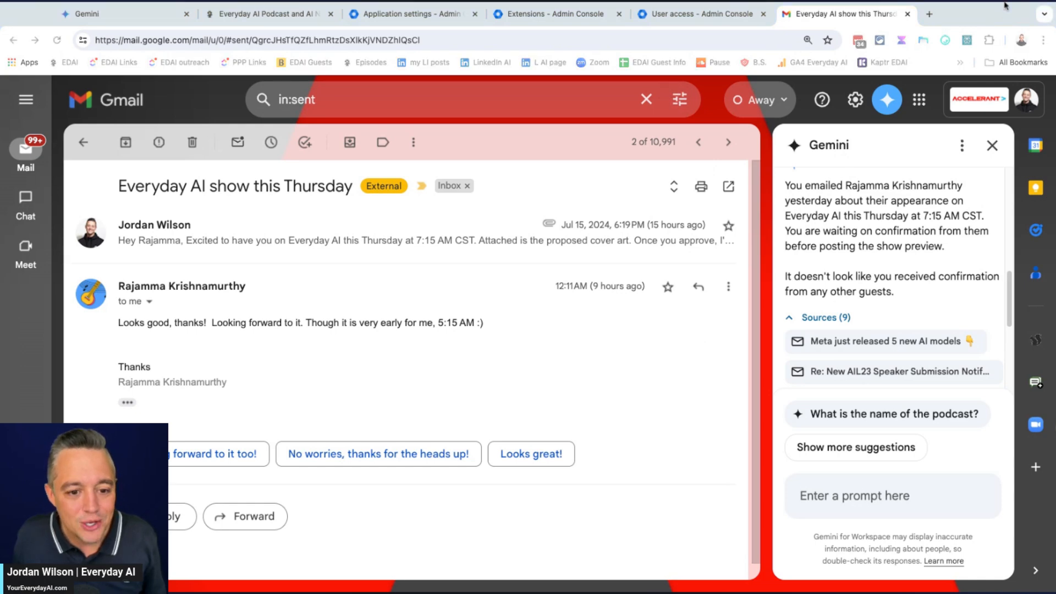
{"action": "mouse_move", "coordinate": [1003, 6]}
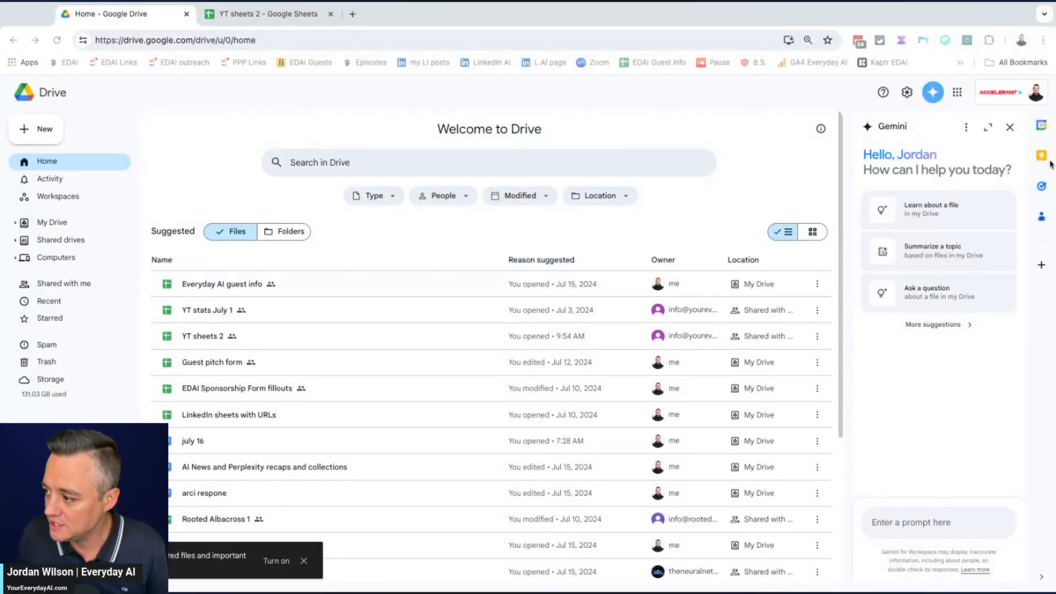
Reopen Drive's Gemini panel and ask 'i have a spreadsheet with youtube stats. can you find it?'
{"action": "left_click", "coordinate": [1009, 126]}
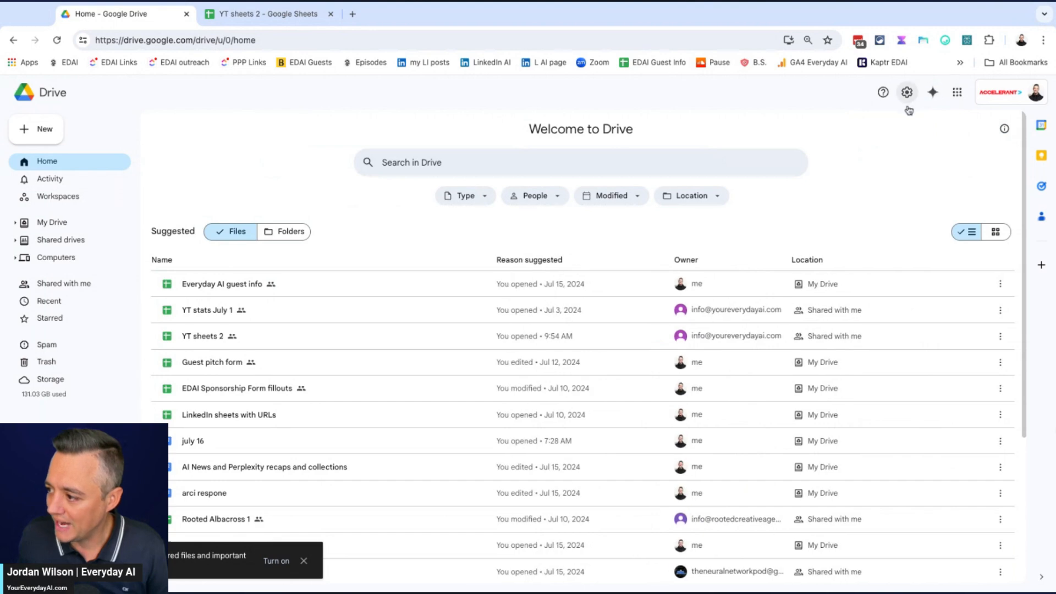
{"action": "left_click", "coordinate": [933, 92]}
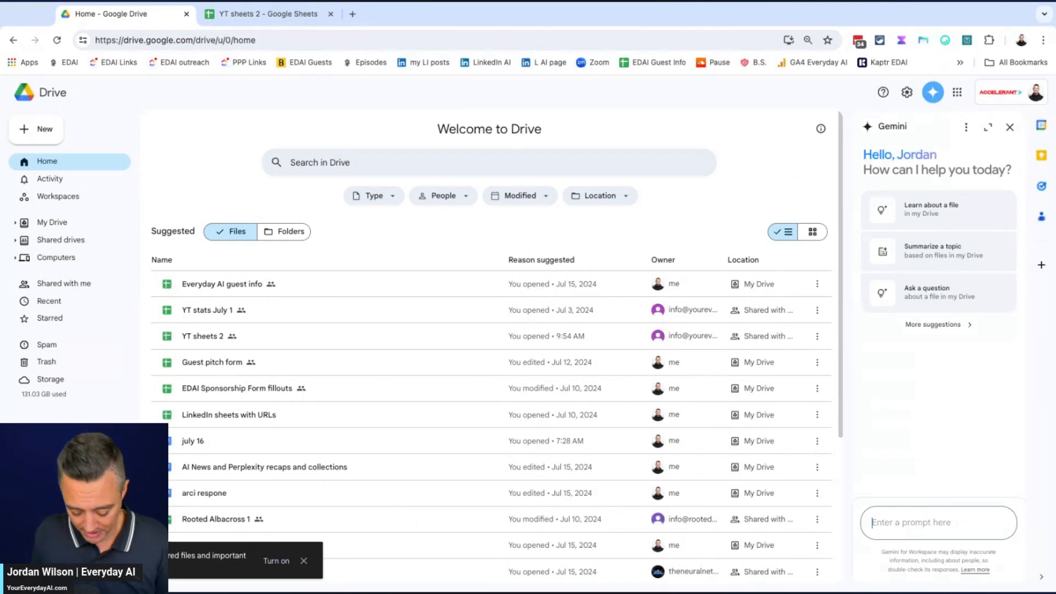
{"action": "type", "text": "i have a spre"}
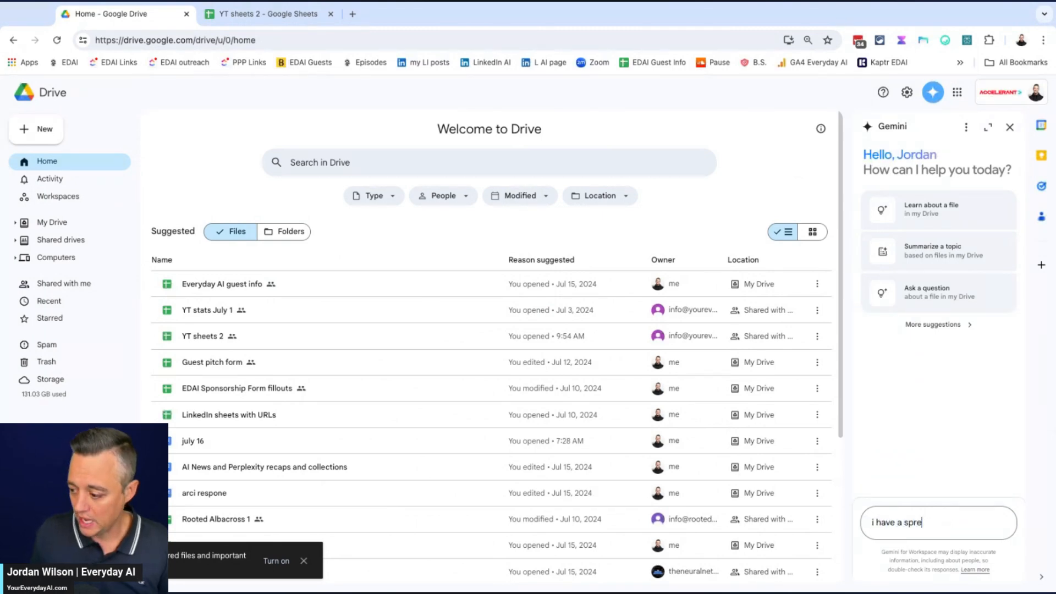
{"action": "type", "text": "adsheet"}
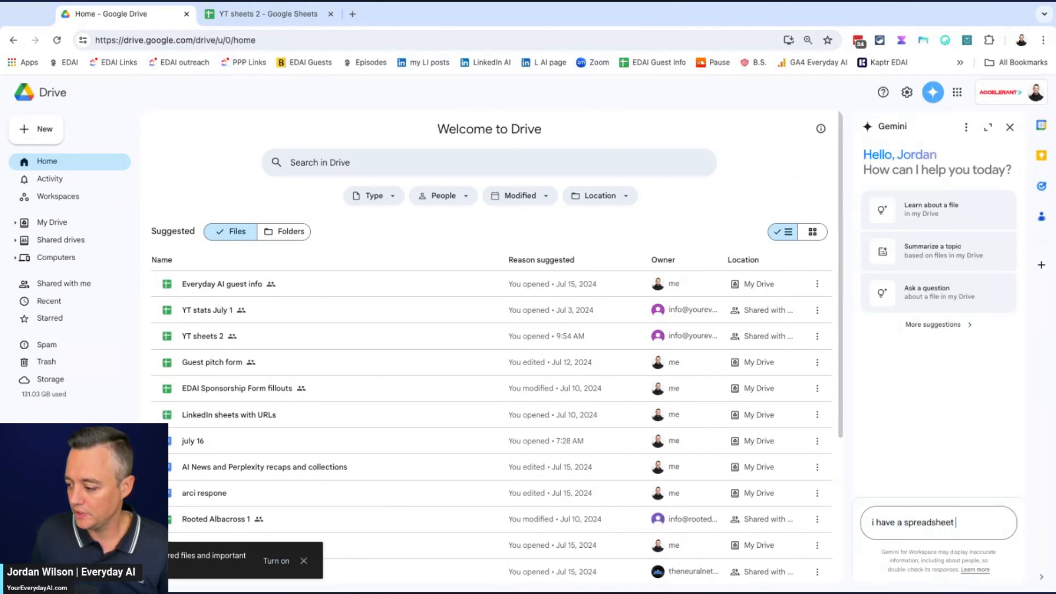
{"action": "type", "text": "with youtu"}
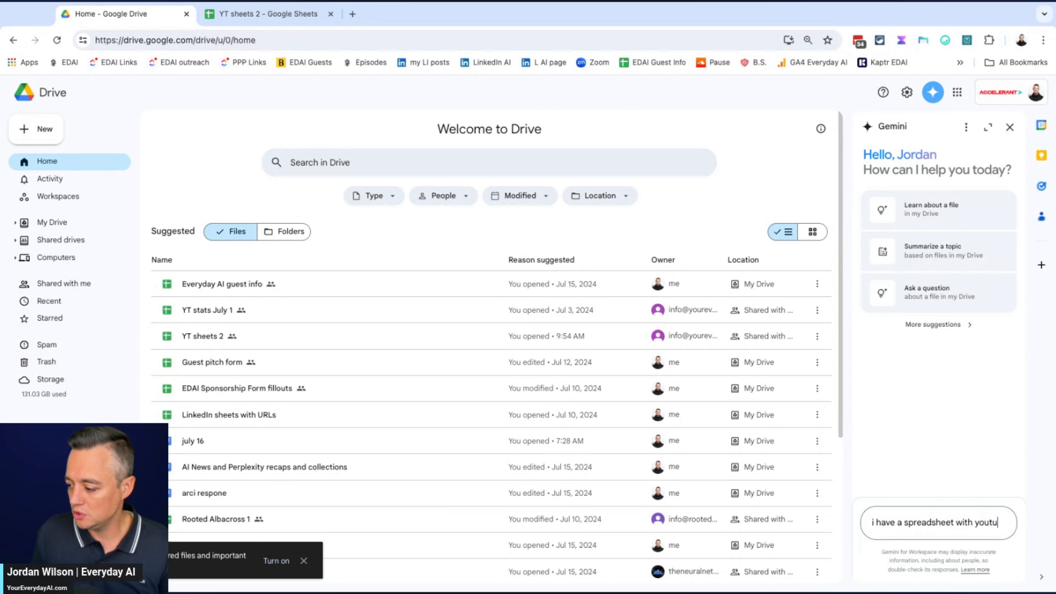
{"action": "type", "text": "be stats. can"}
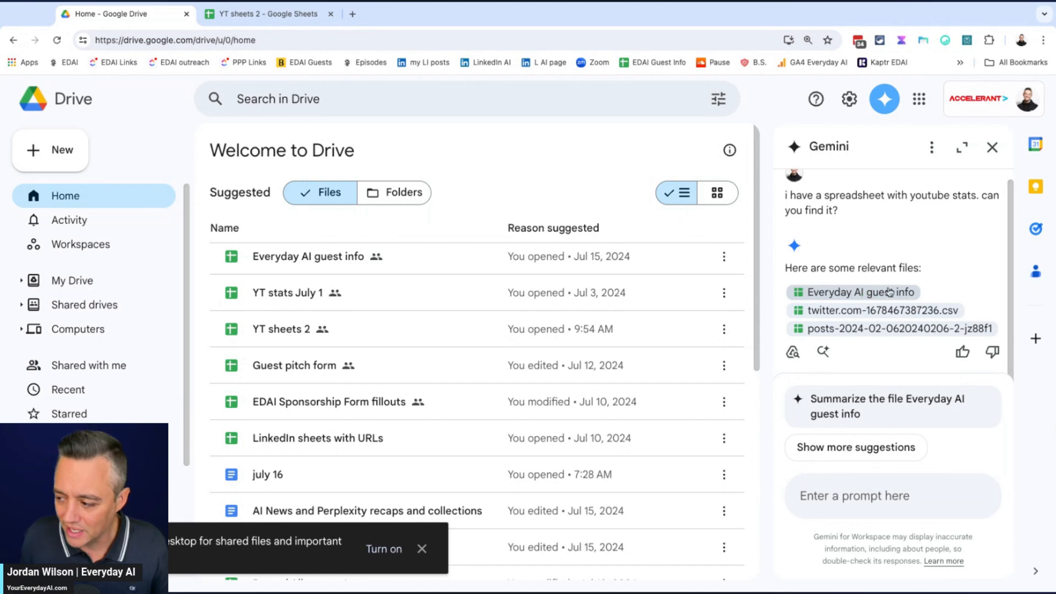
{"action": "mouse_move", "coordinate": [859, 314]}
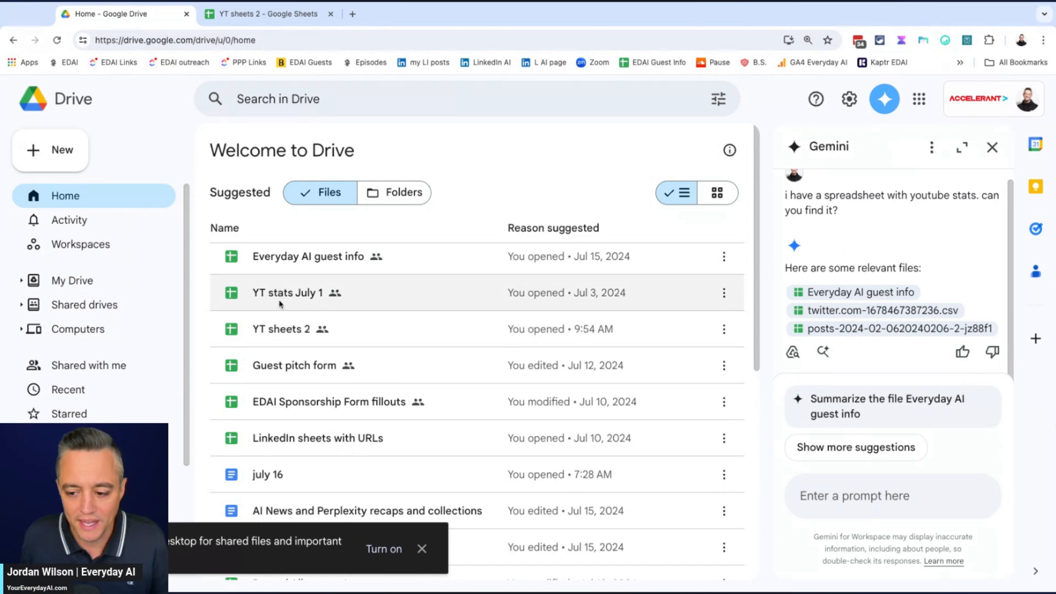
{"action": "mouse_move", "coordinate": [282, 299]}
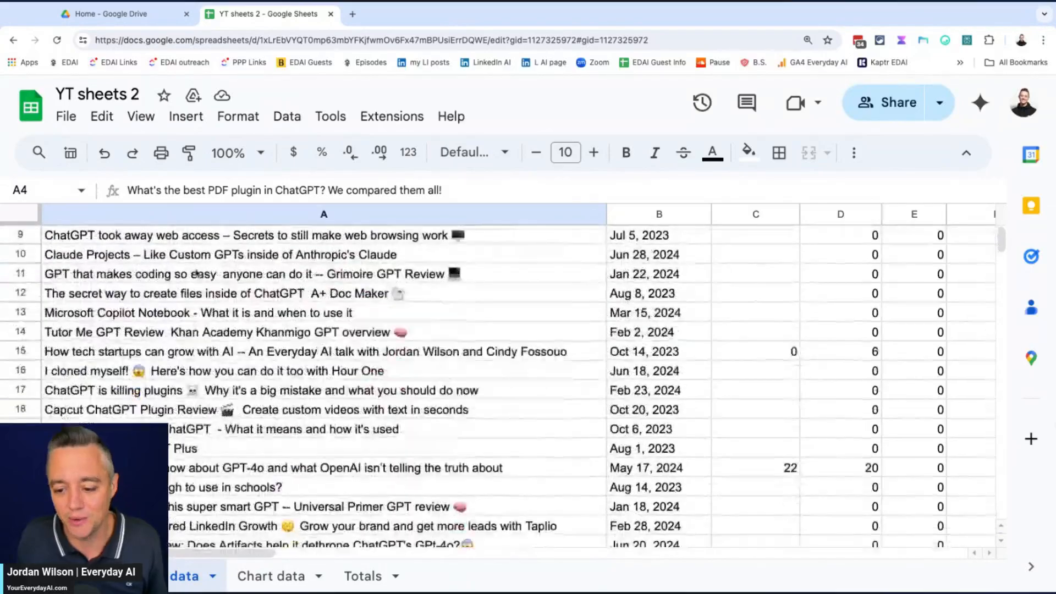
{"action": "scroll", "scroll_direction": "down", "scroll_amount": 3}
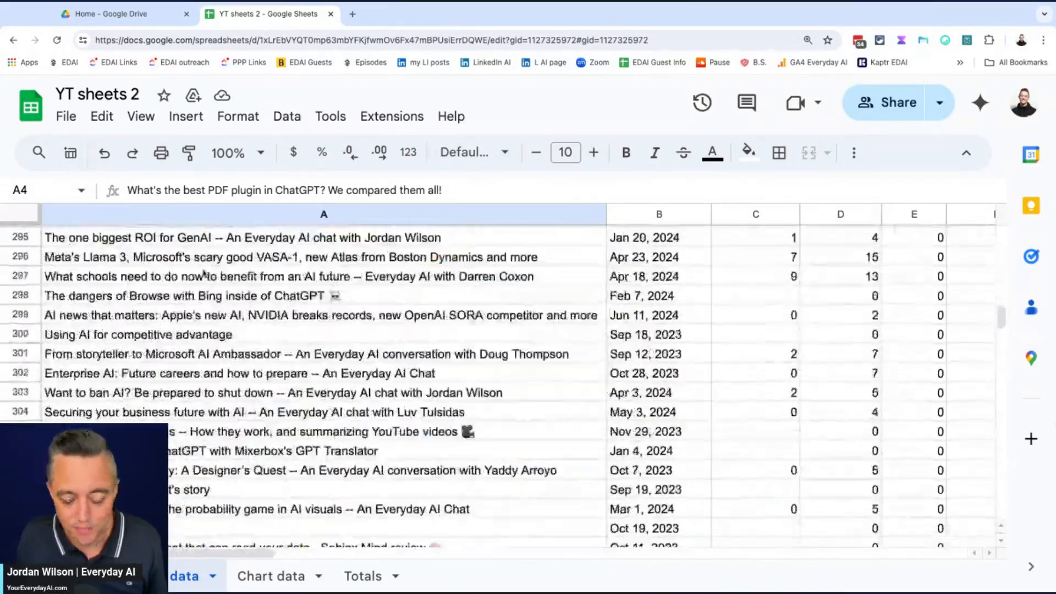
{"action": "scroll", "scroll_direction": "down", "scroll_amount": 3}
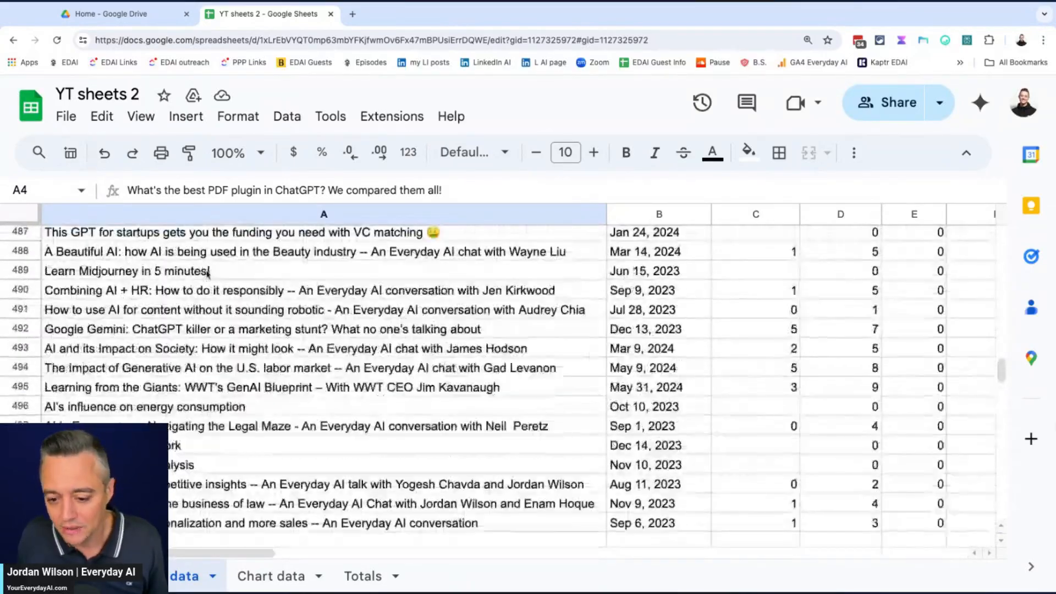
{"action": "left_click", "coordinate": [839, 451]}
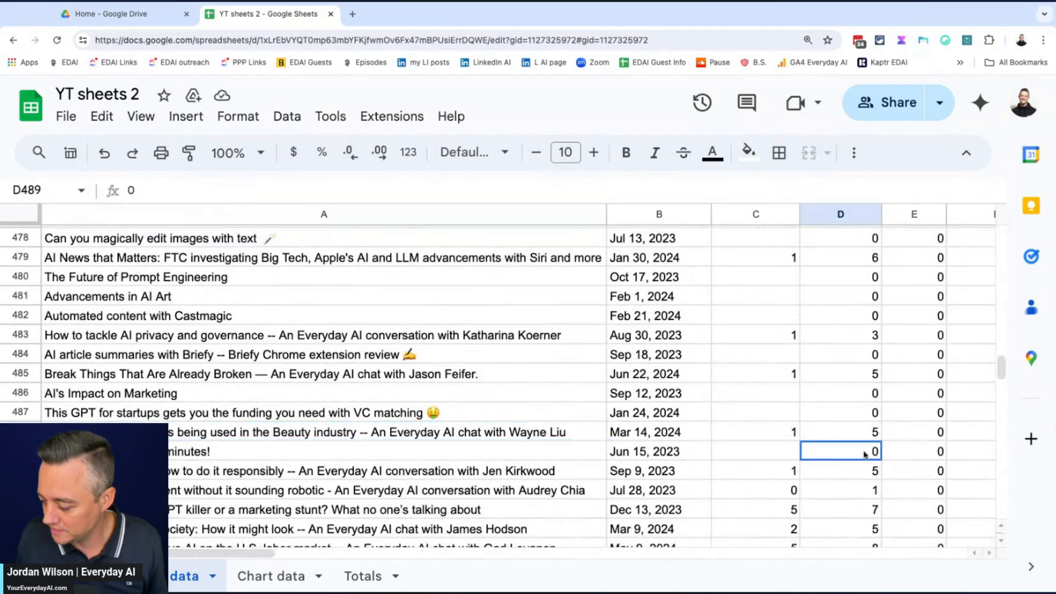
{"action": "scroll", "scroll_direction": "up", "scroll_amount": 3}
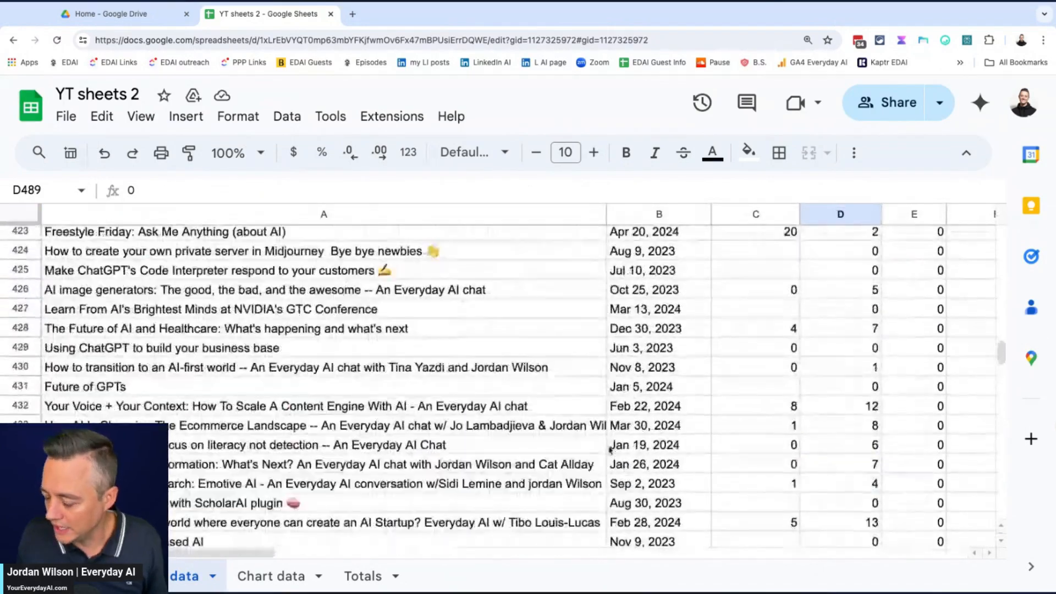
{"action": "scroll", "scroll_direction": "up", "scroll_amount": 3}
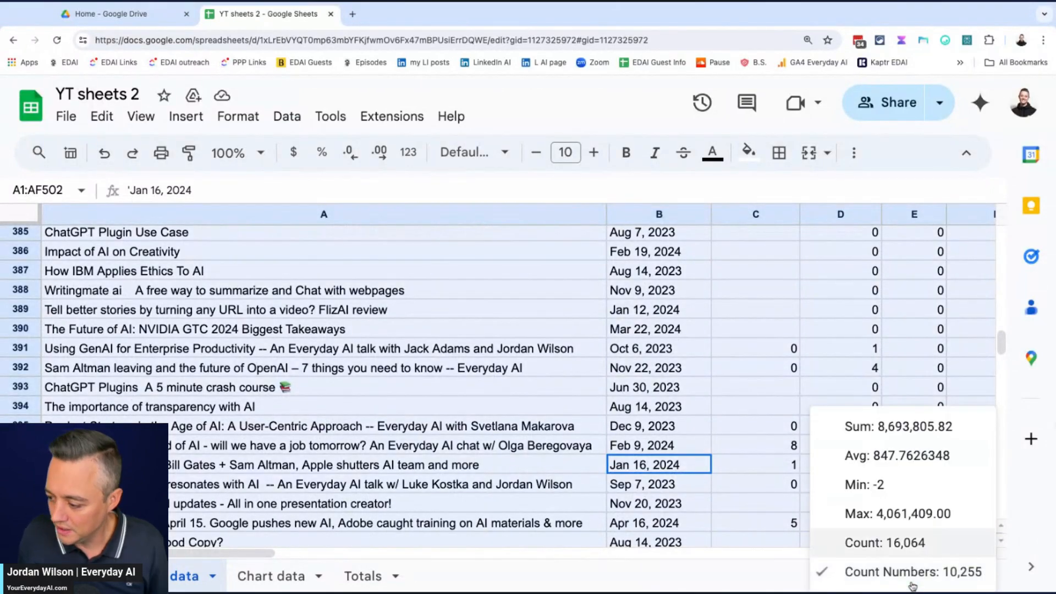
{"action": "left_click", "coordinate": [195, 329]}
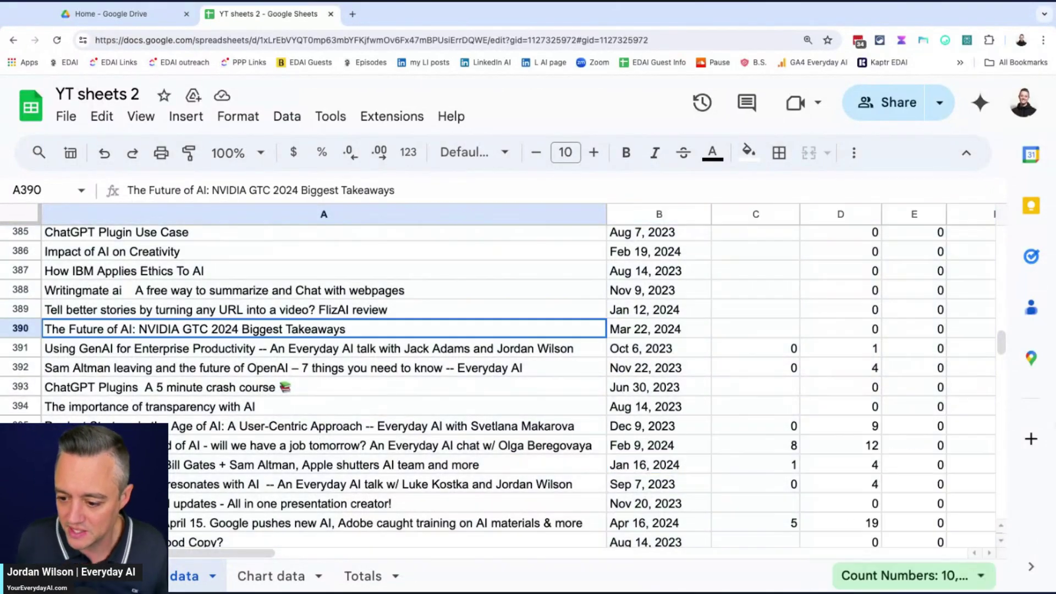
{"action": "scroll", "scroll_direction": "up", "scroll_amount": 3}
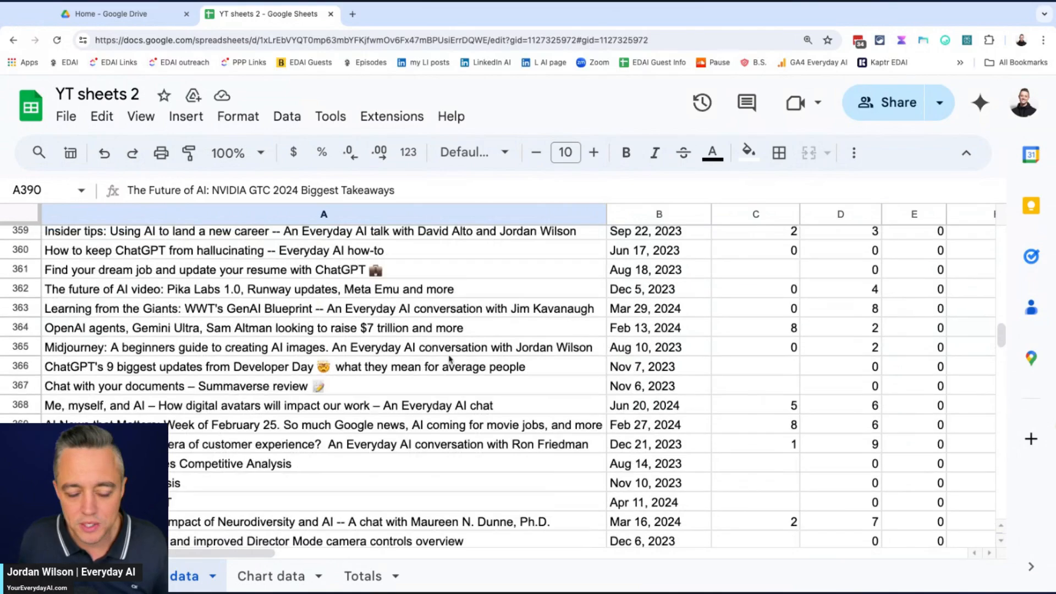
{"action": "scroll", "scroll_direction": "up", "scroll_amount": 3}
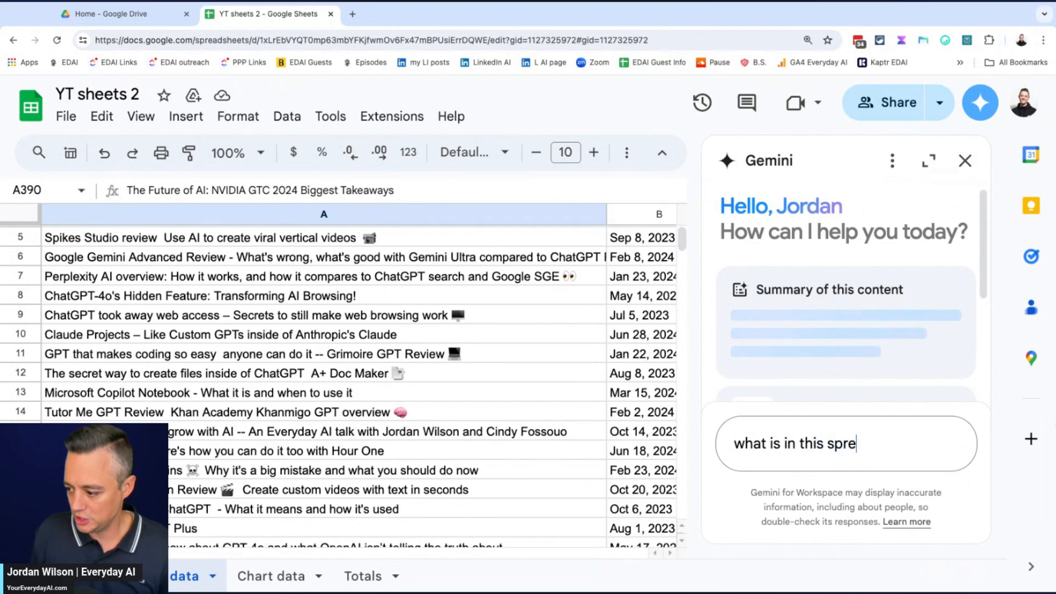
{"action": "type", "text": "adsheet"}
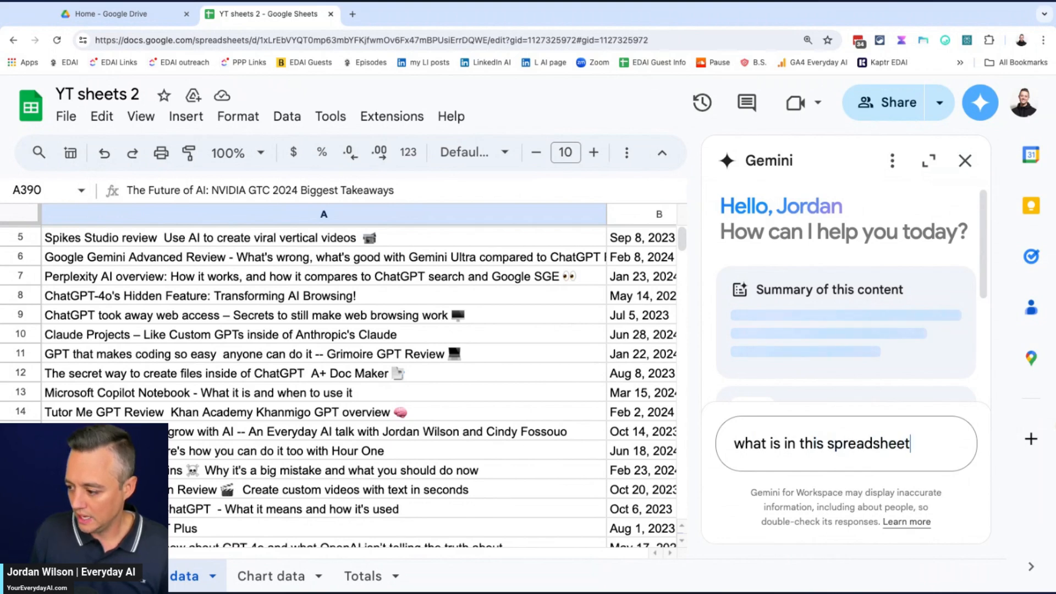
{"action": "key", "text": "Return"}
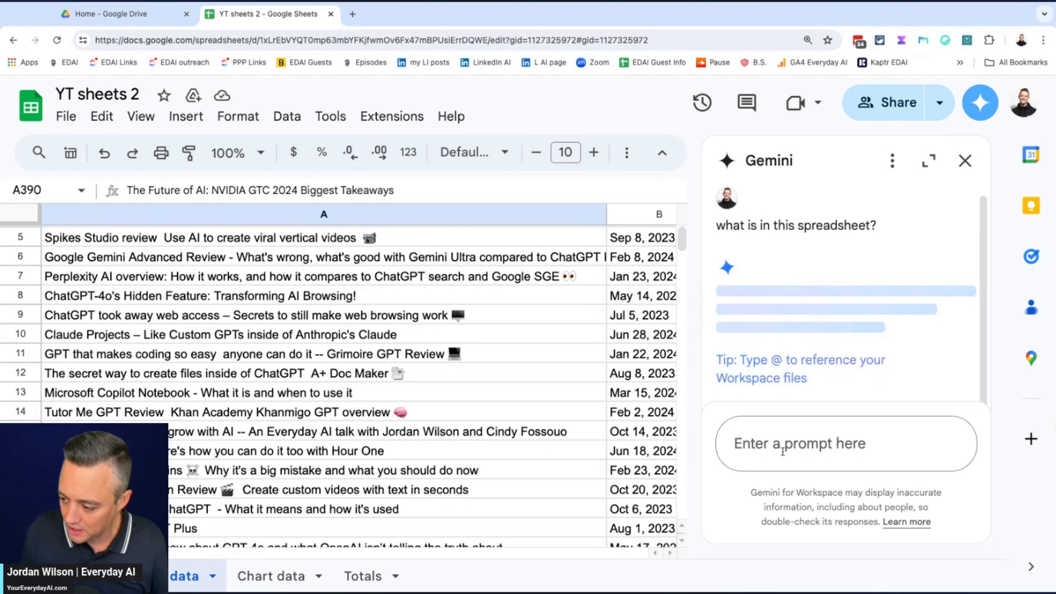
{"action": "type", "text": "@"}
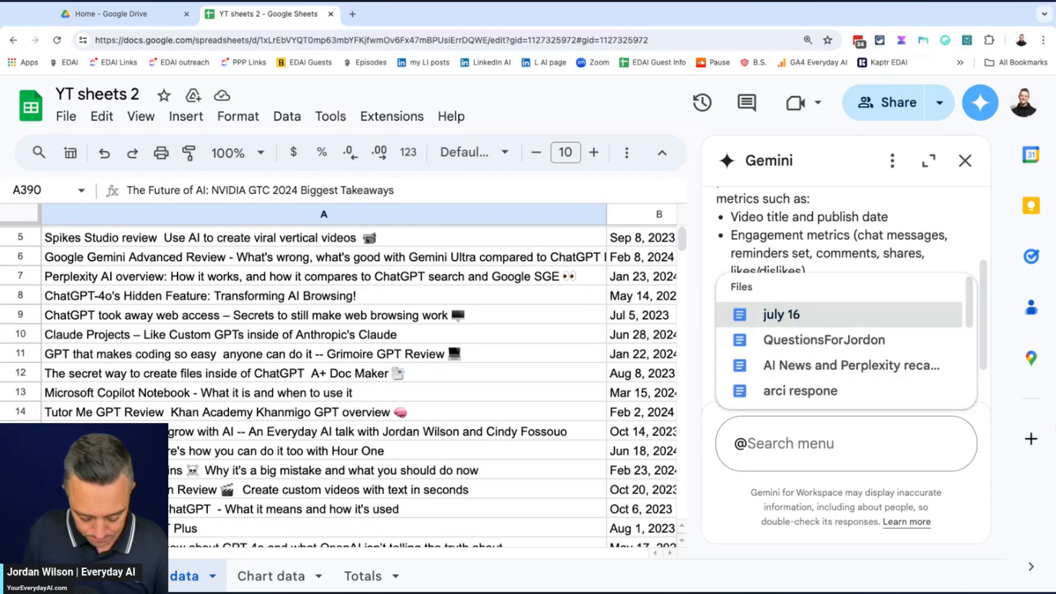
{"action": "type", "text": "gmail"}
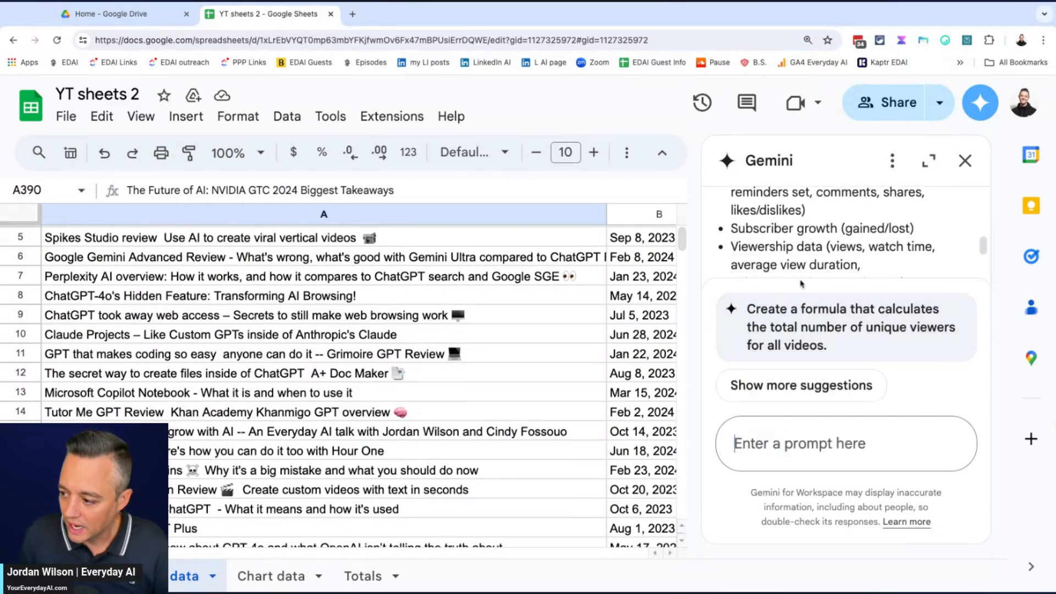
{"action": "scroll", "scroll_direction": "up", "scroll_amount": 3}
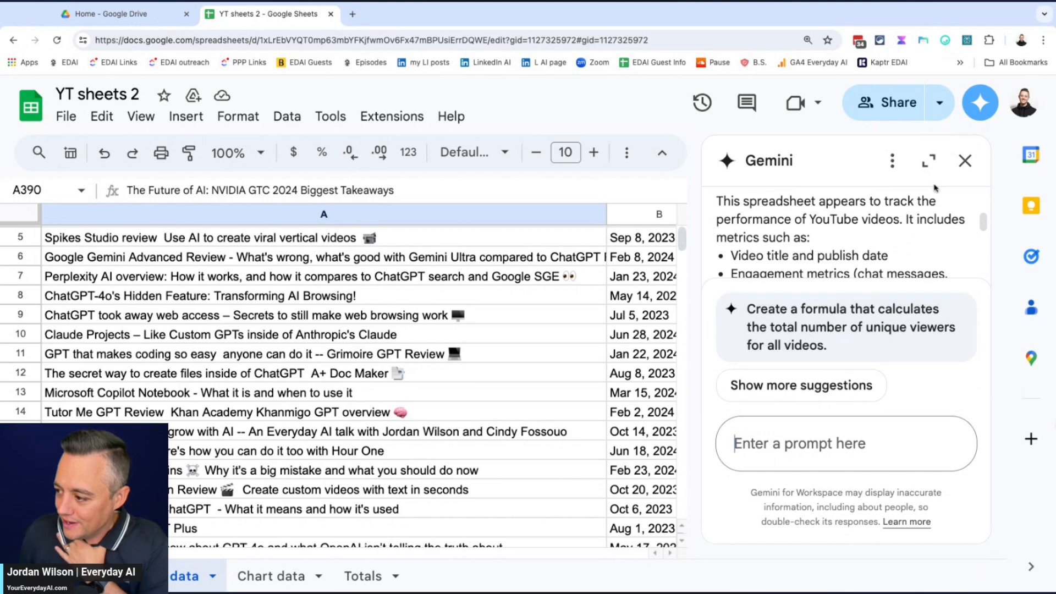
{"action": "left_click", "coordinate": [927, 160]}
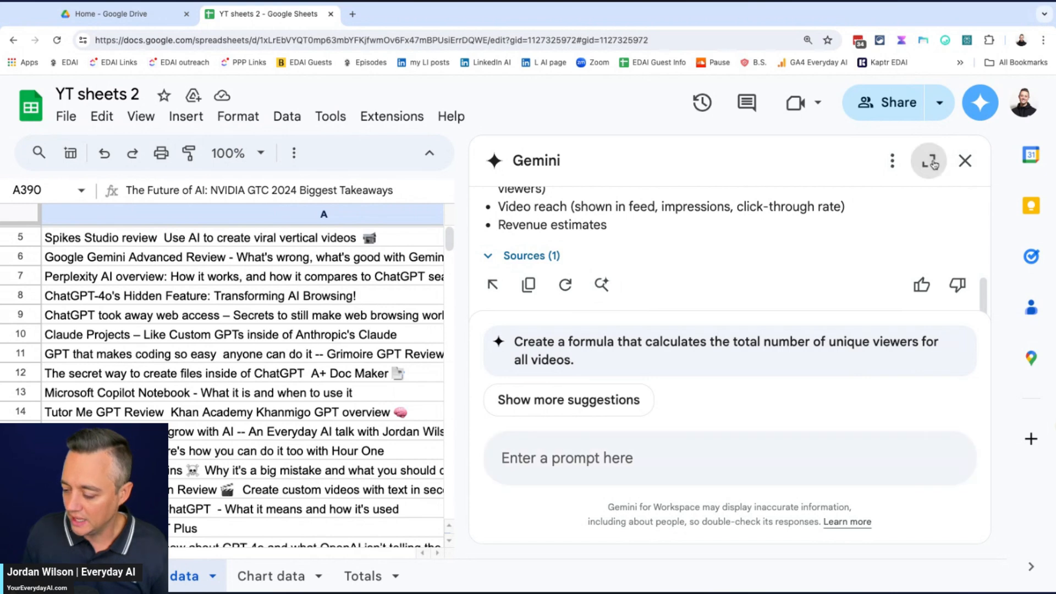
Ask Gemini 'show me the 1 videos with the highest likes per view ratio' and read its single-video answer
{"action": "left_click", "coordinate": [928, 161]}
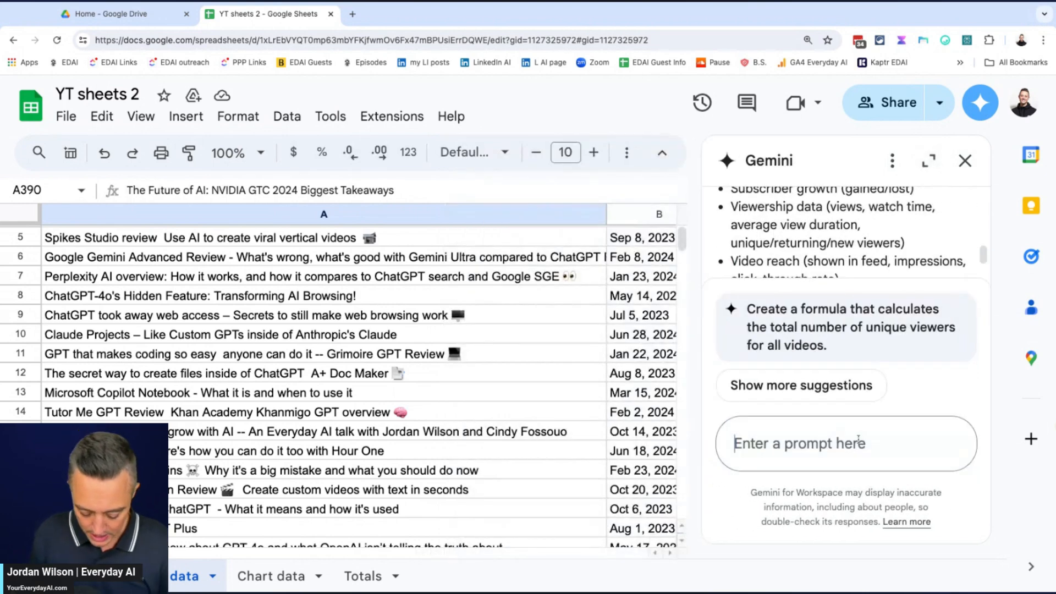
{"action": "type", "text": "show me the"}
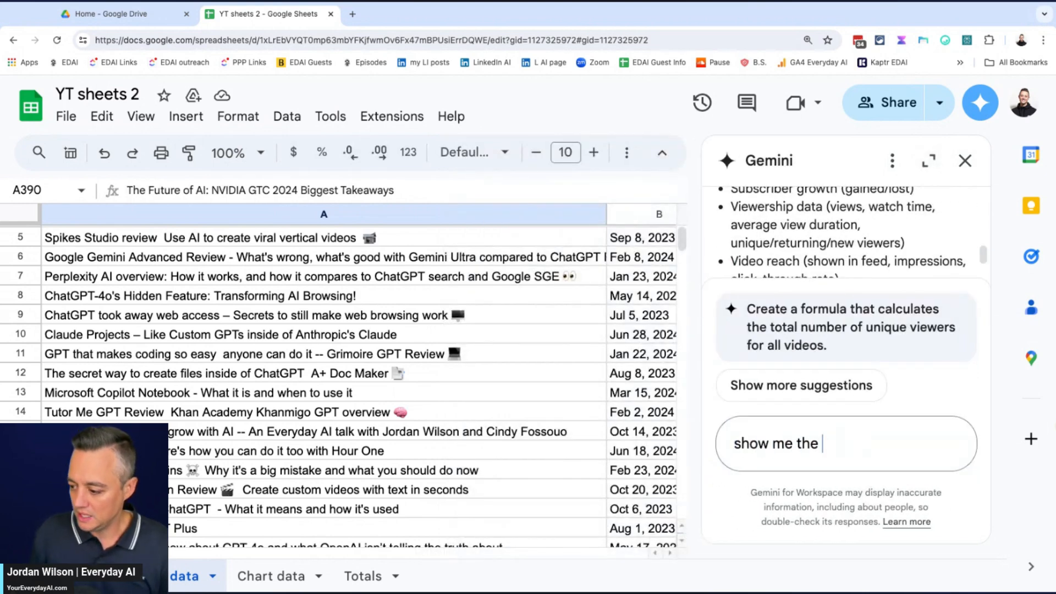
{"action": "type", "text": "1 video"}
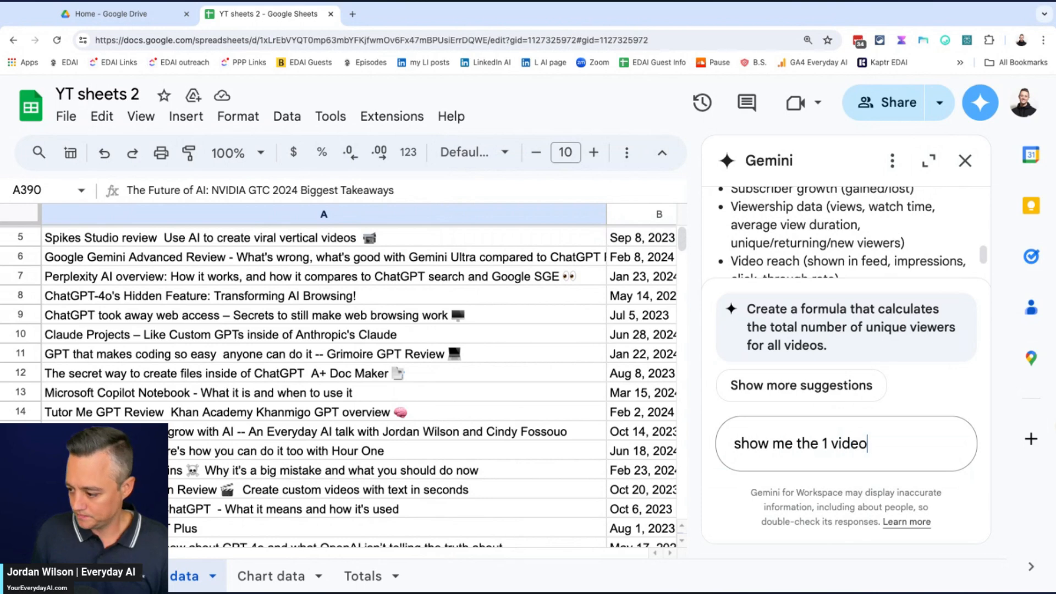
{"action": "type", "text": "s with the"}
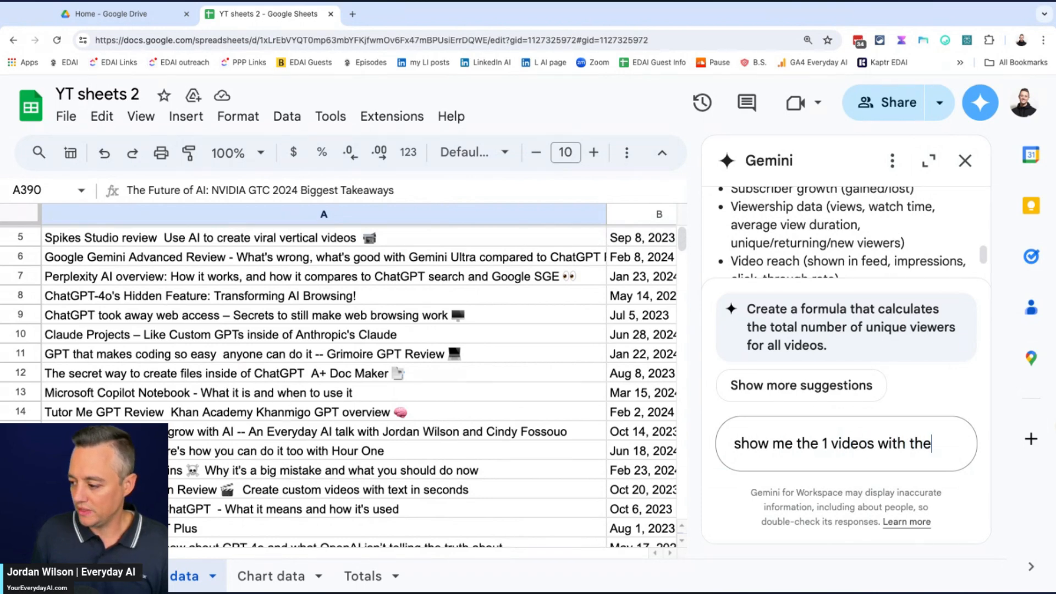
{"action": "type", "text": "highest likes per"}
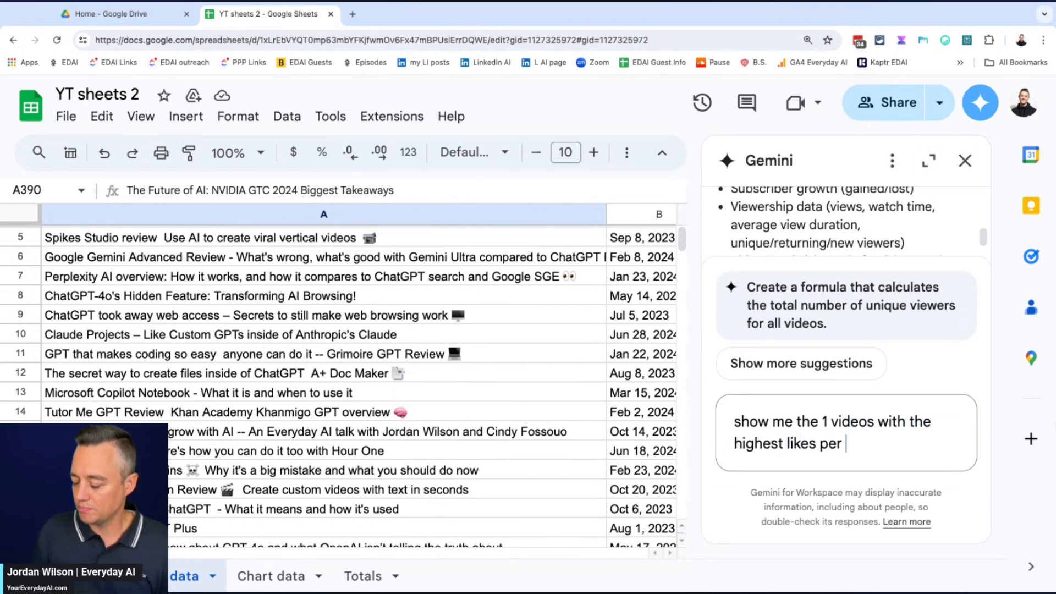
{"action": "type", "text": "view per"}
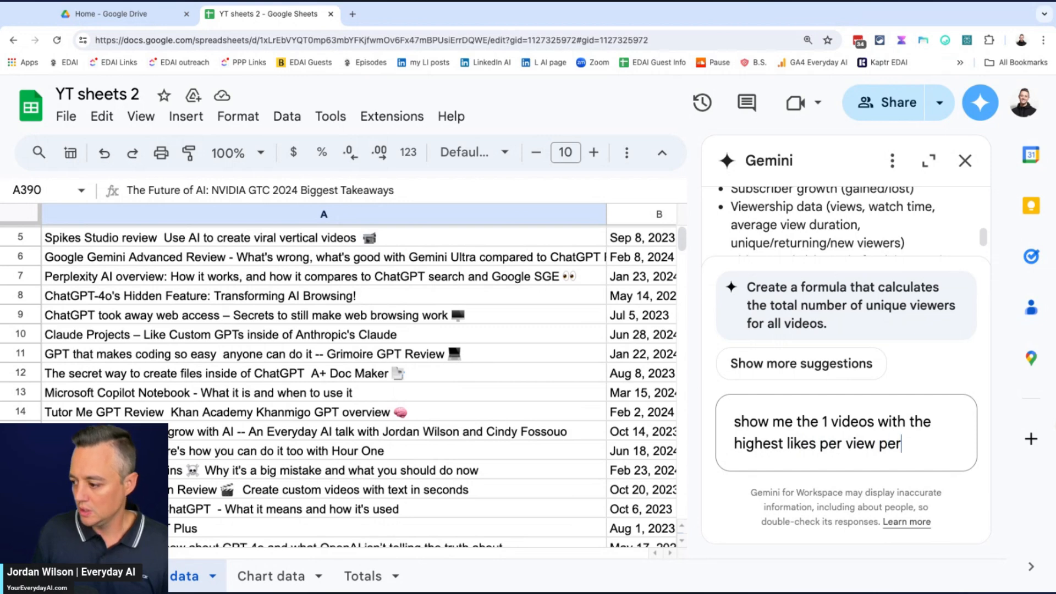
{"action": "key", "text": "Return"}
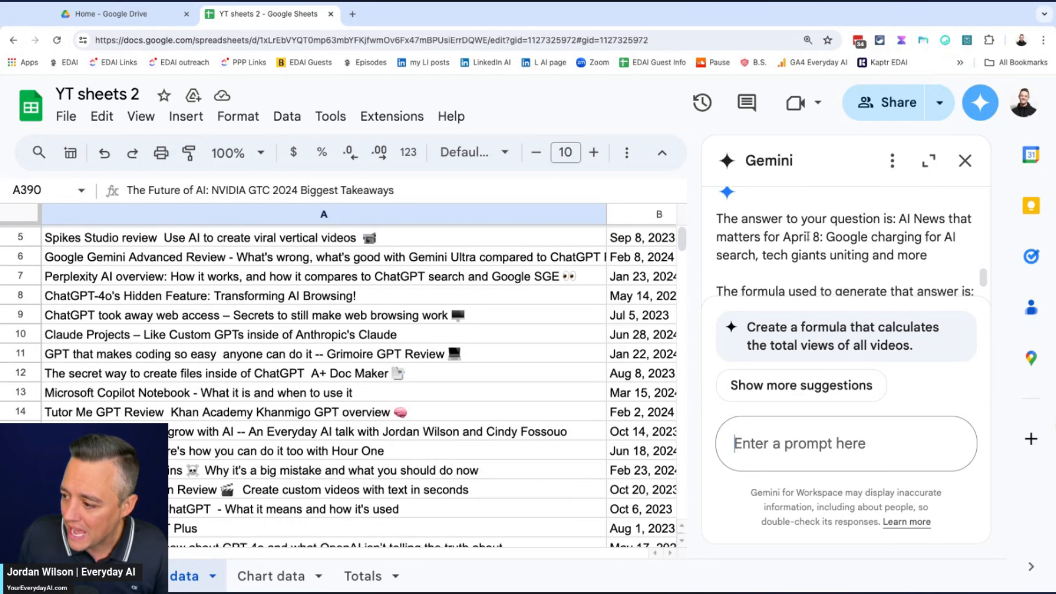
{"action": "scroll", "scroll_direction": "down", "scroll_amount": 3}
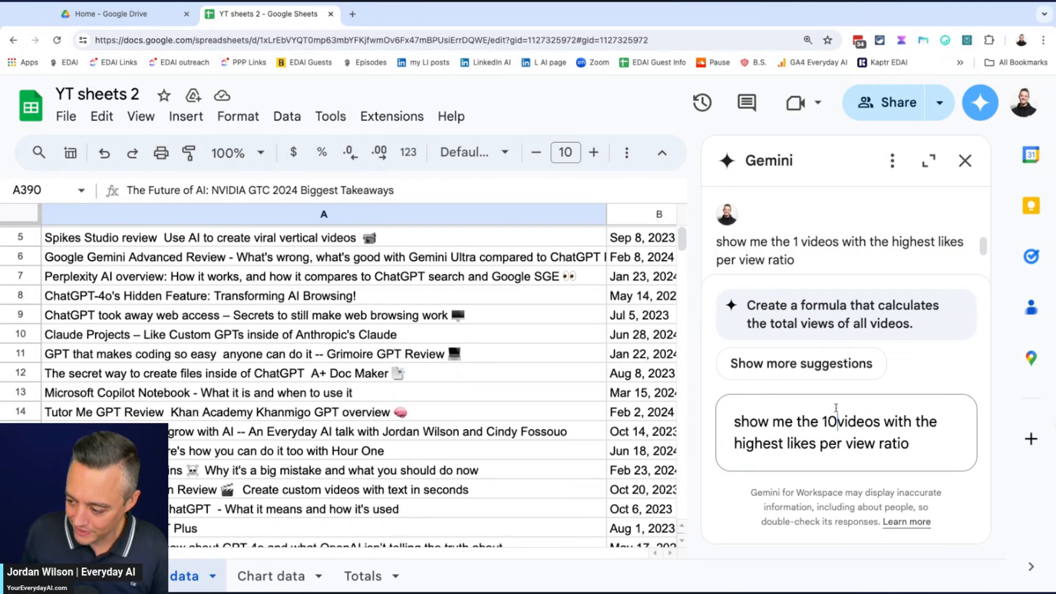
Send the top-10 likes-per-view question, widen the panel, and check the Likes column against the LARGE-based formula
{"action": "key", "text": "Return"}
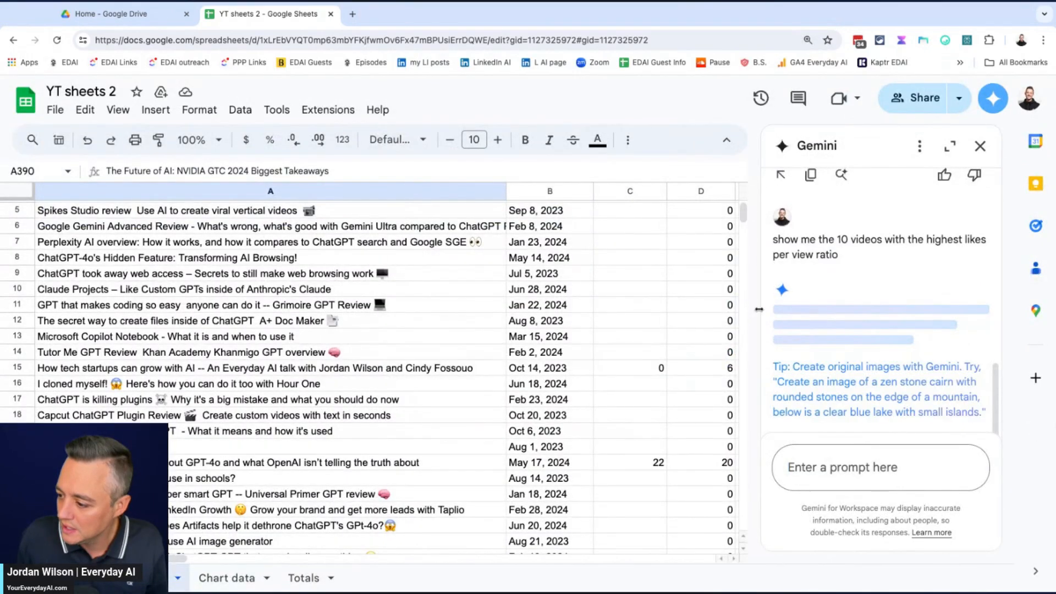
{"action": "left_click", "coordinate": [950, 146]}
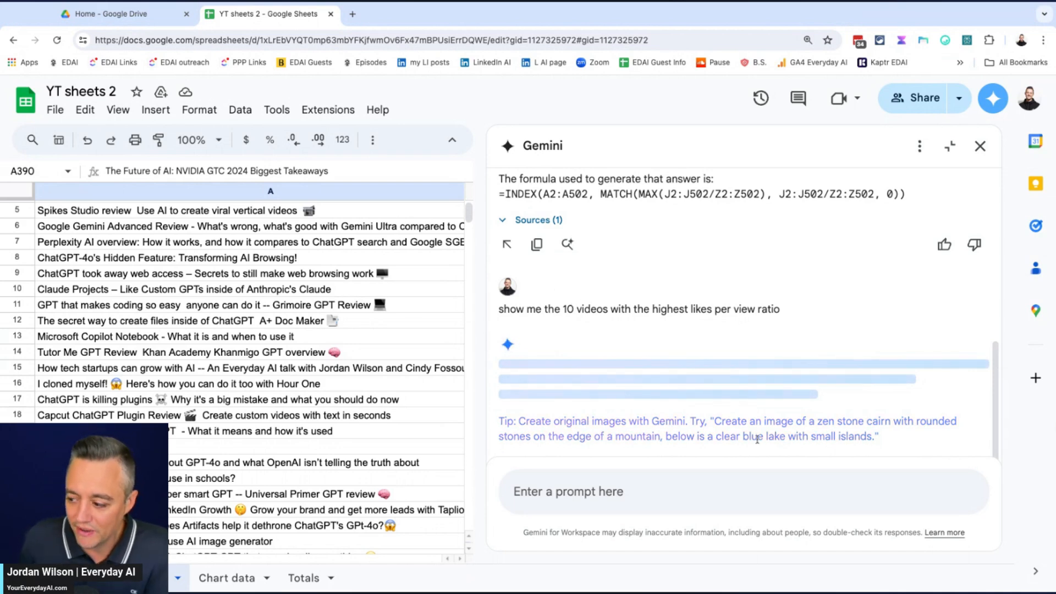
{"action": "mouse_move", "coordinate": [227, 356]}
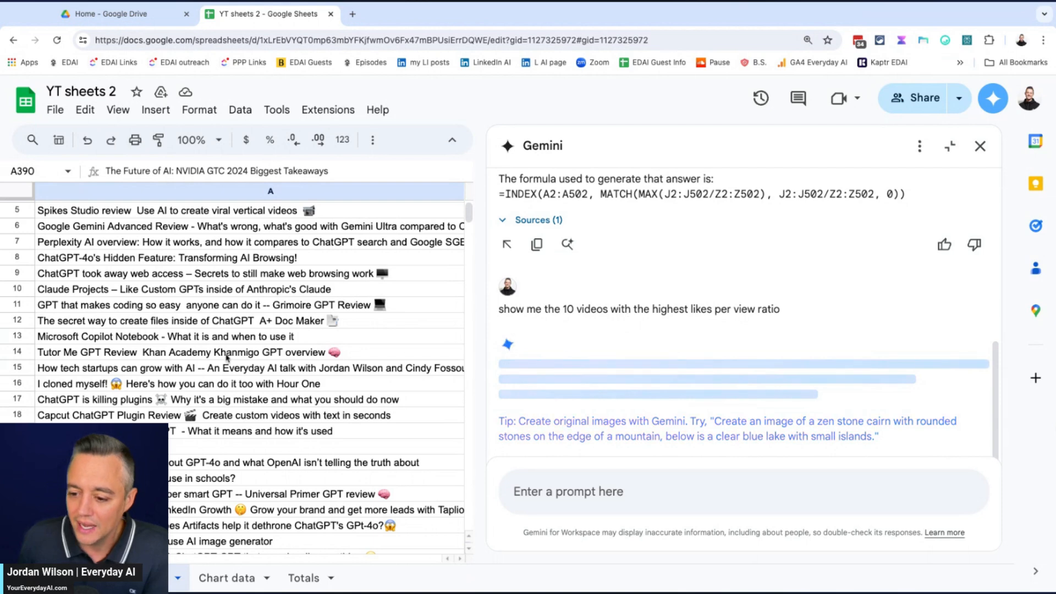
{"action": "scroll", "scroll_direction": "right", "scroll_amount": 3}
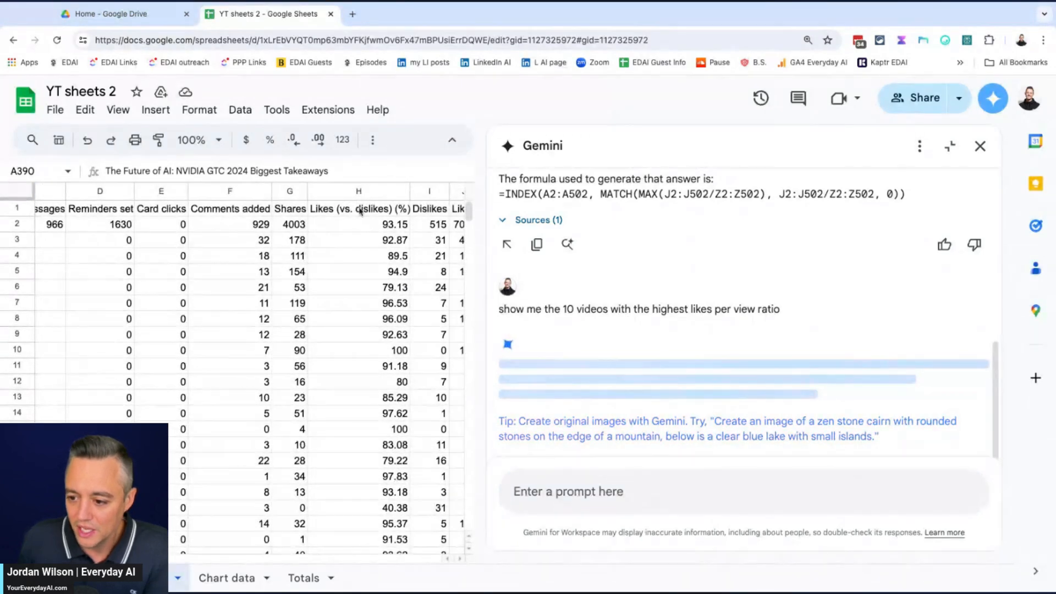
{"action": "left_click", "coordinate": [359, 208]}
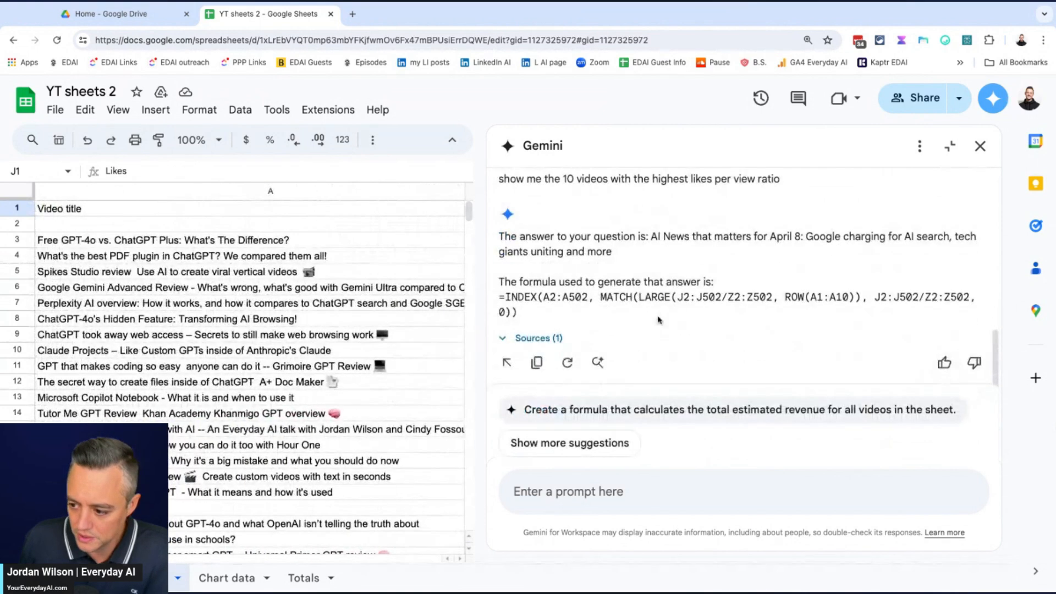
{"action": "scroll", "scroll_direction": "up", "scroll_amount": 3}
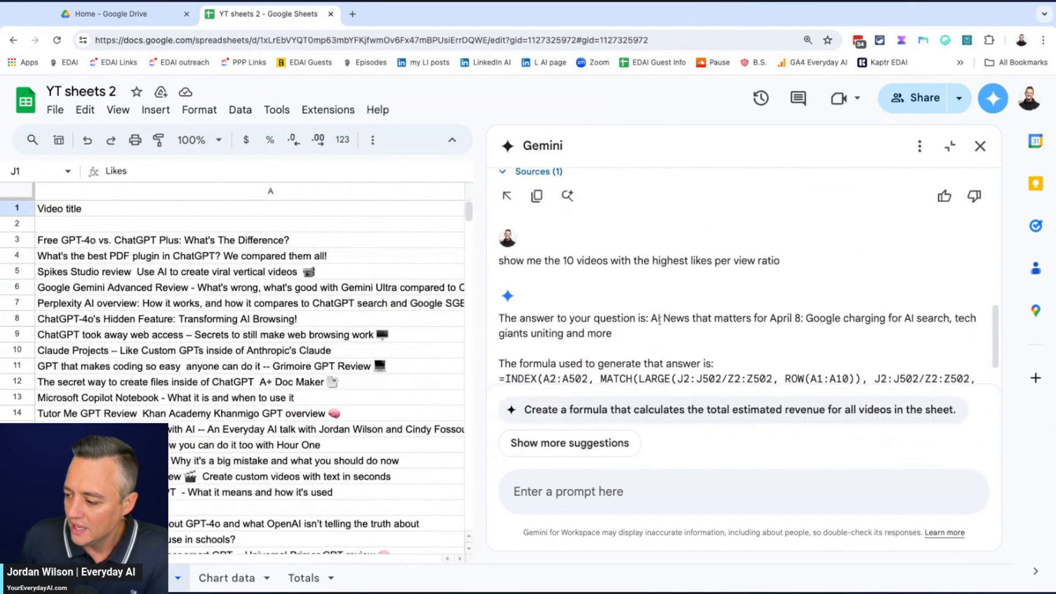